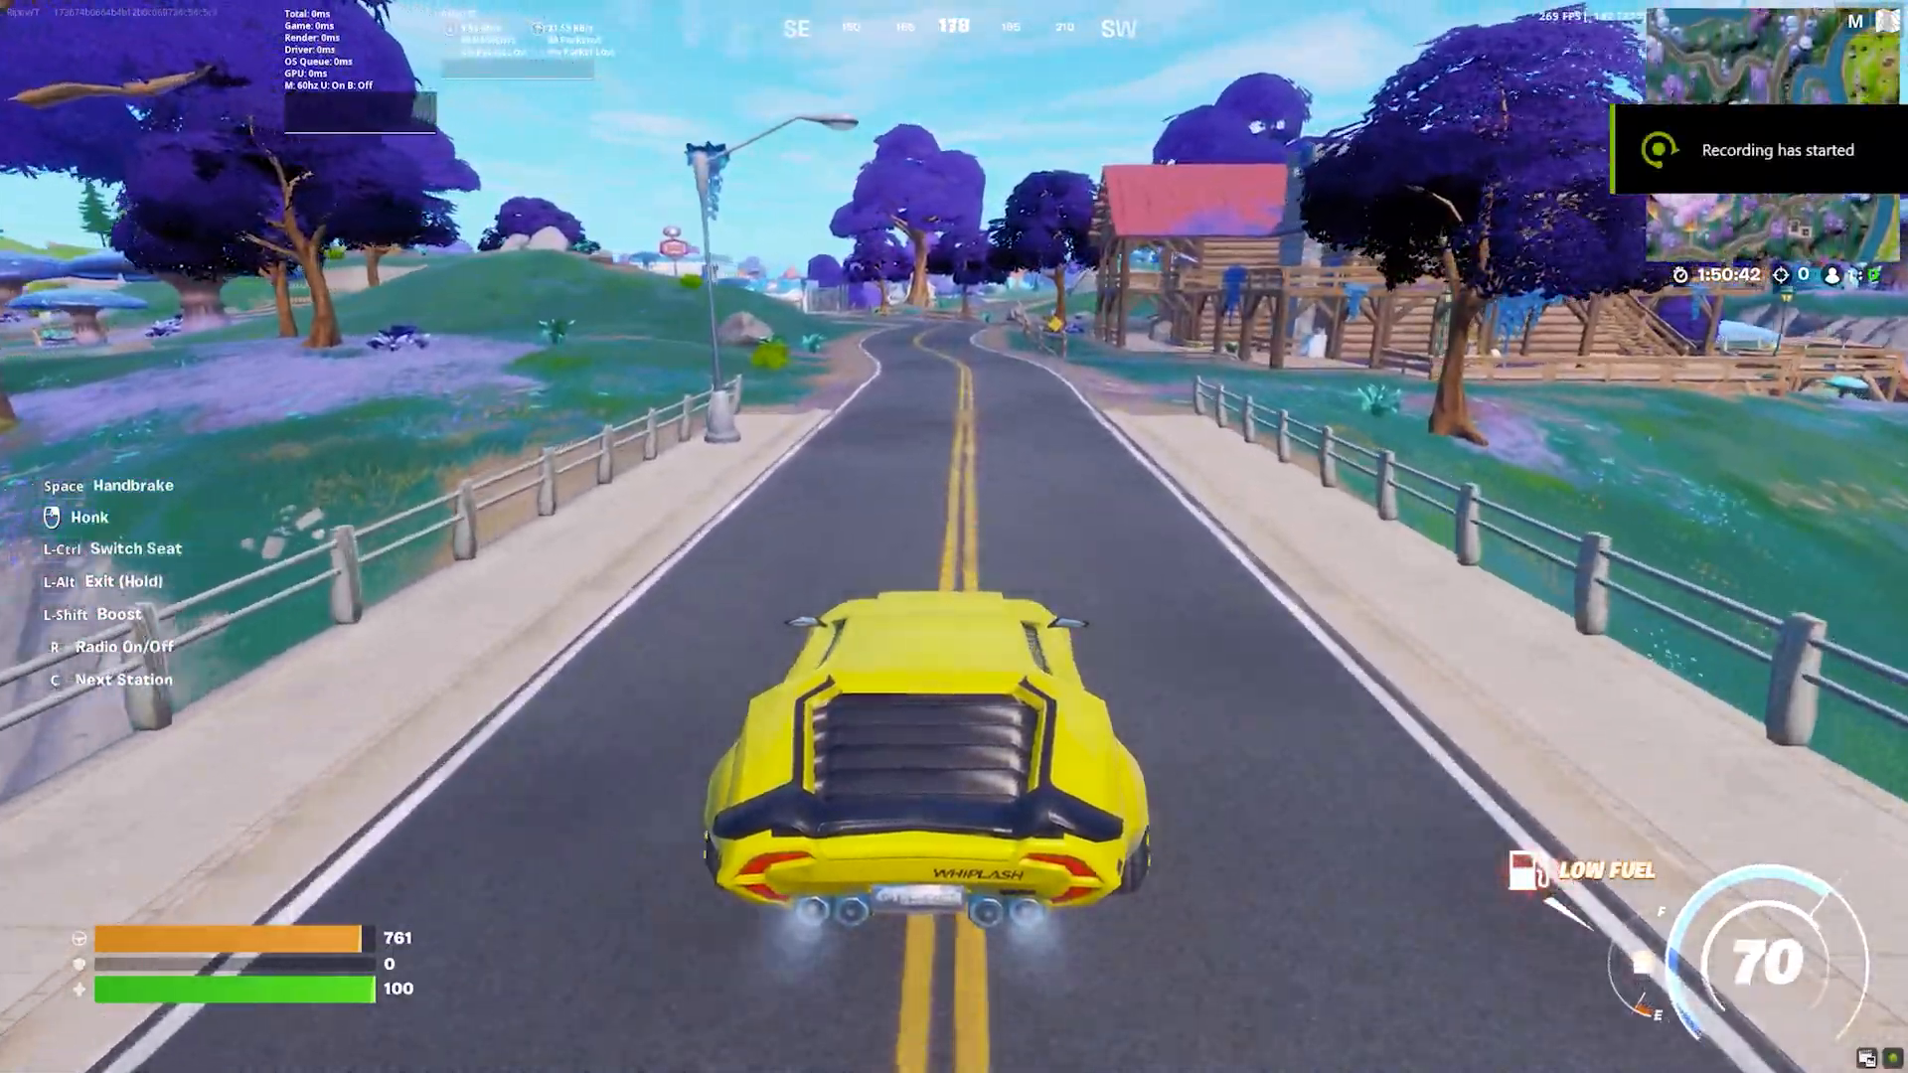
Step: Extract the Fortnite Optimization Pack After Update .rar in place on the desktop
key(w)
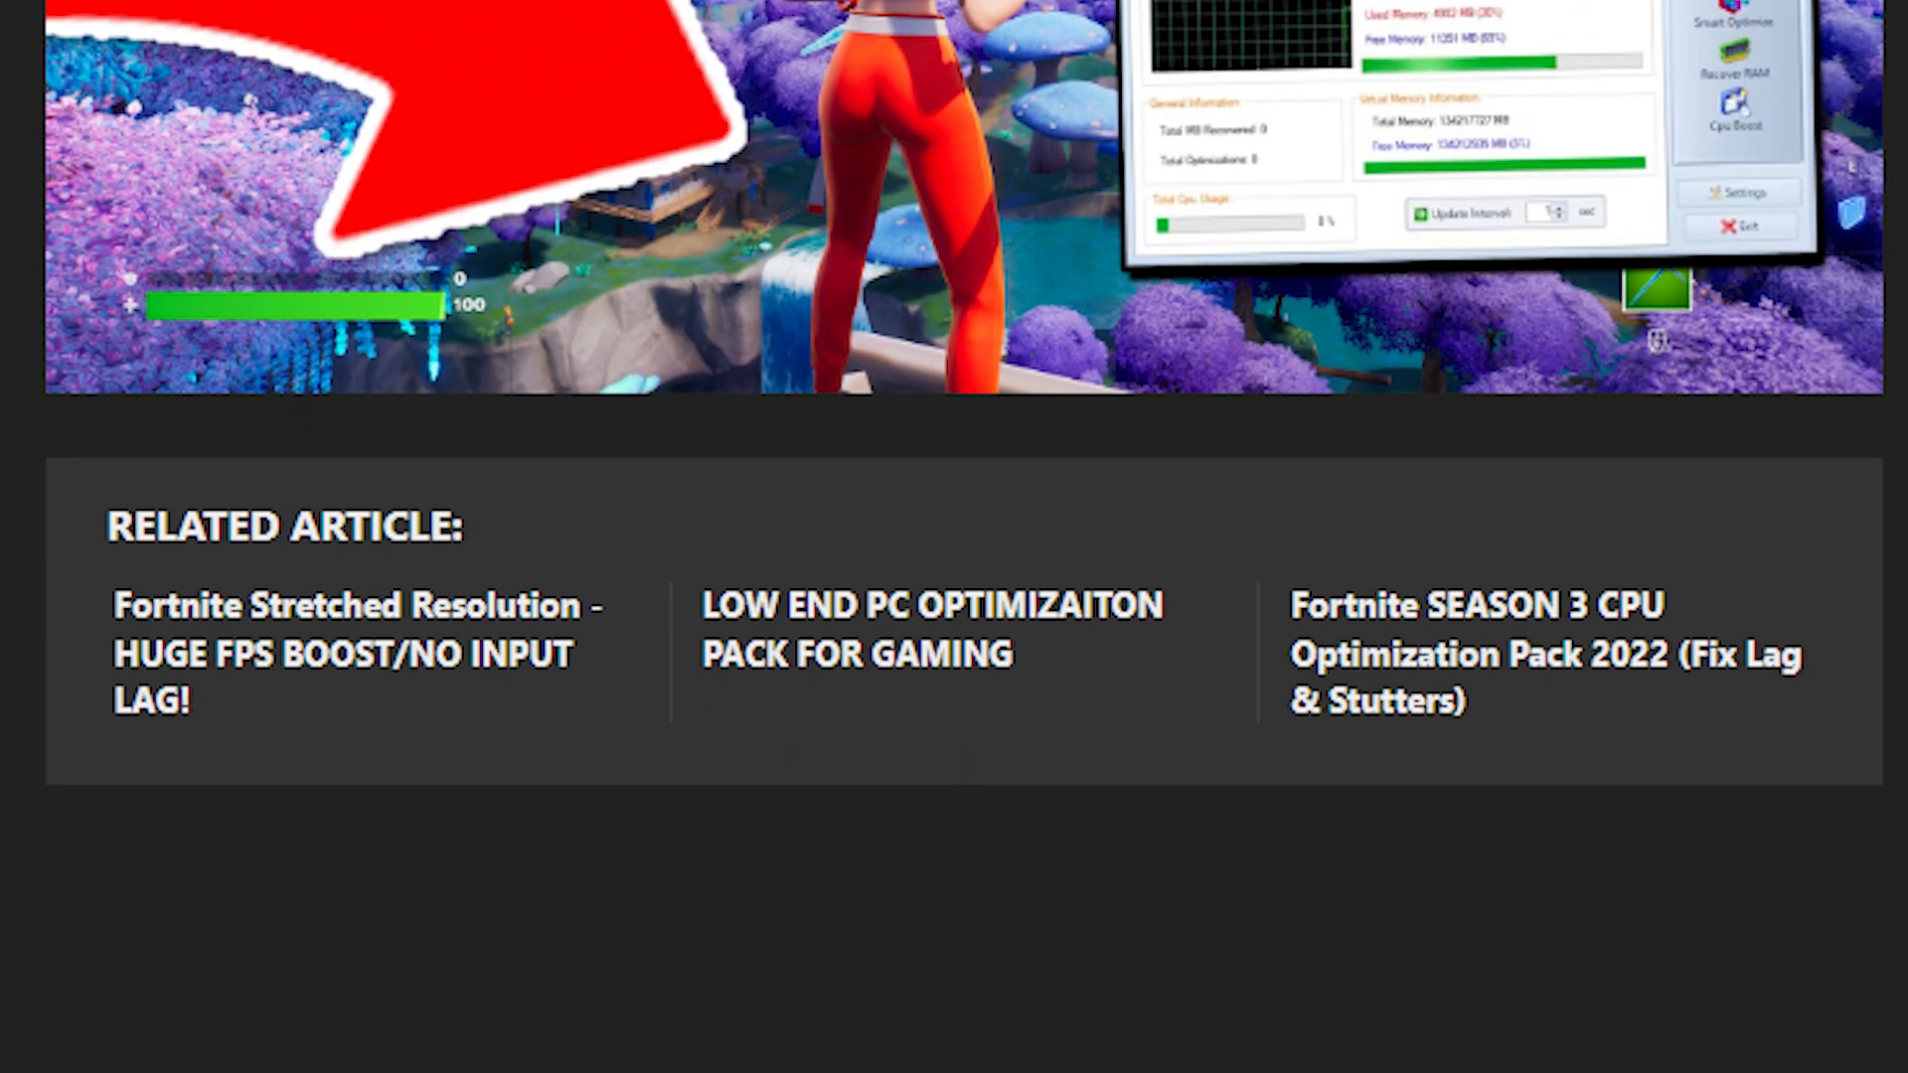
scroll(down, 3)
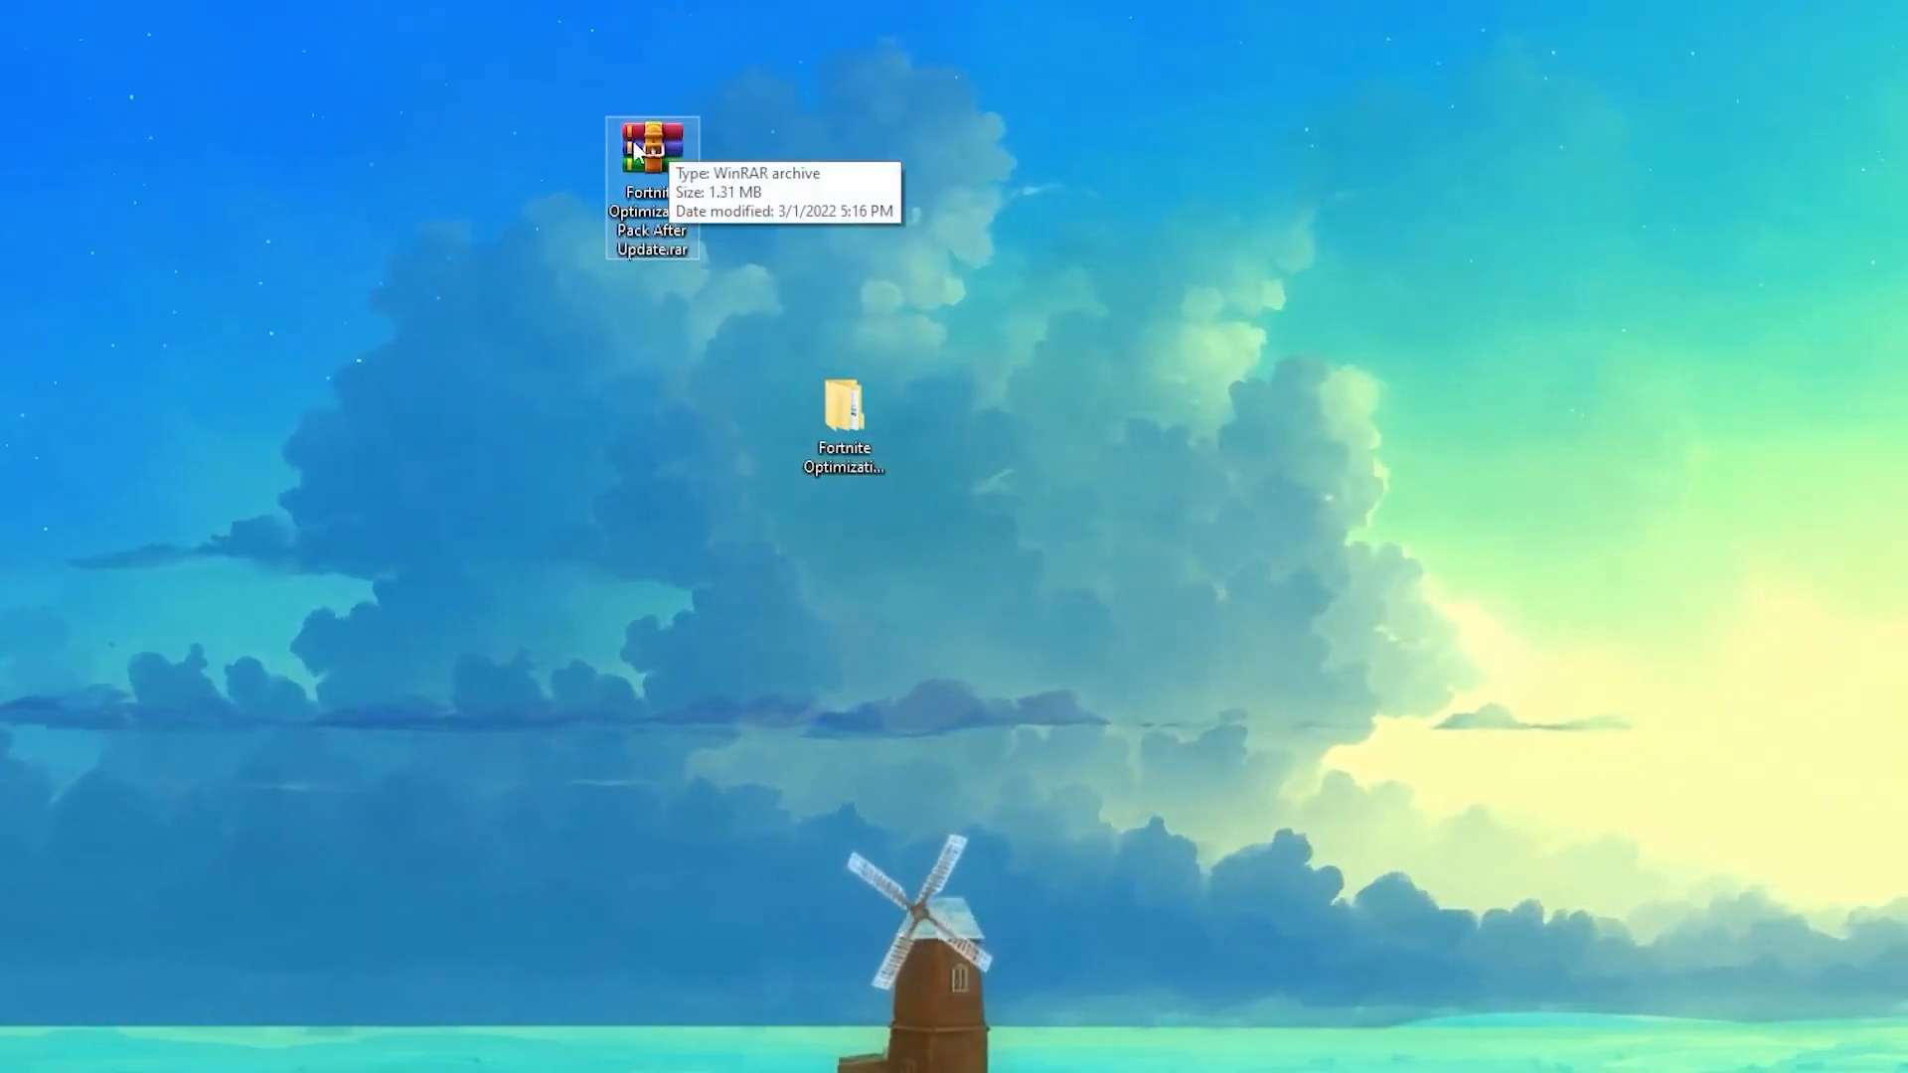
right_click(651, 152)
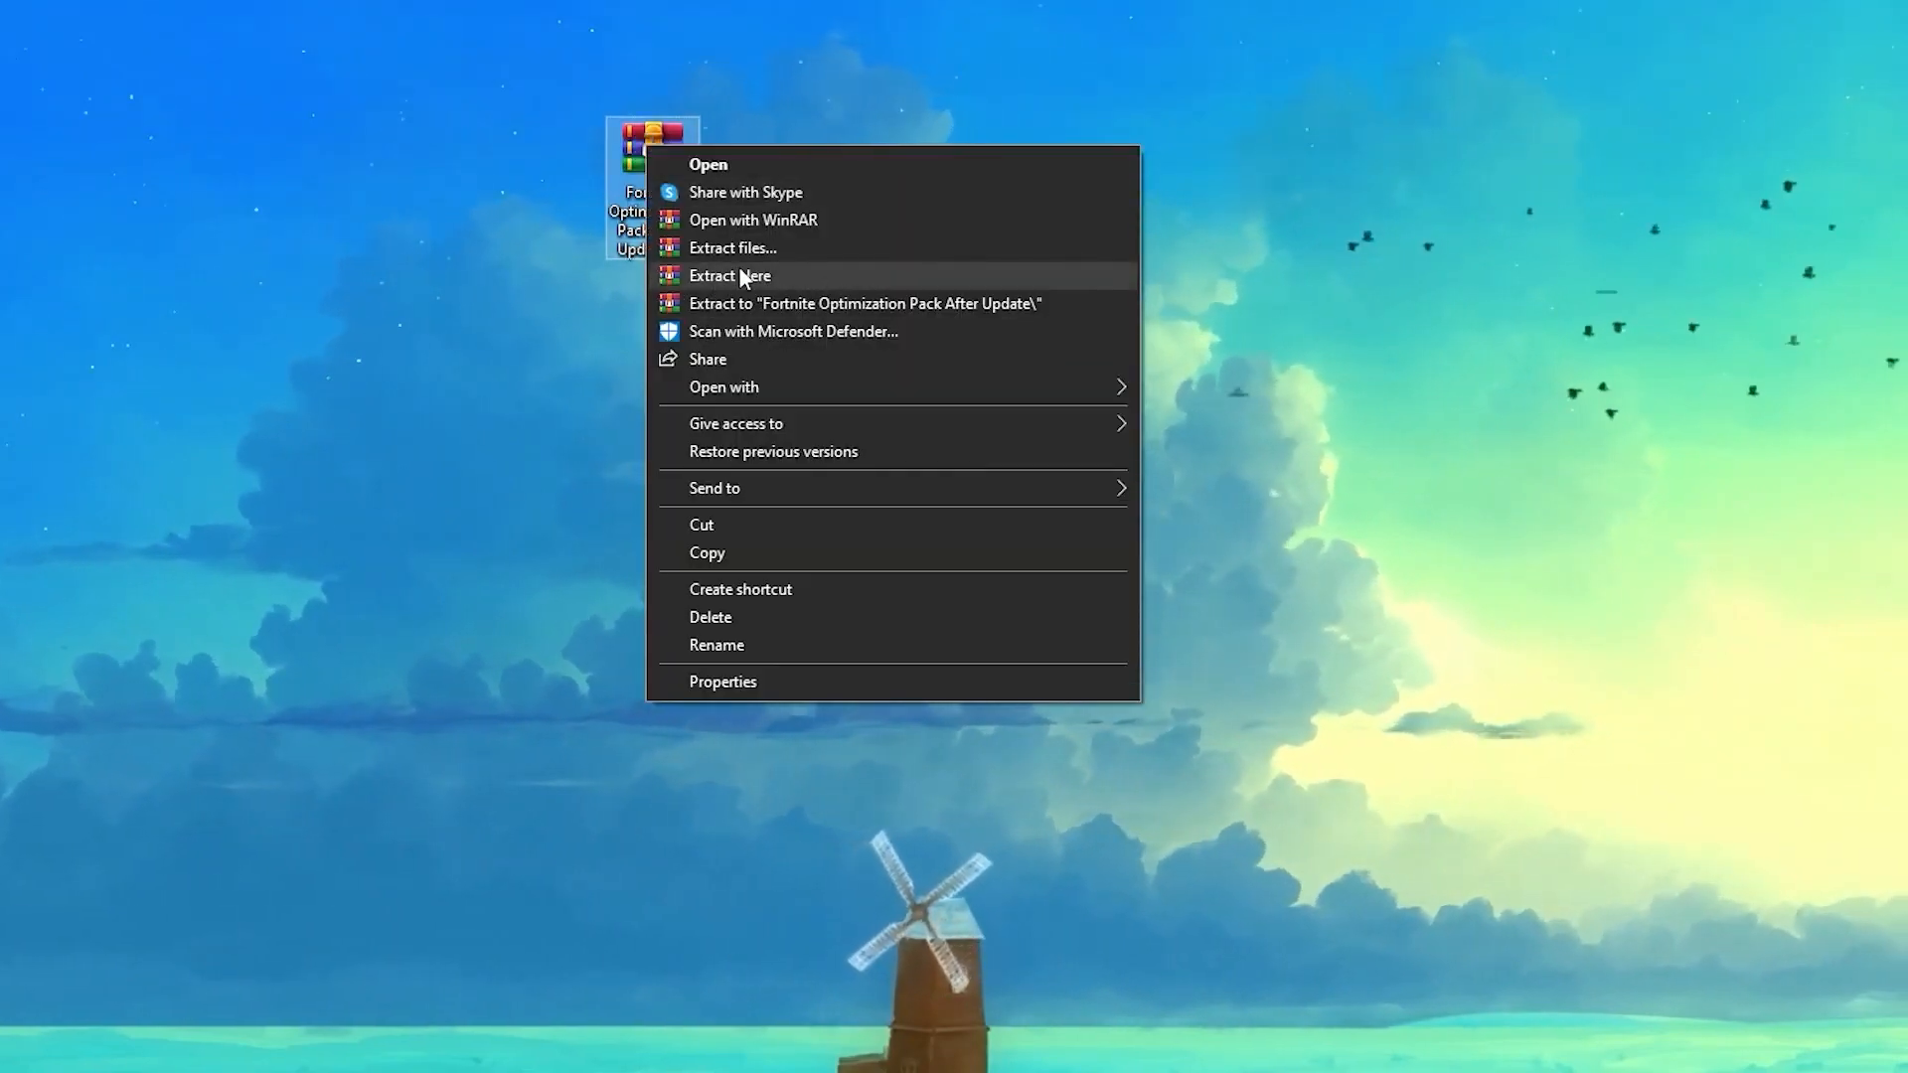
click(728, 276)
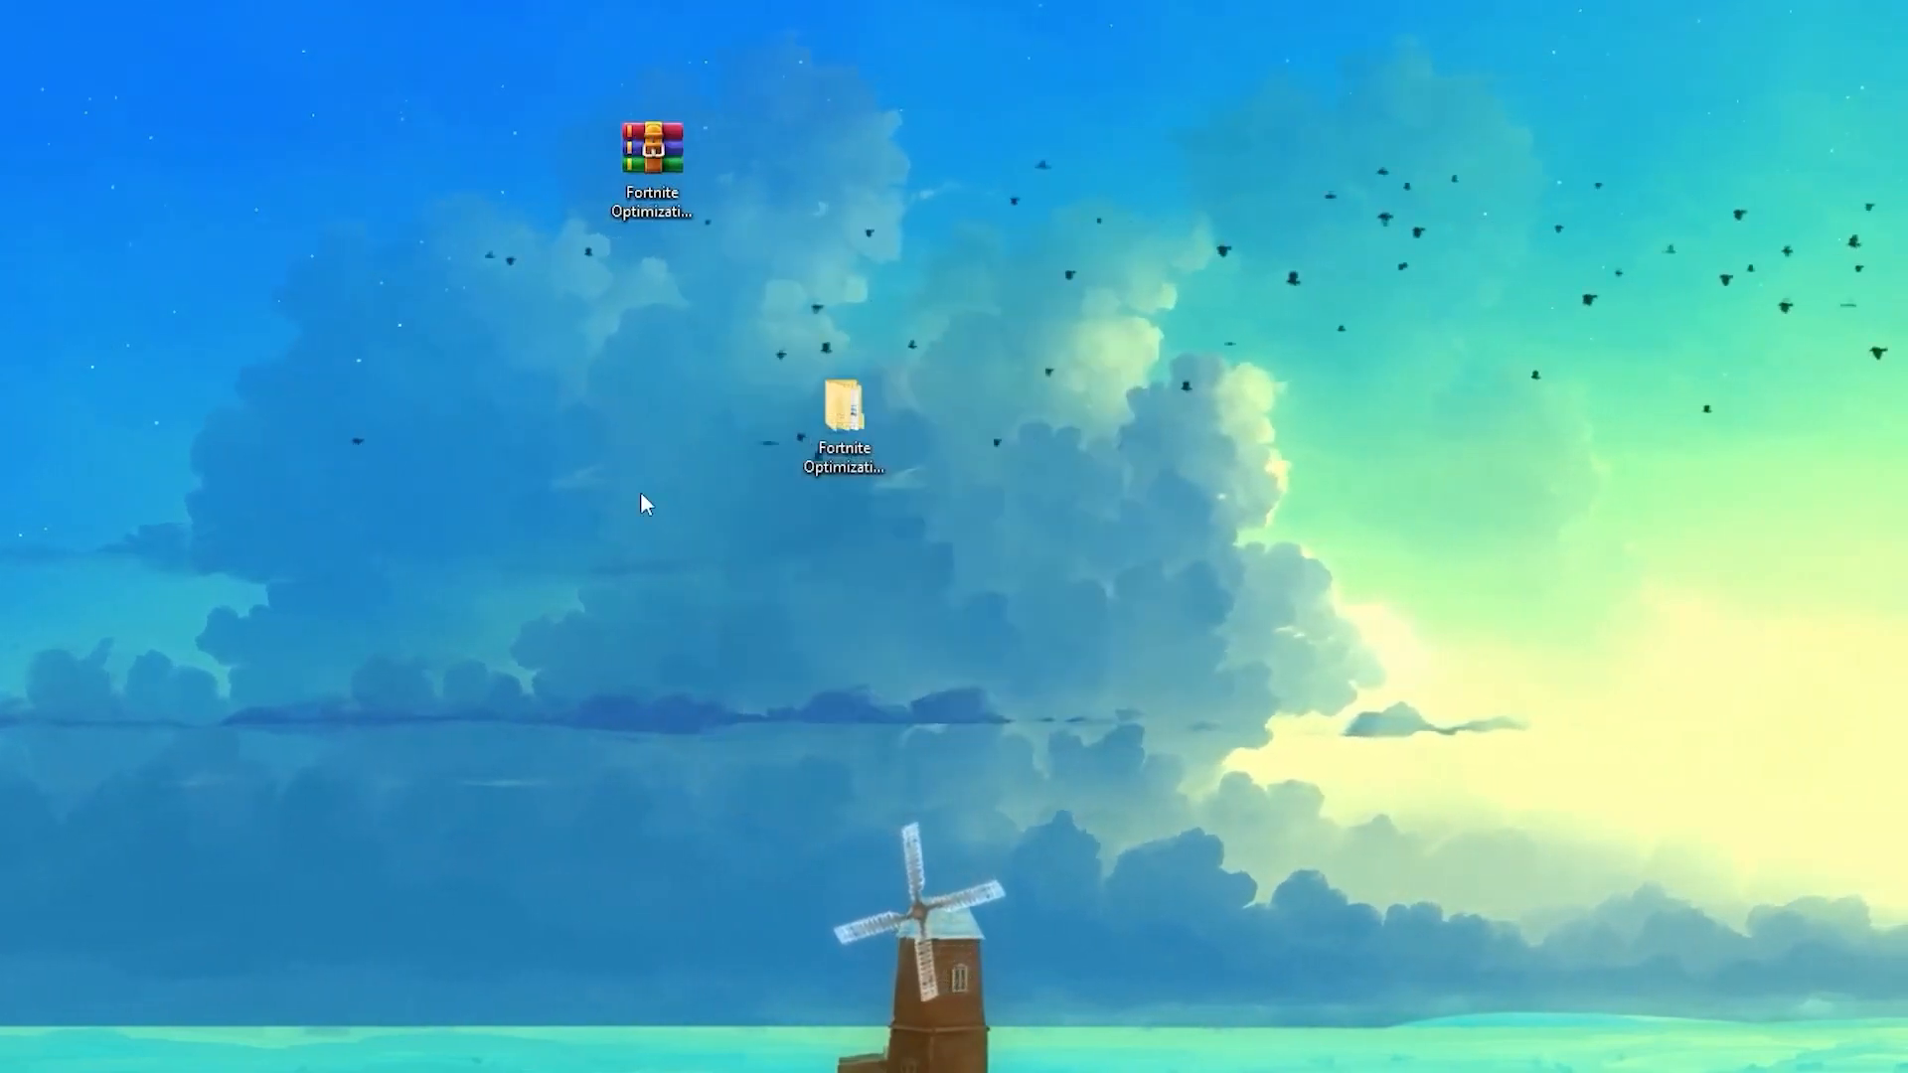
mouse_move(844, 419)
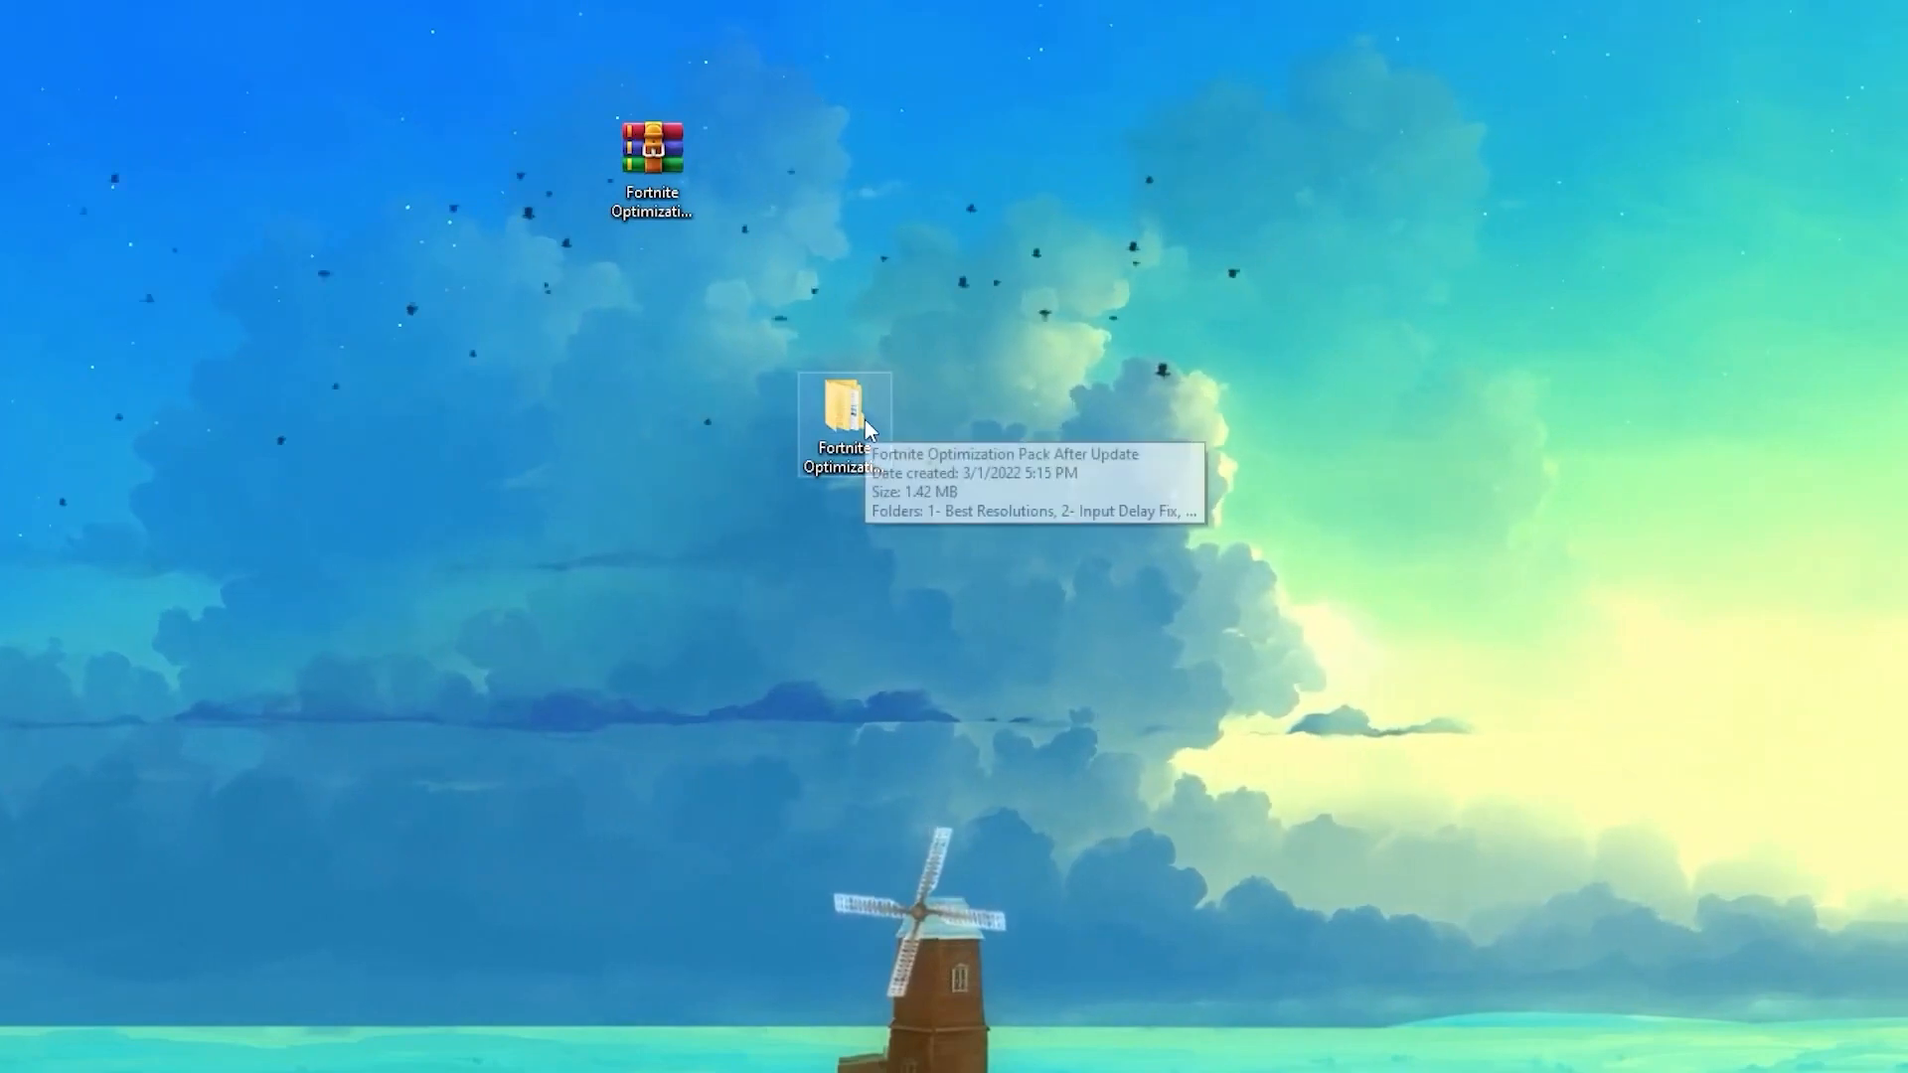
Step: Copy GameUserSettings.ini from the pack's 1- Best Resolutions > 1700x1000 folder
double_click(840, 413)
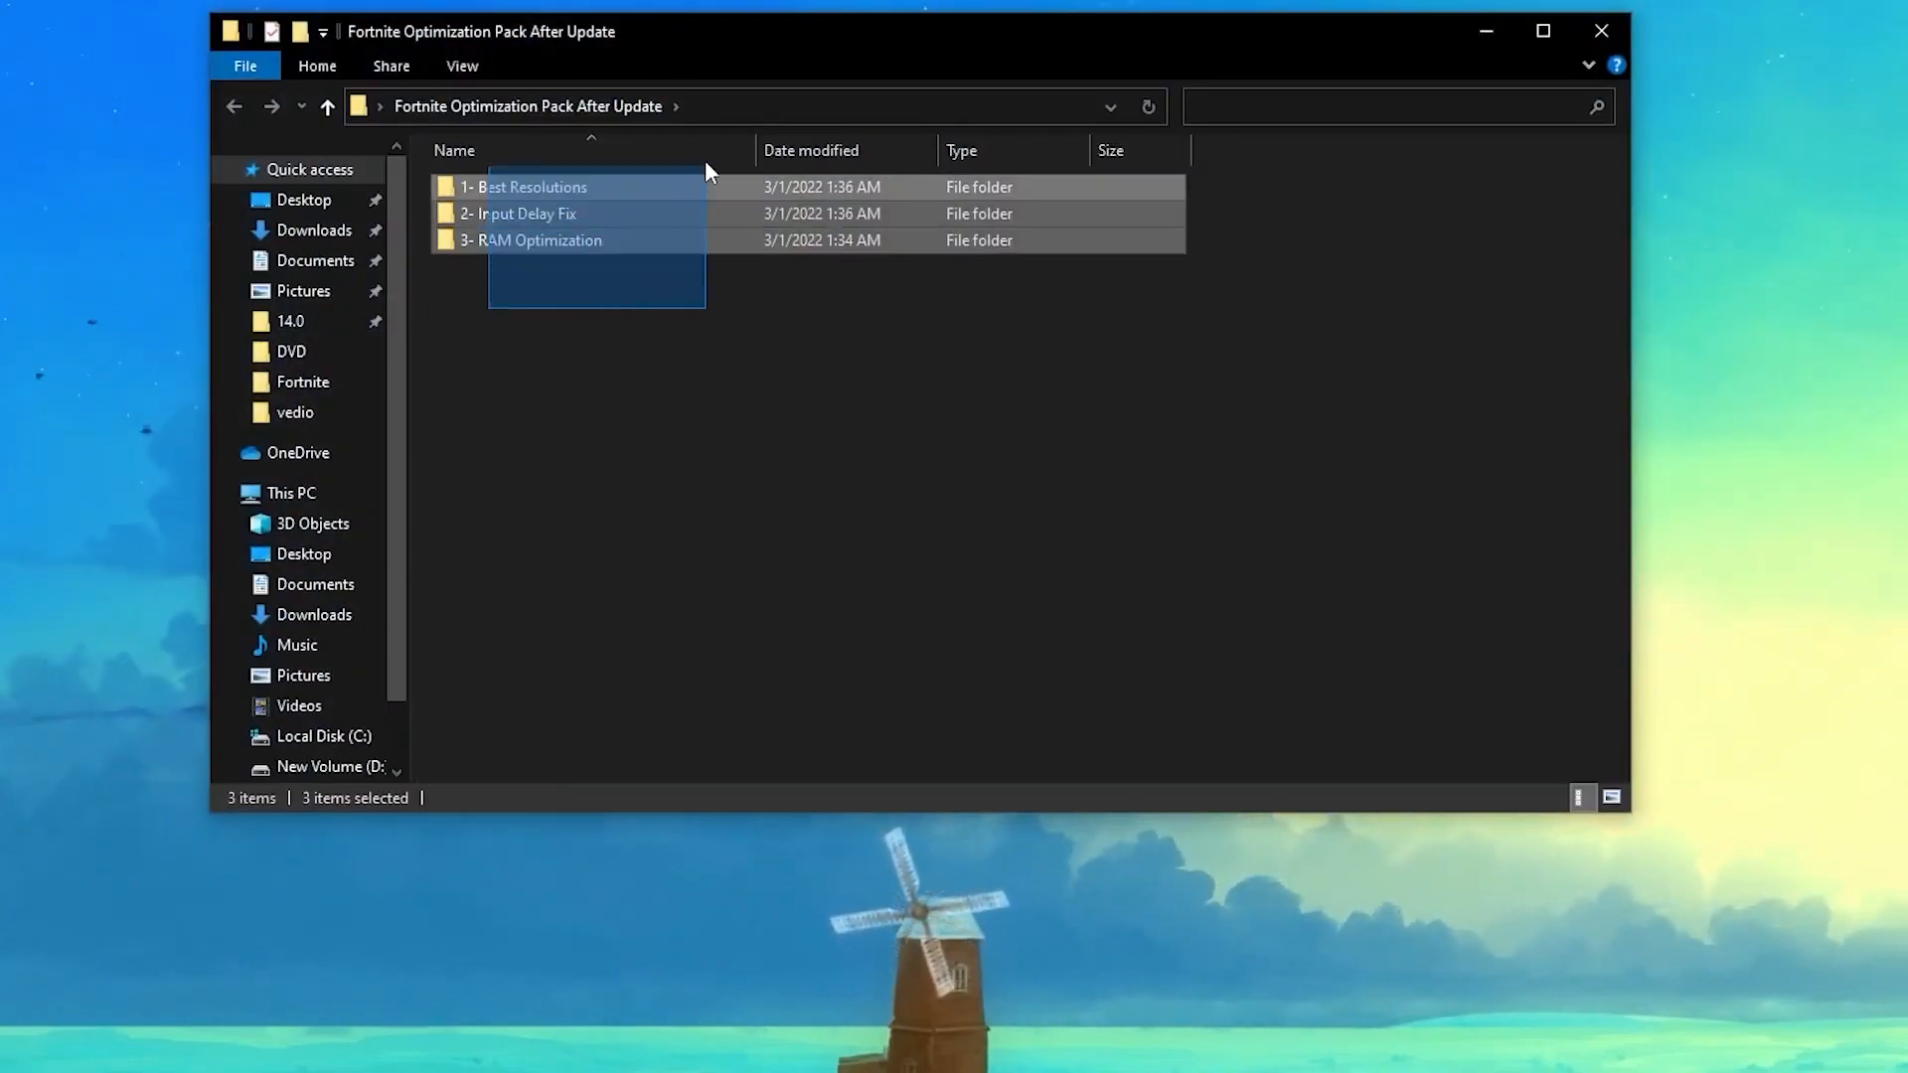
mouse_move(639, 207)
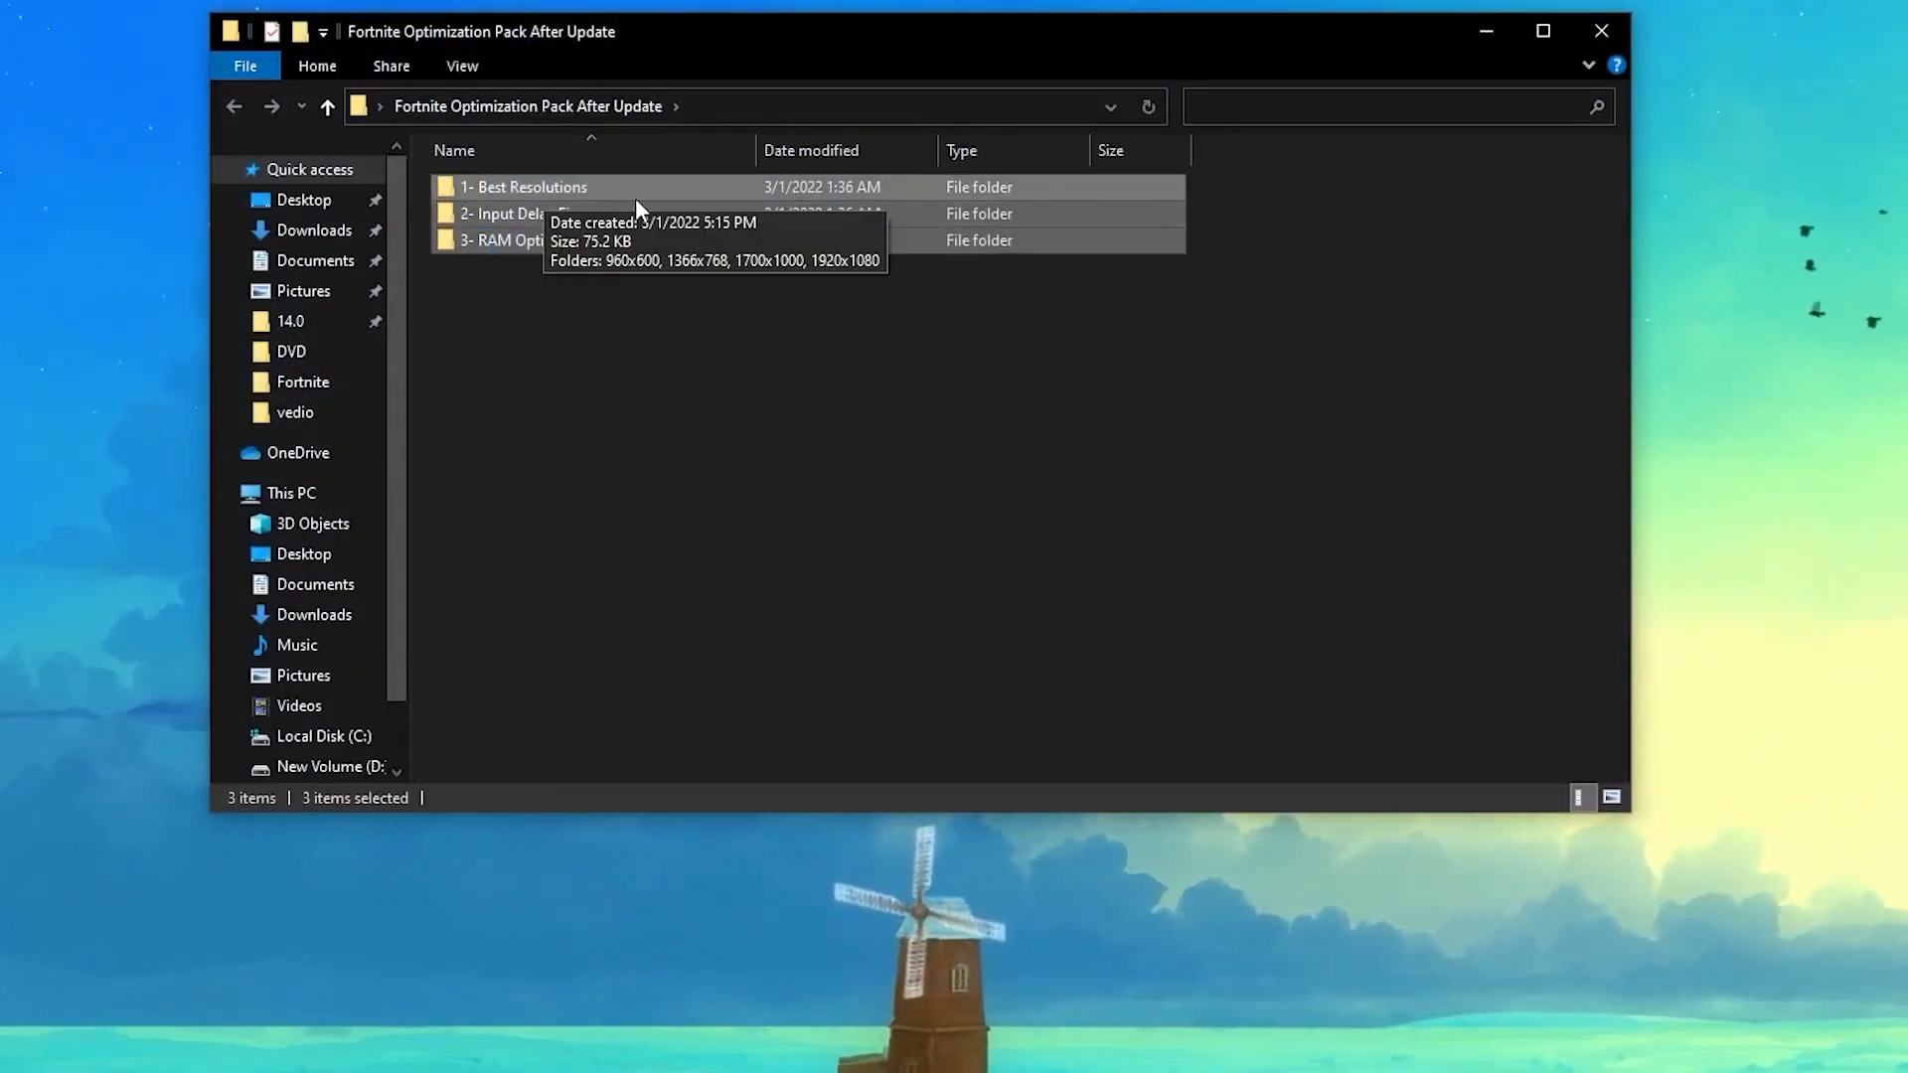
mouse_move(592, 223)
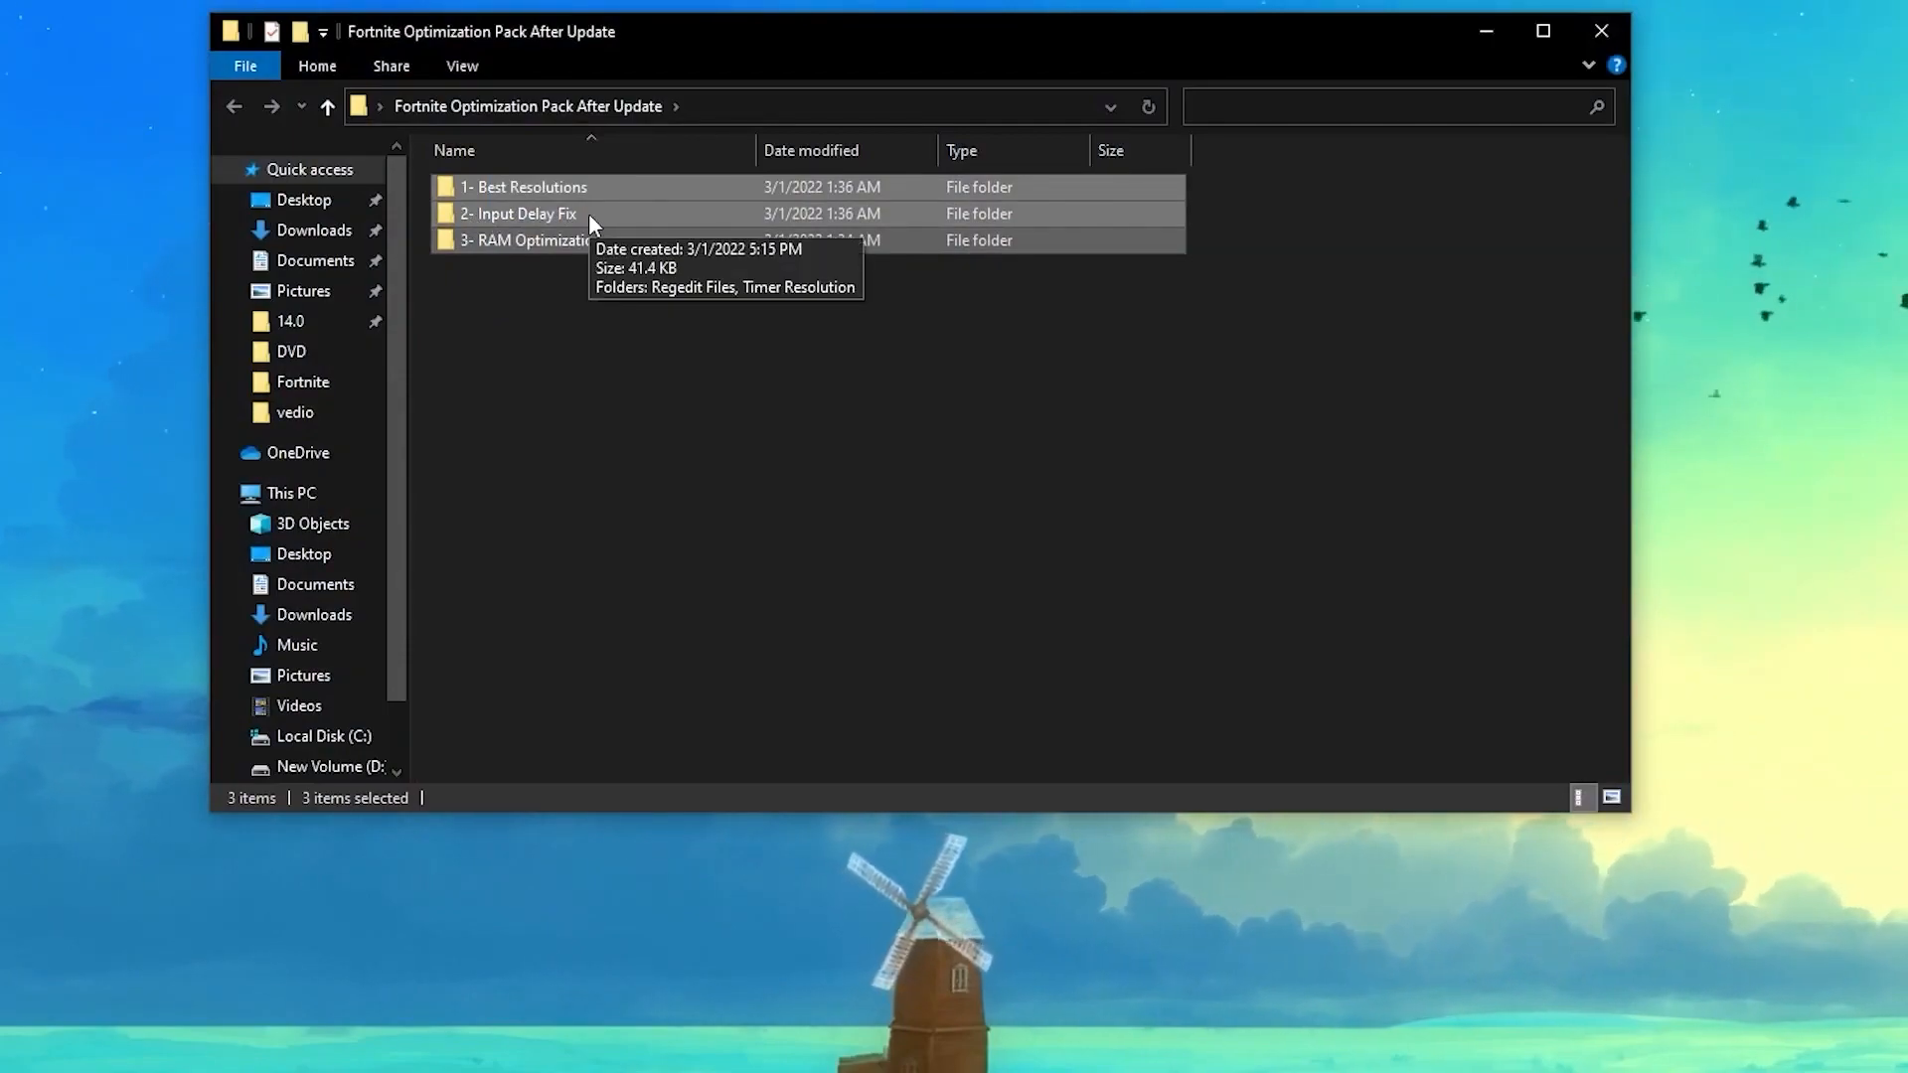
mouse_move(578, 378)
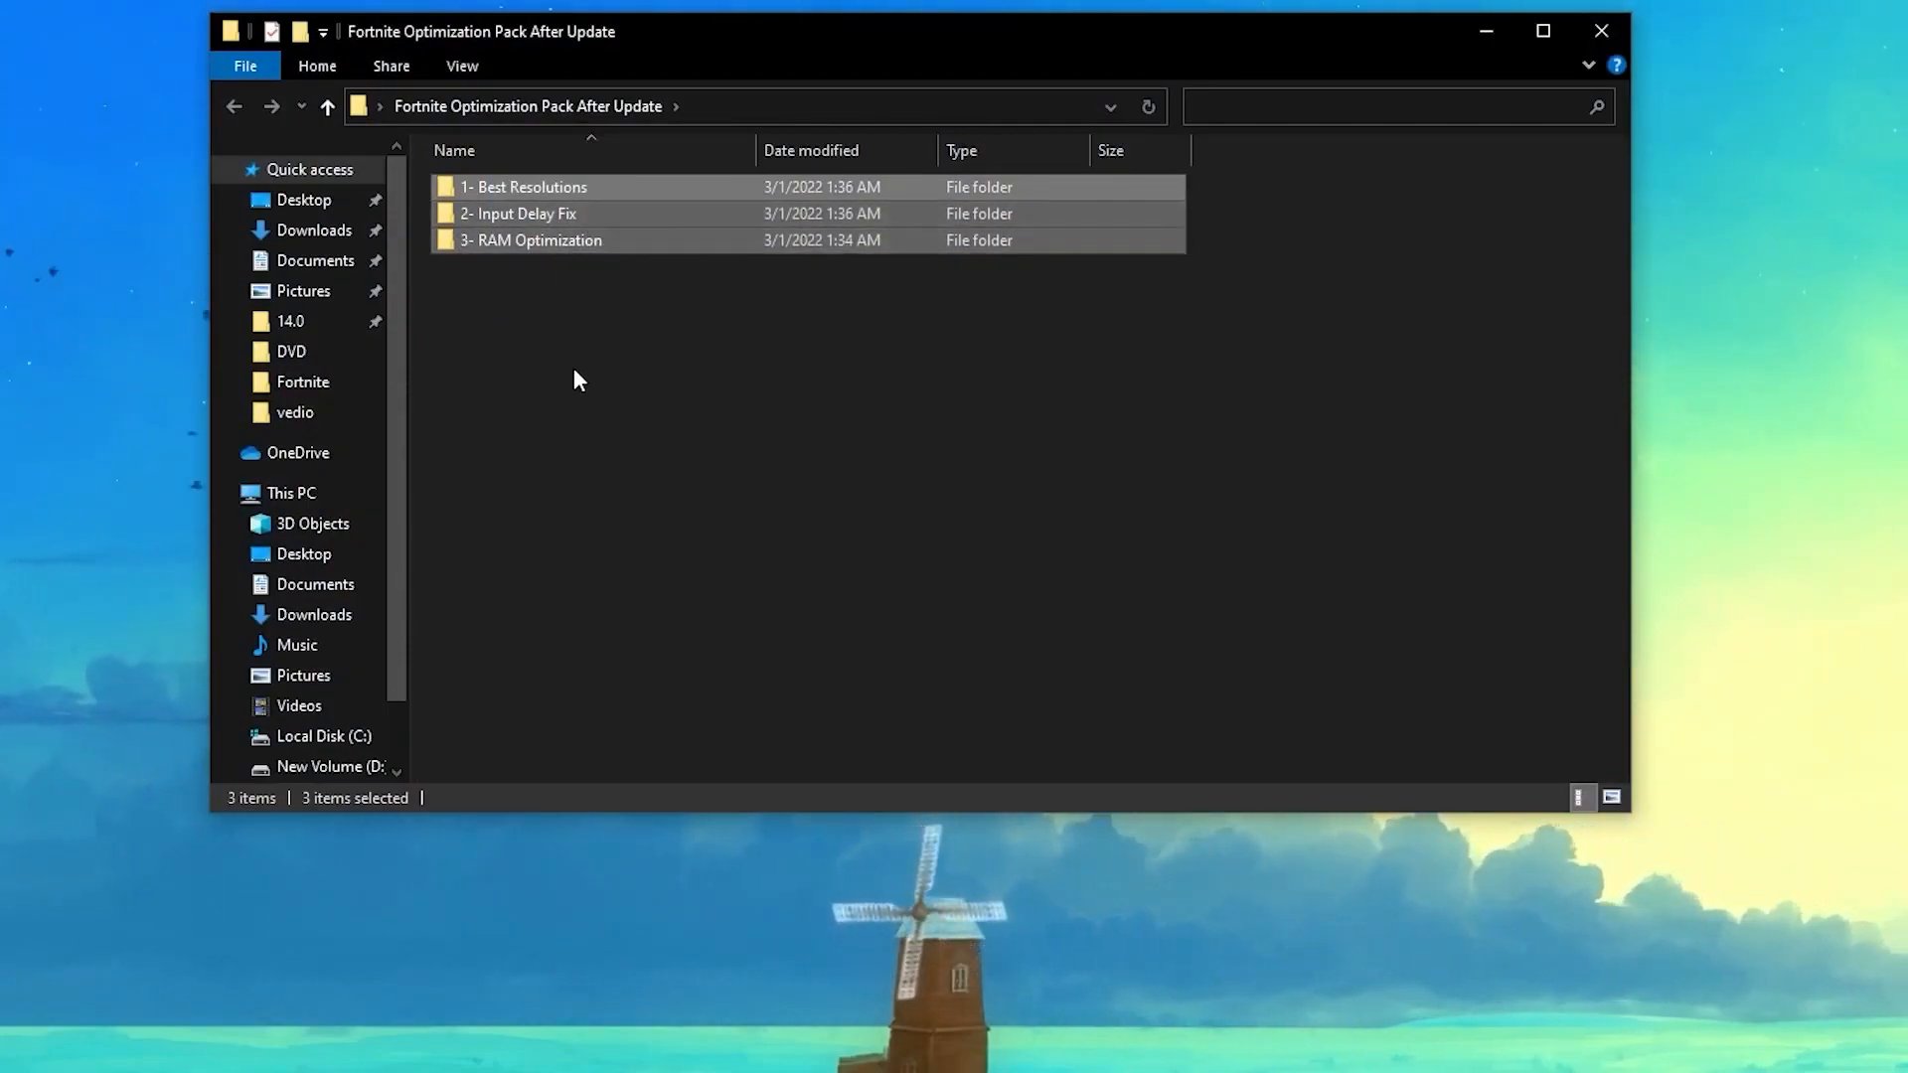
double_click(523, 186)
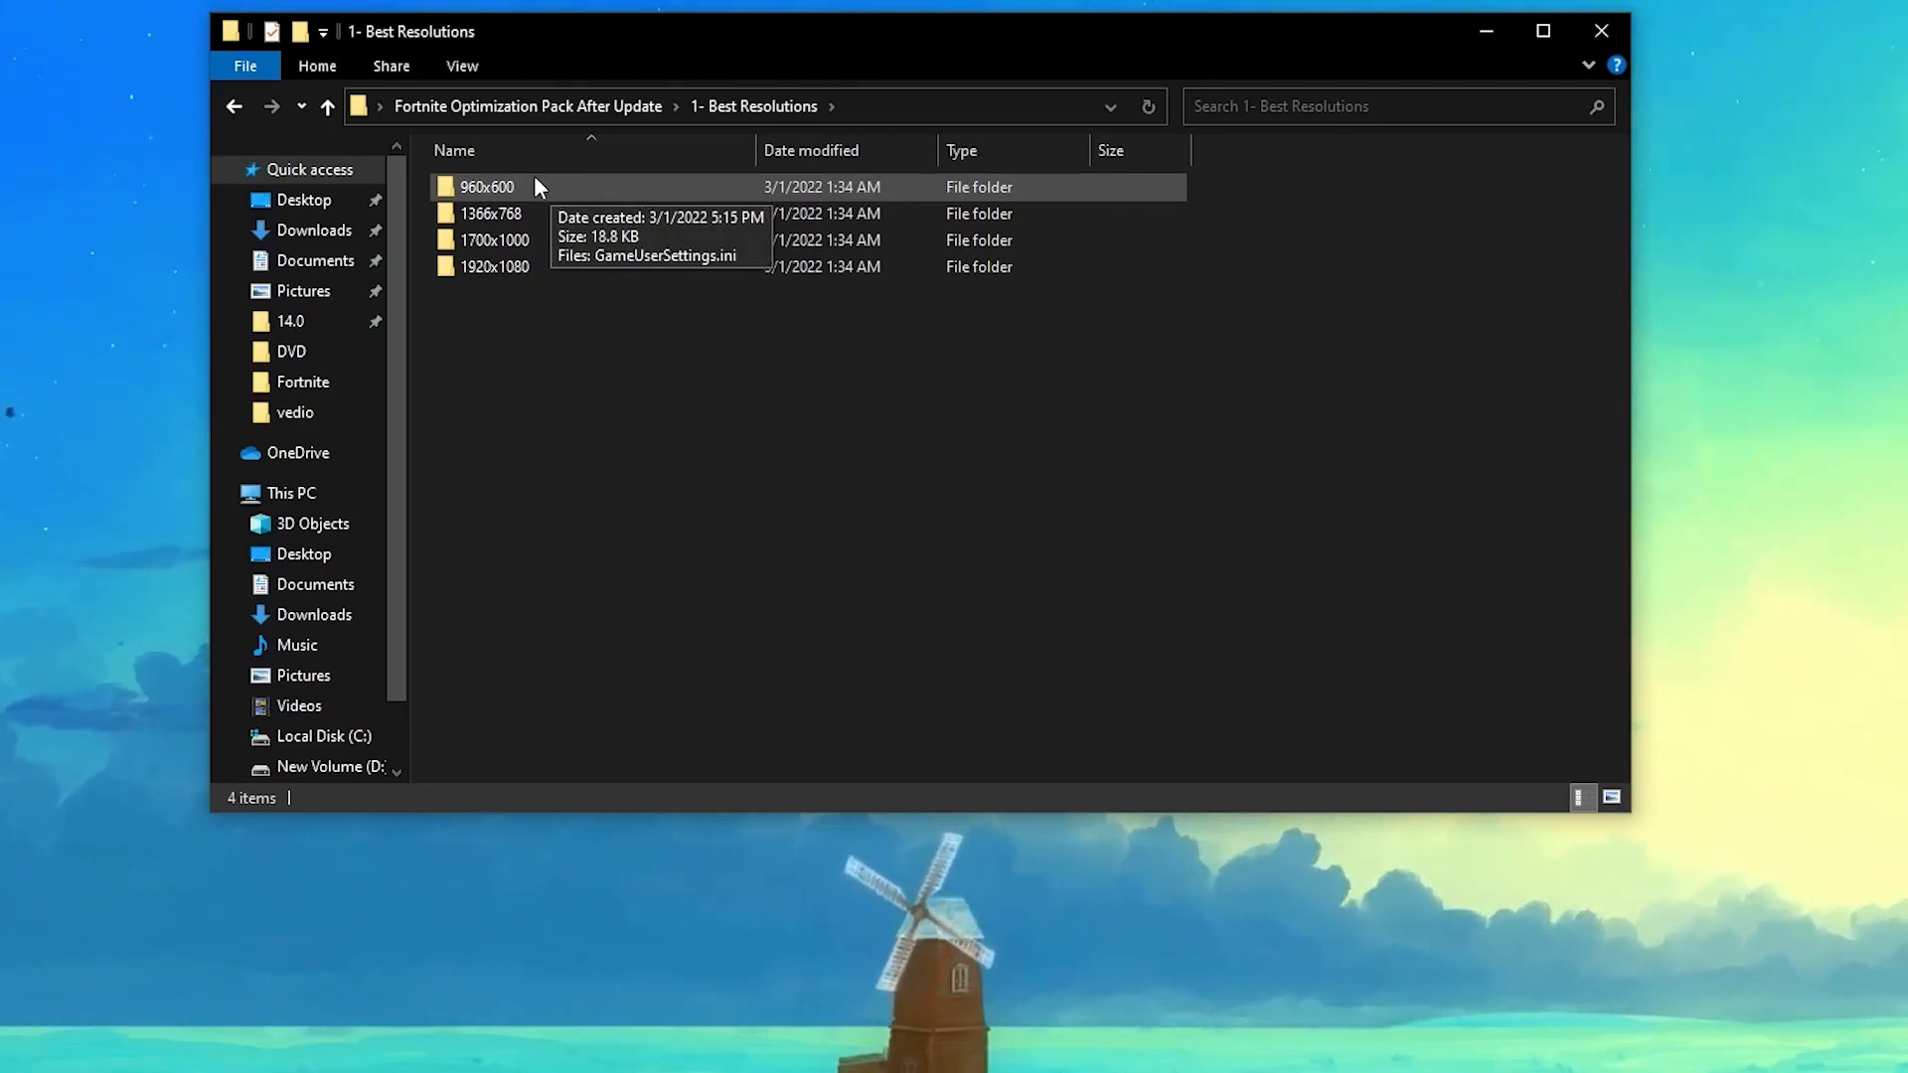
mouse_move(580, 215)
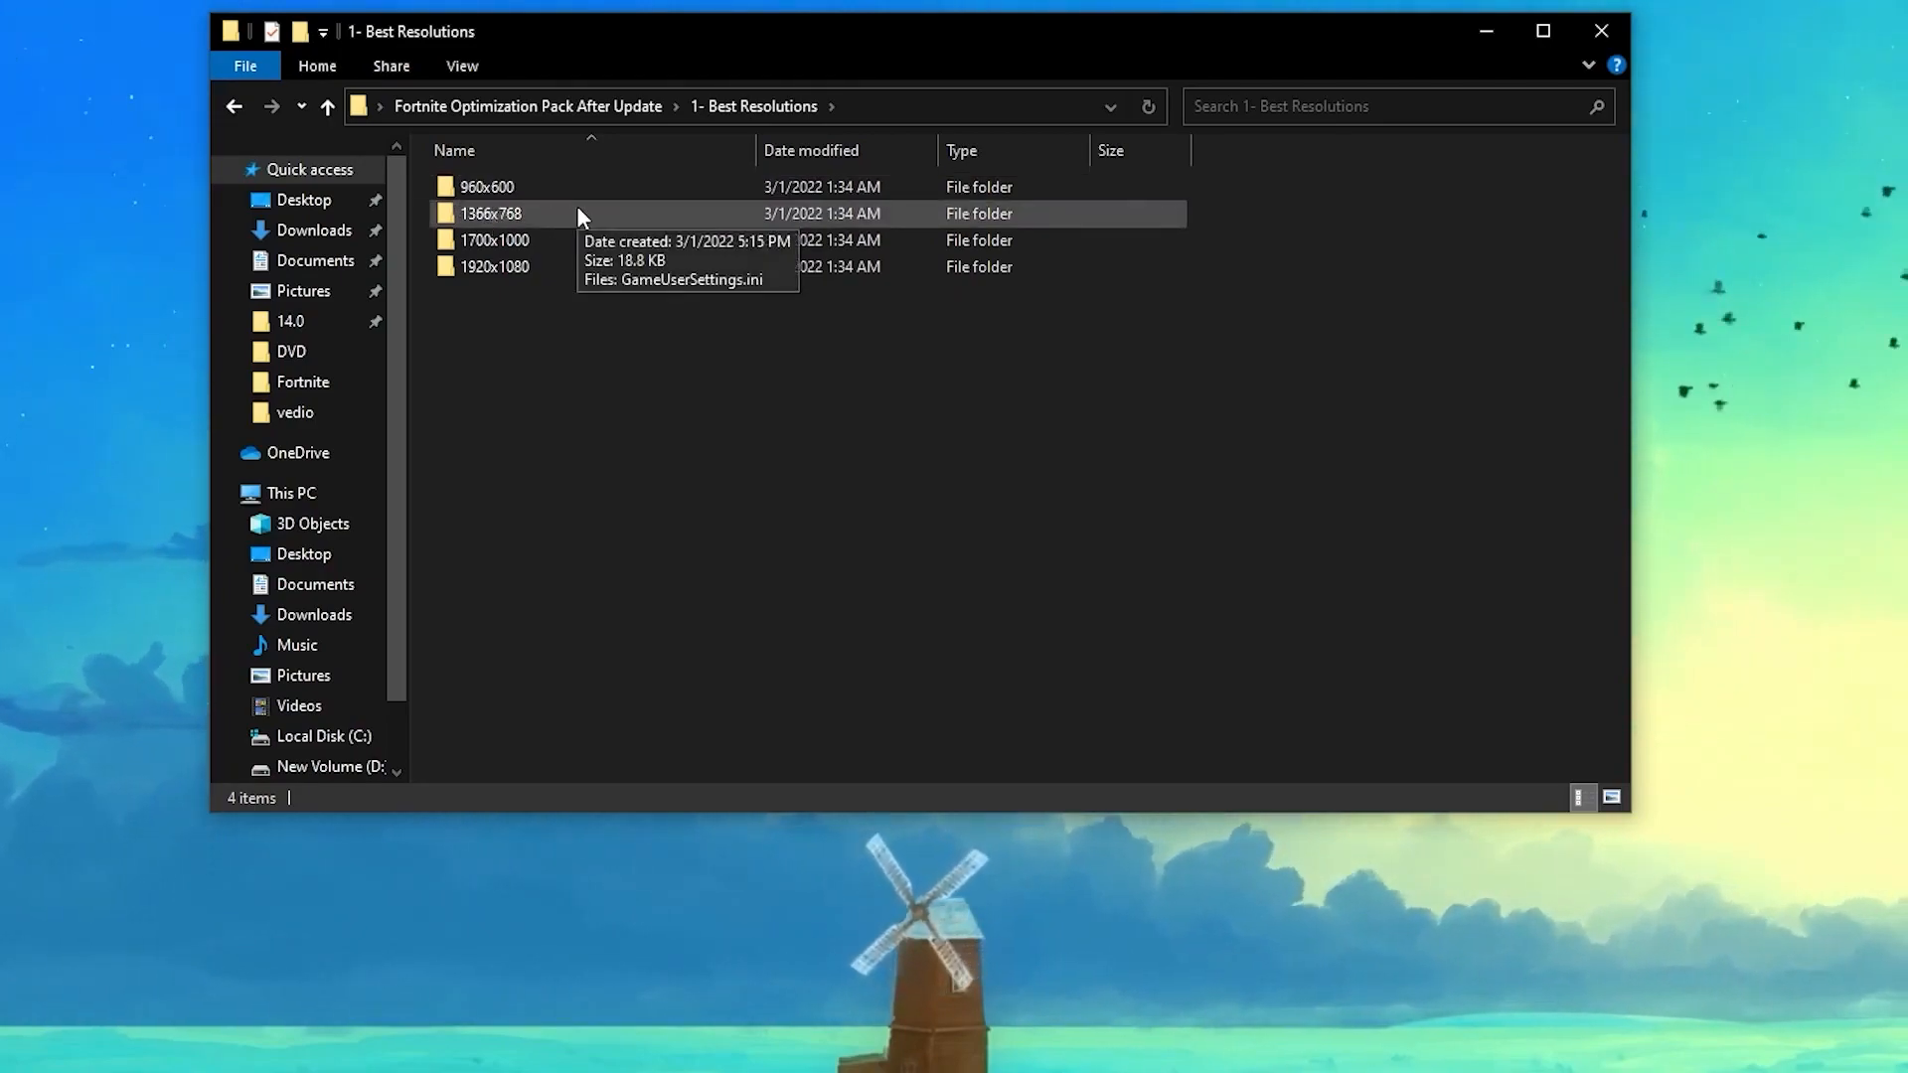
mouse_move(529, 240)
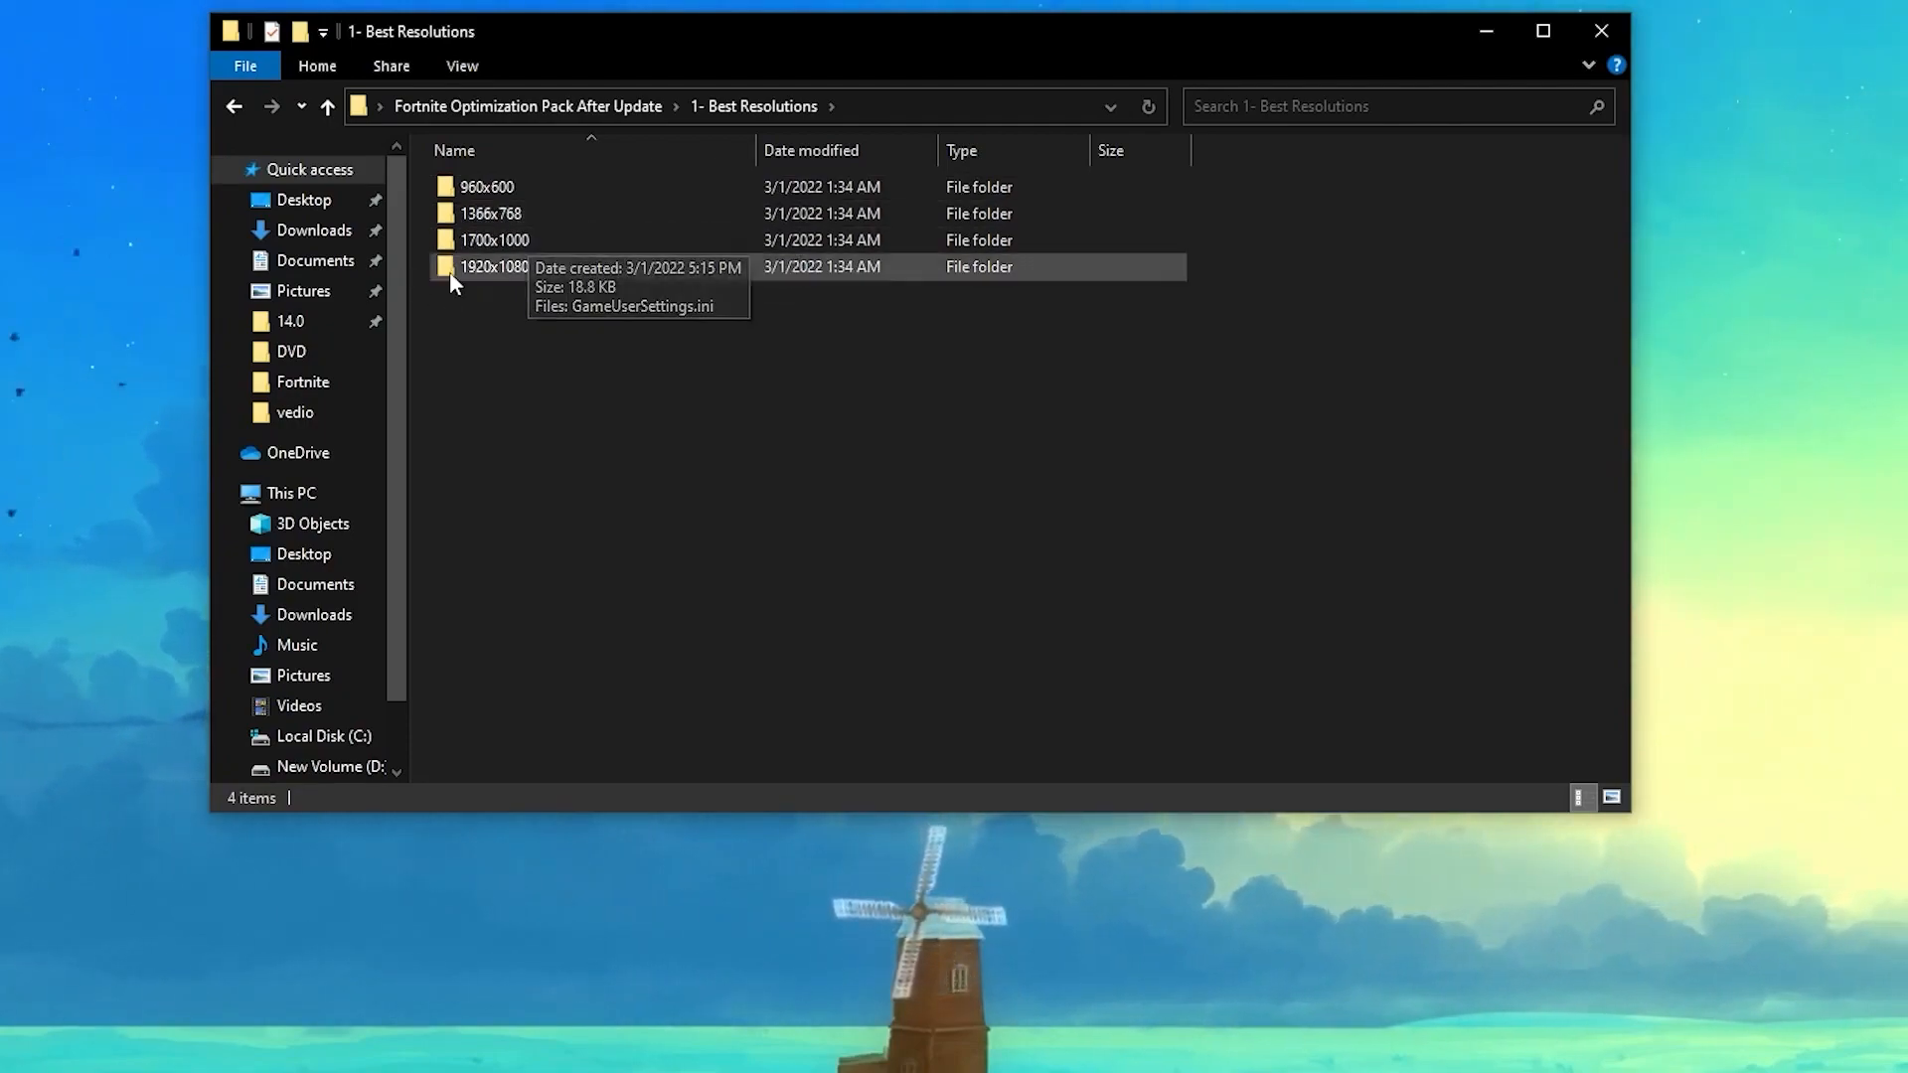
mouse_move(489, 277)
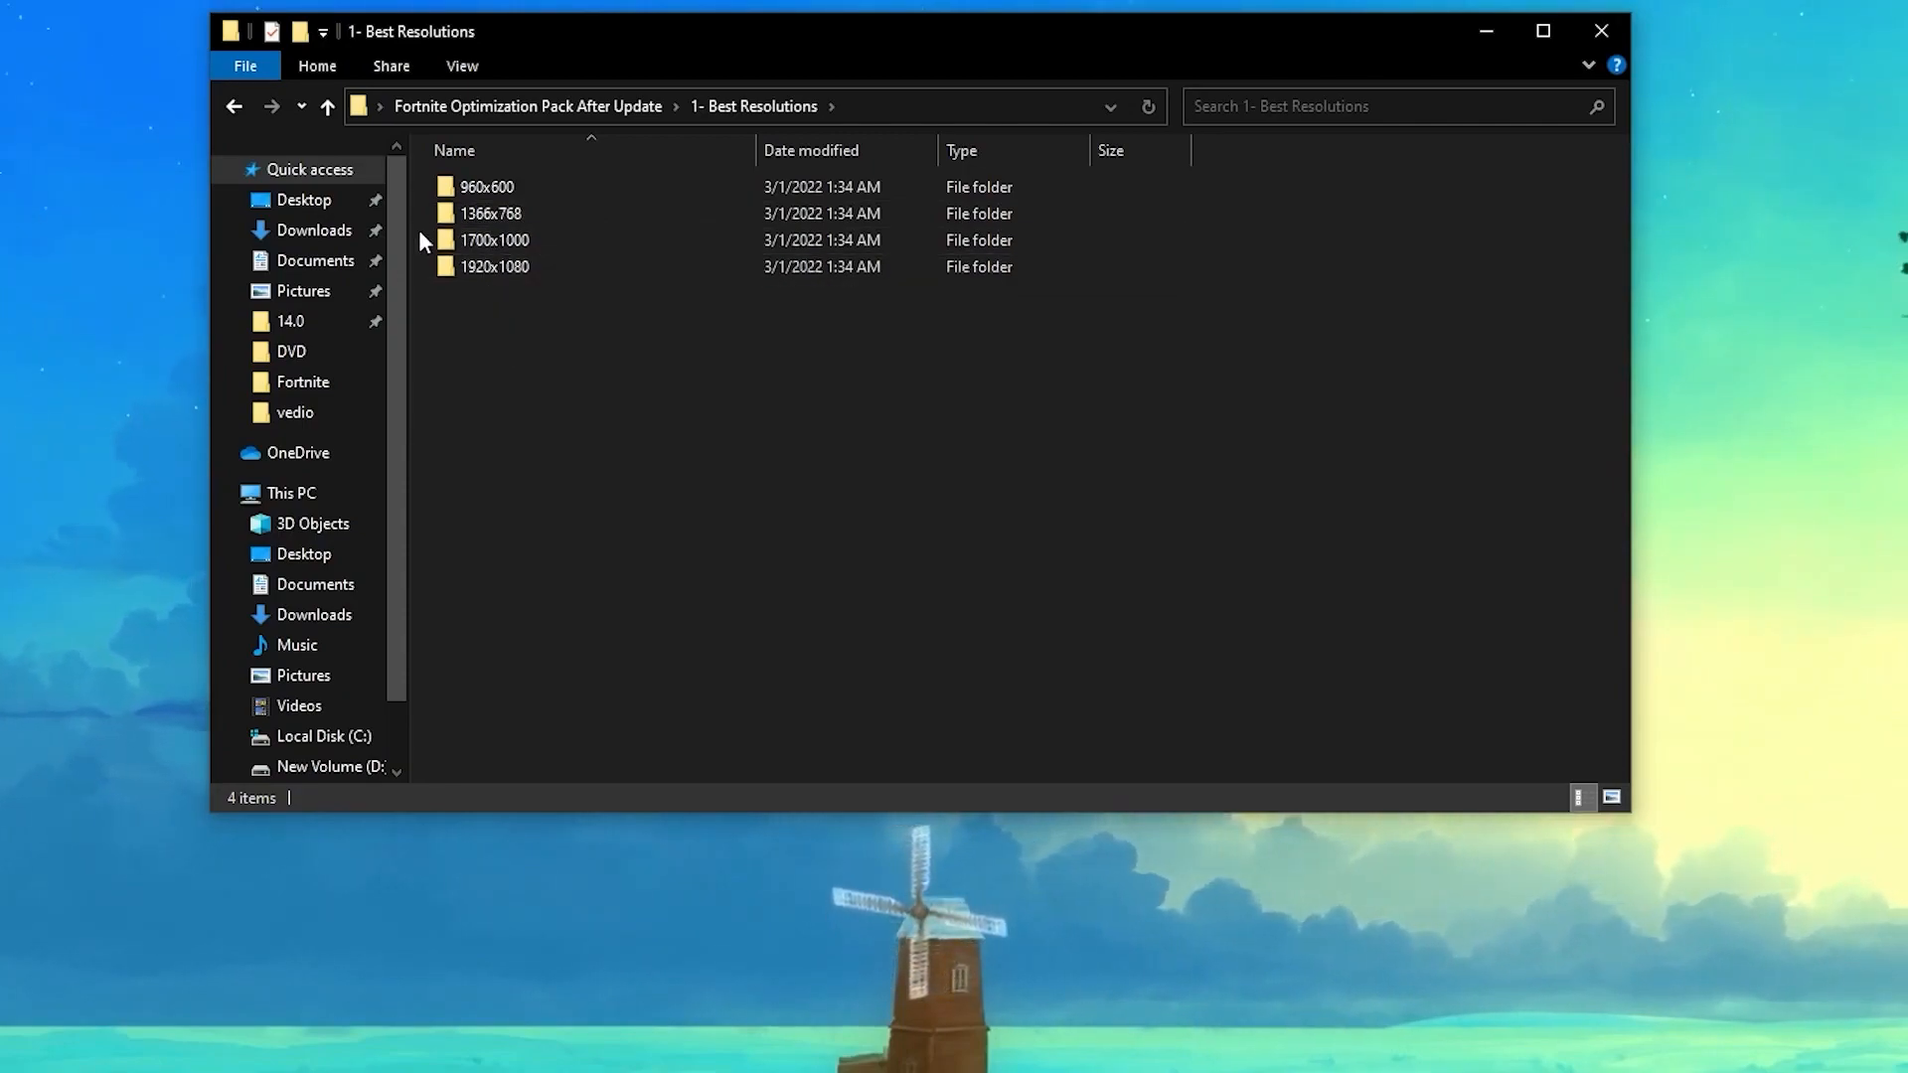
double_click(493, 239)
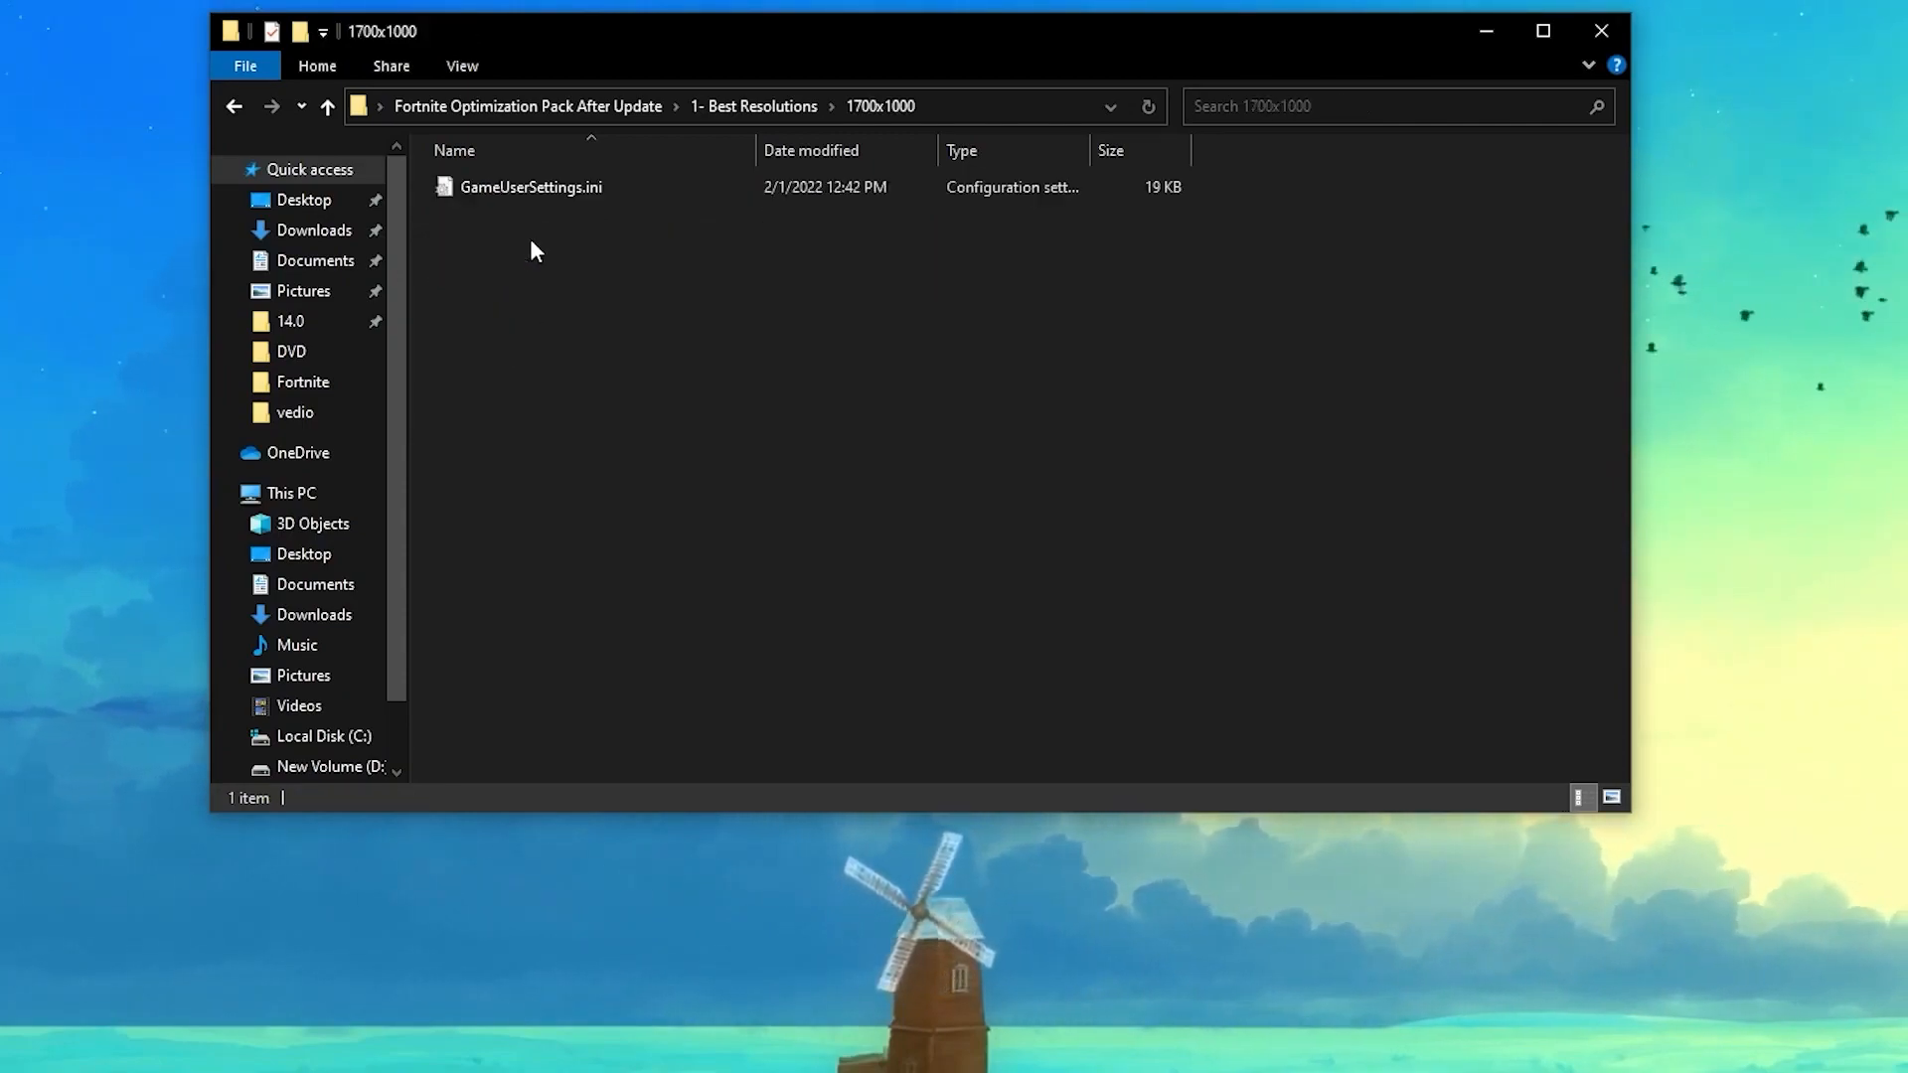
right_click(531, 186)
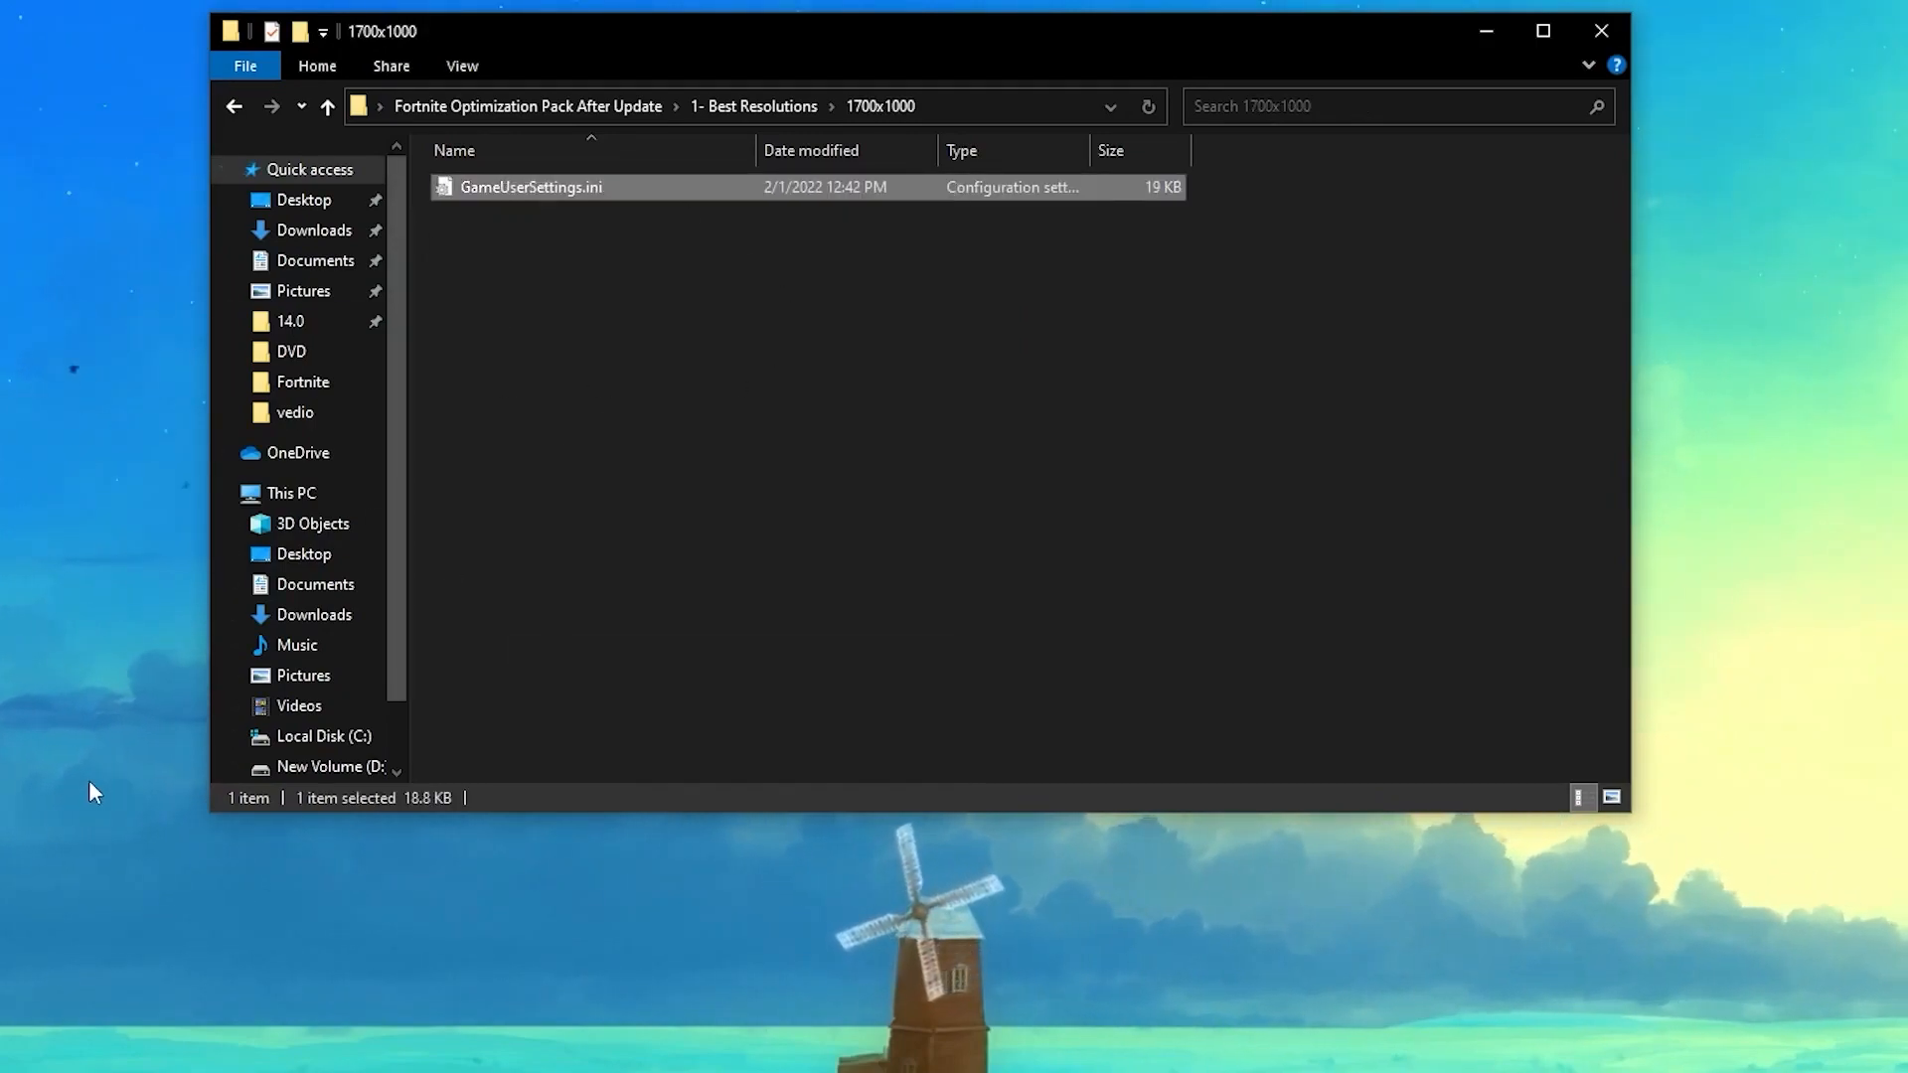
click(155, 1030)
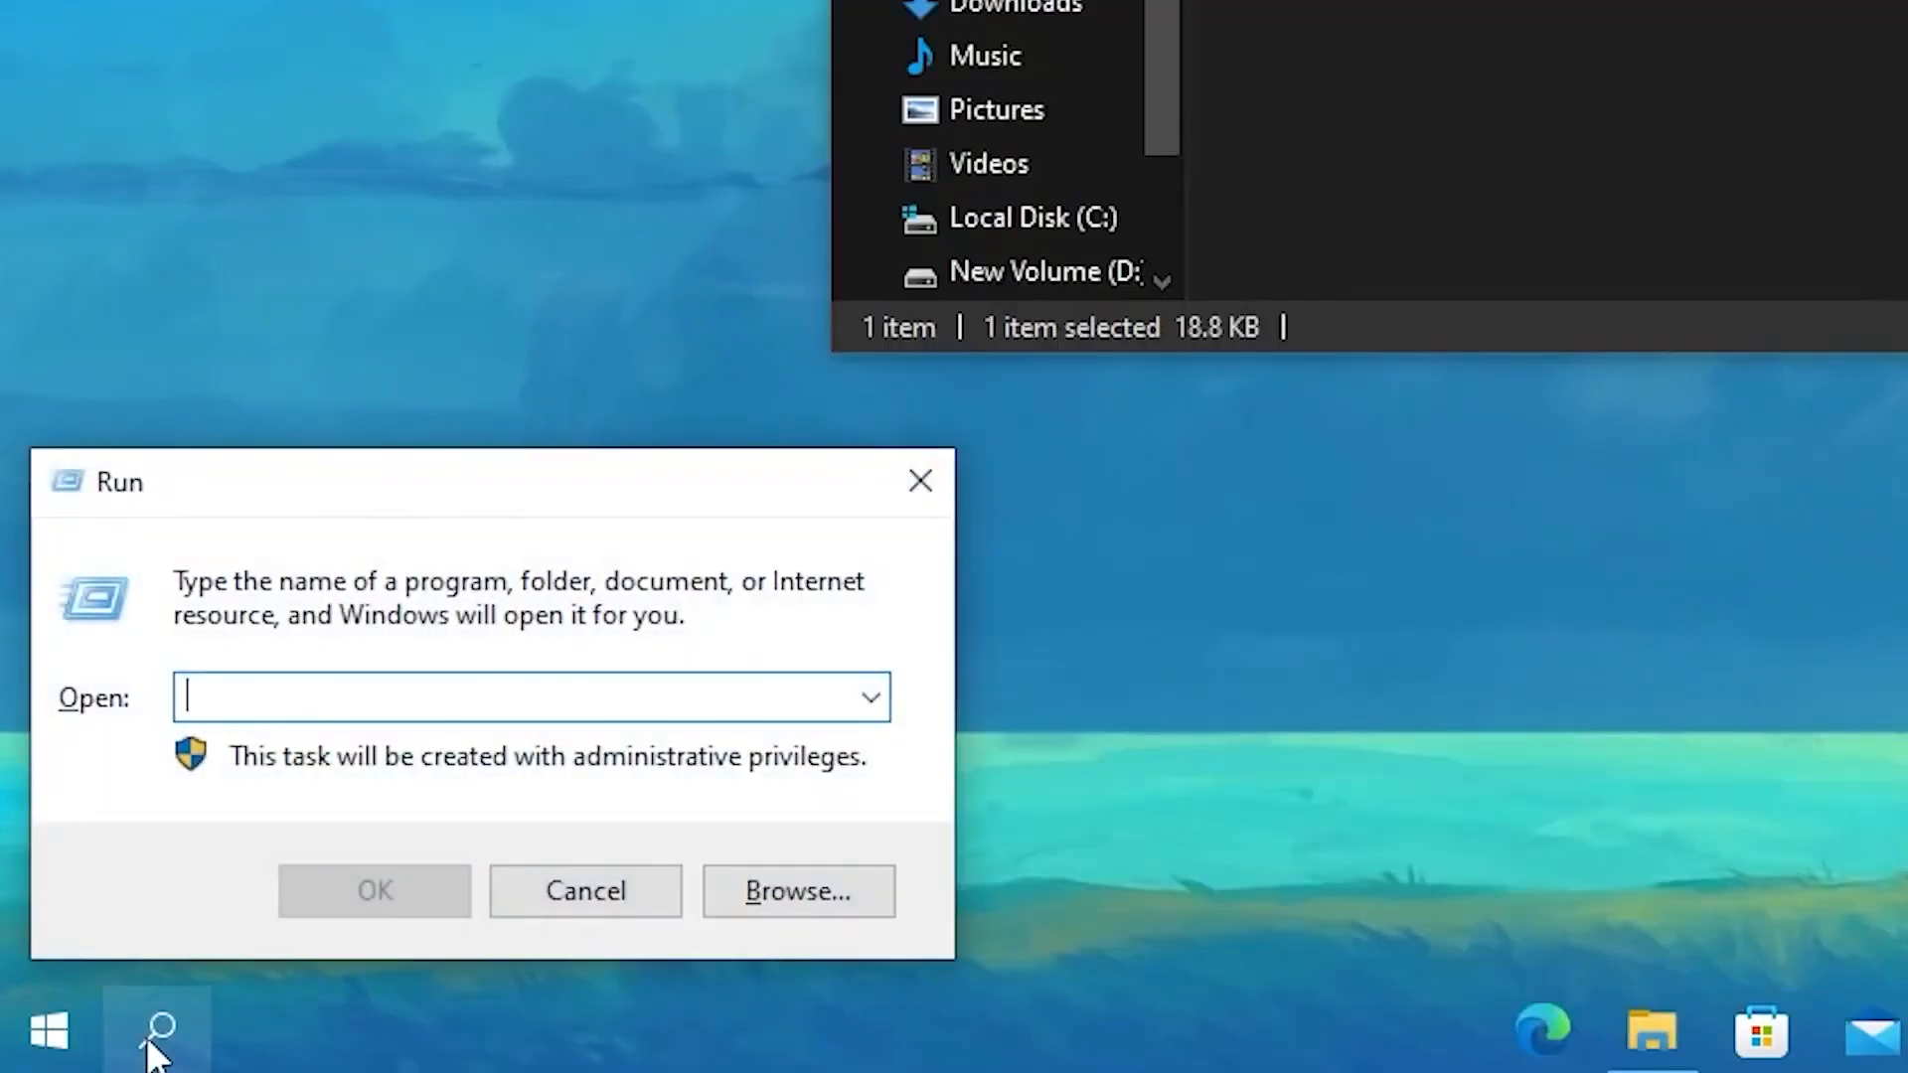
Step: Open AppData via Run and reach FortniteGame's Saved config folder
text(appdata)
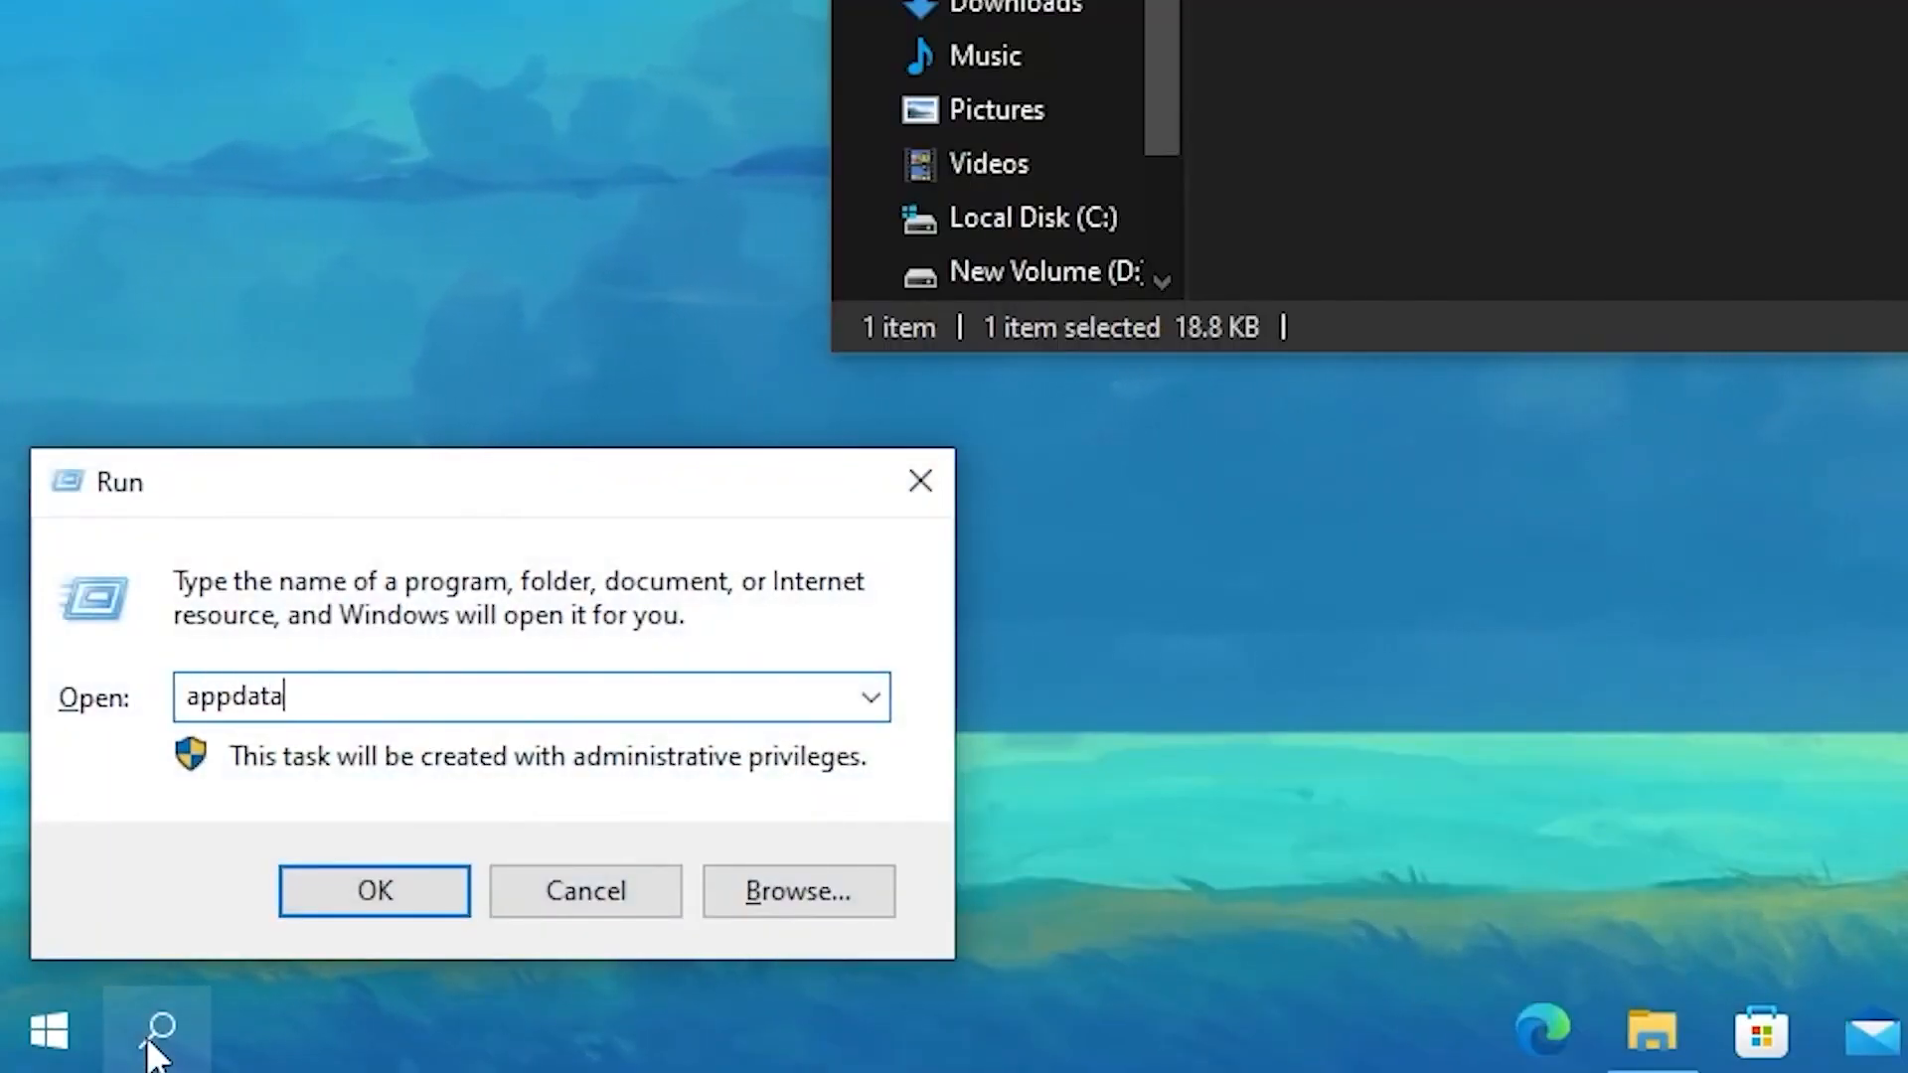
click(374, 889)
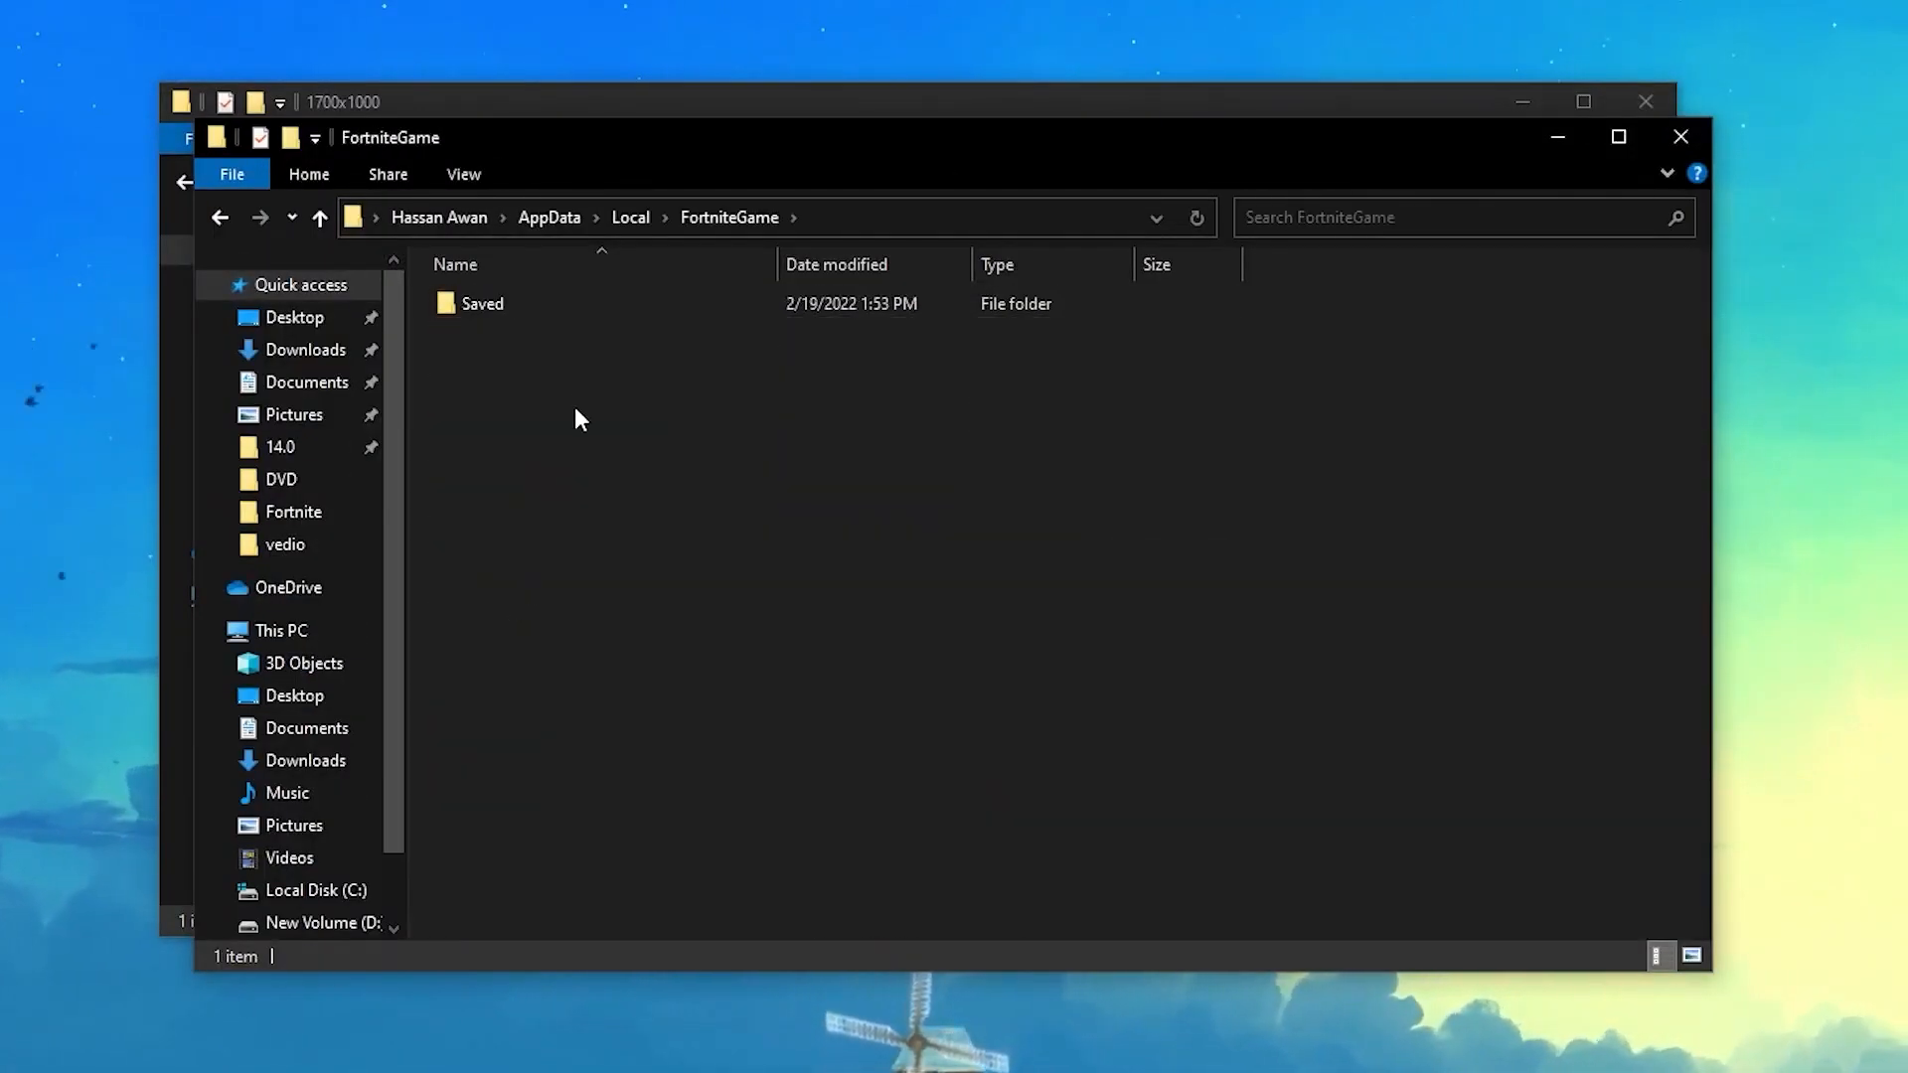
double_click(482, 303)
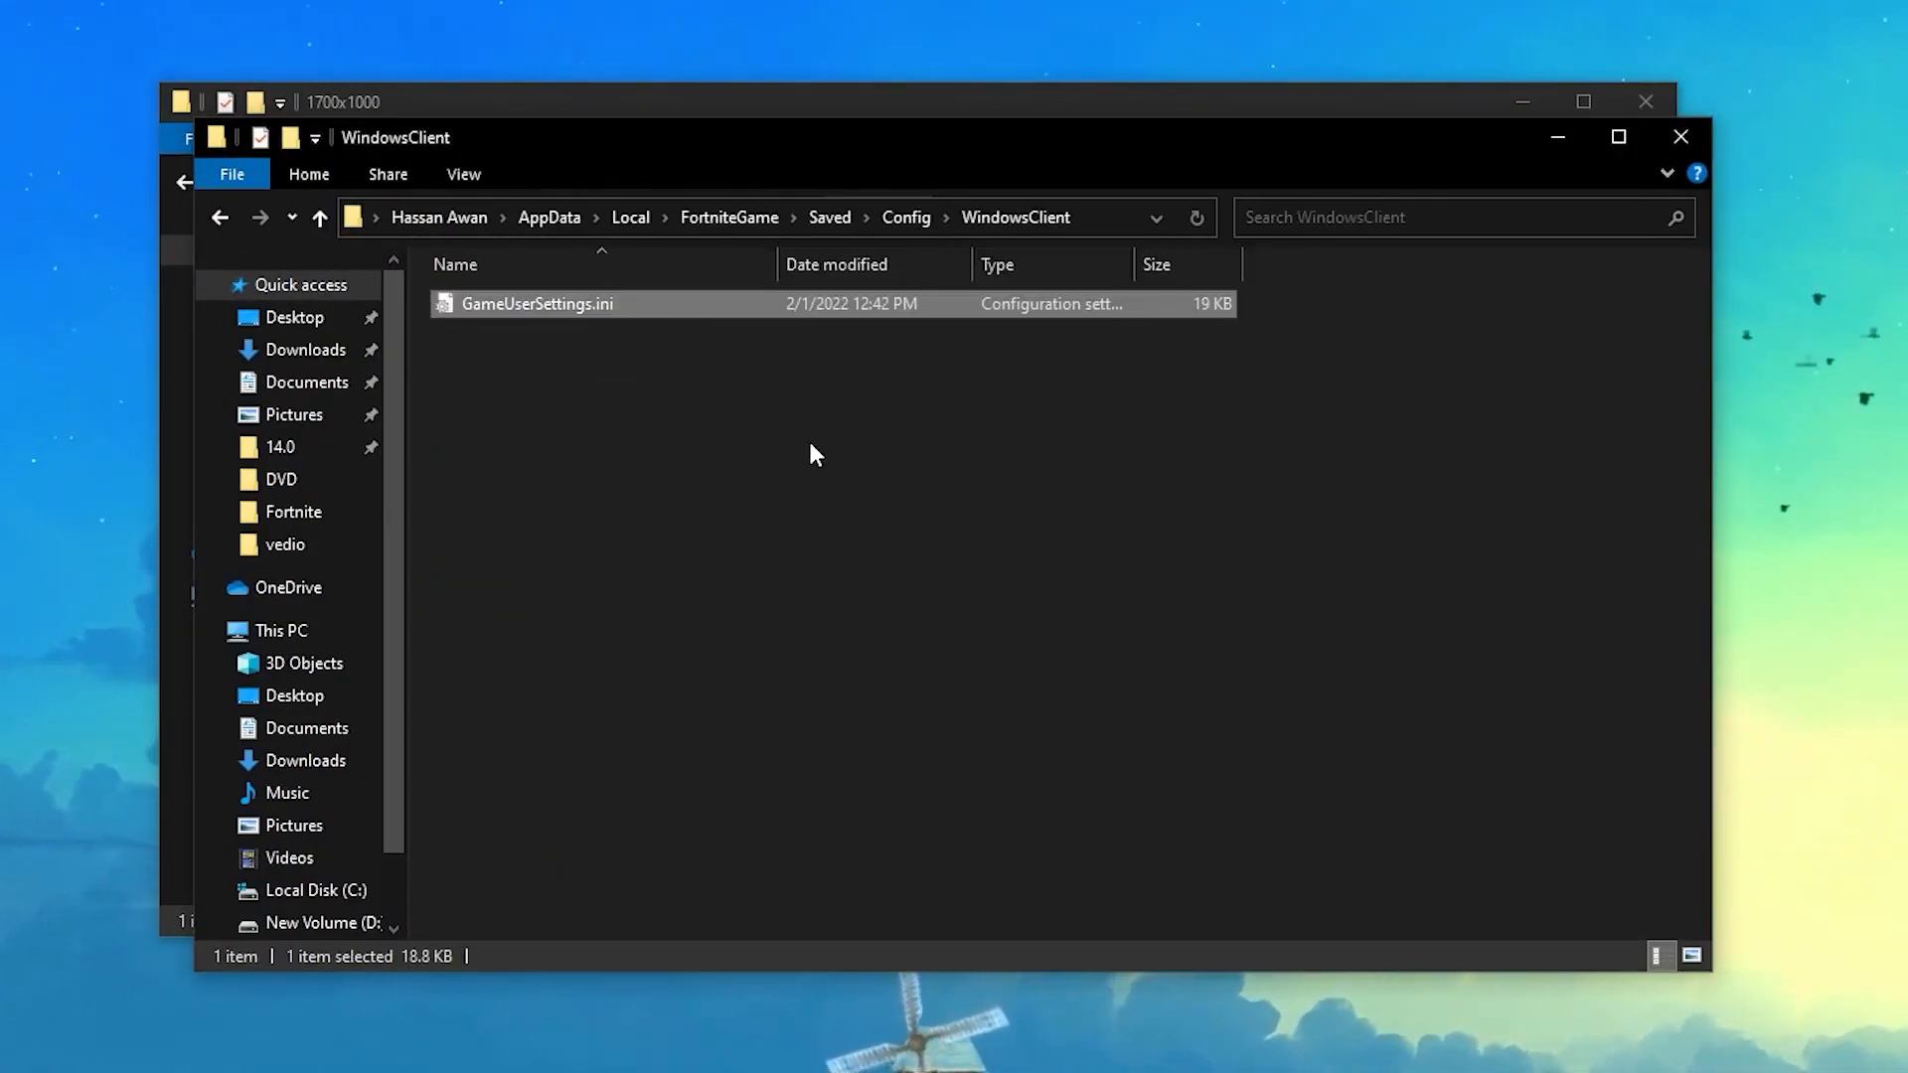
Step: Untick Read-only in GameUserSettings.ini's Properties and apply the change
right_click(537, 303)
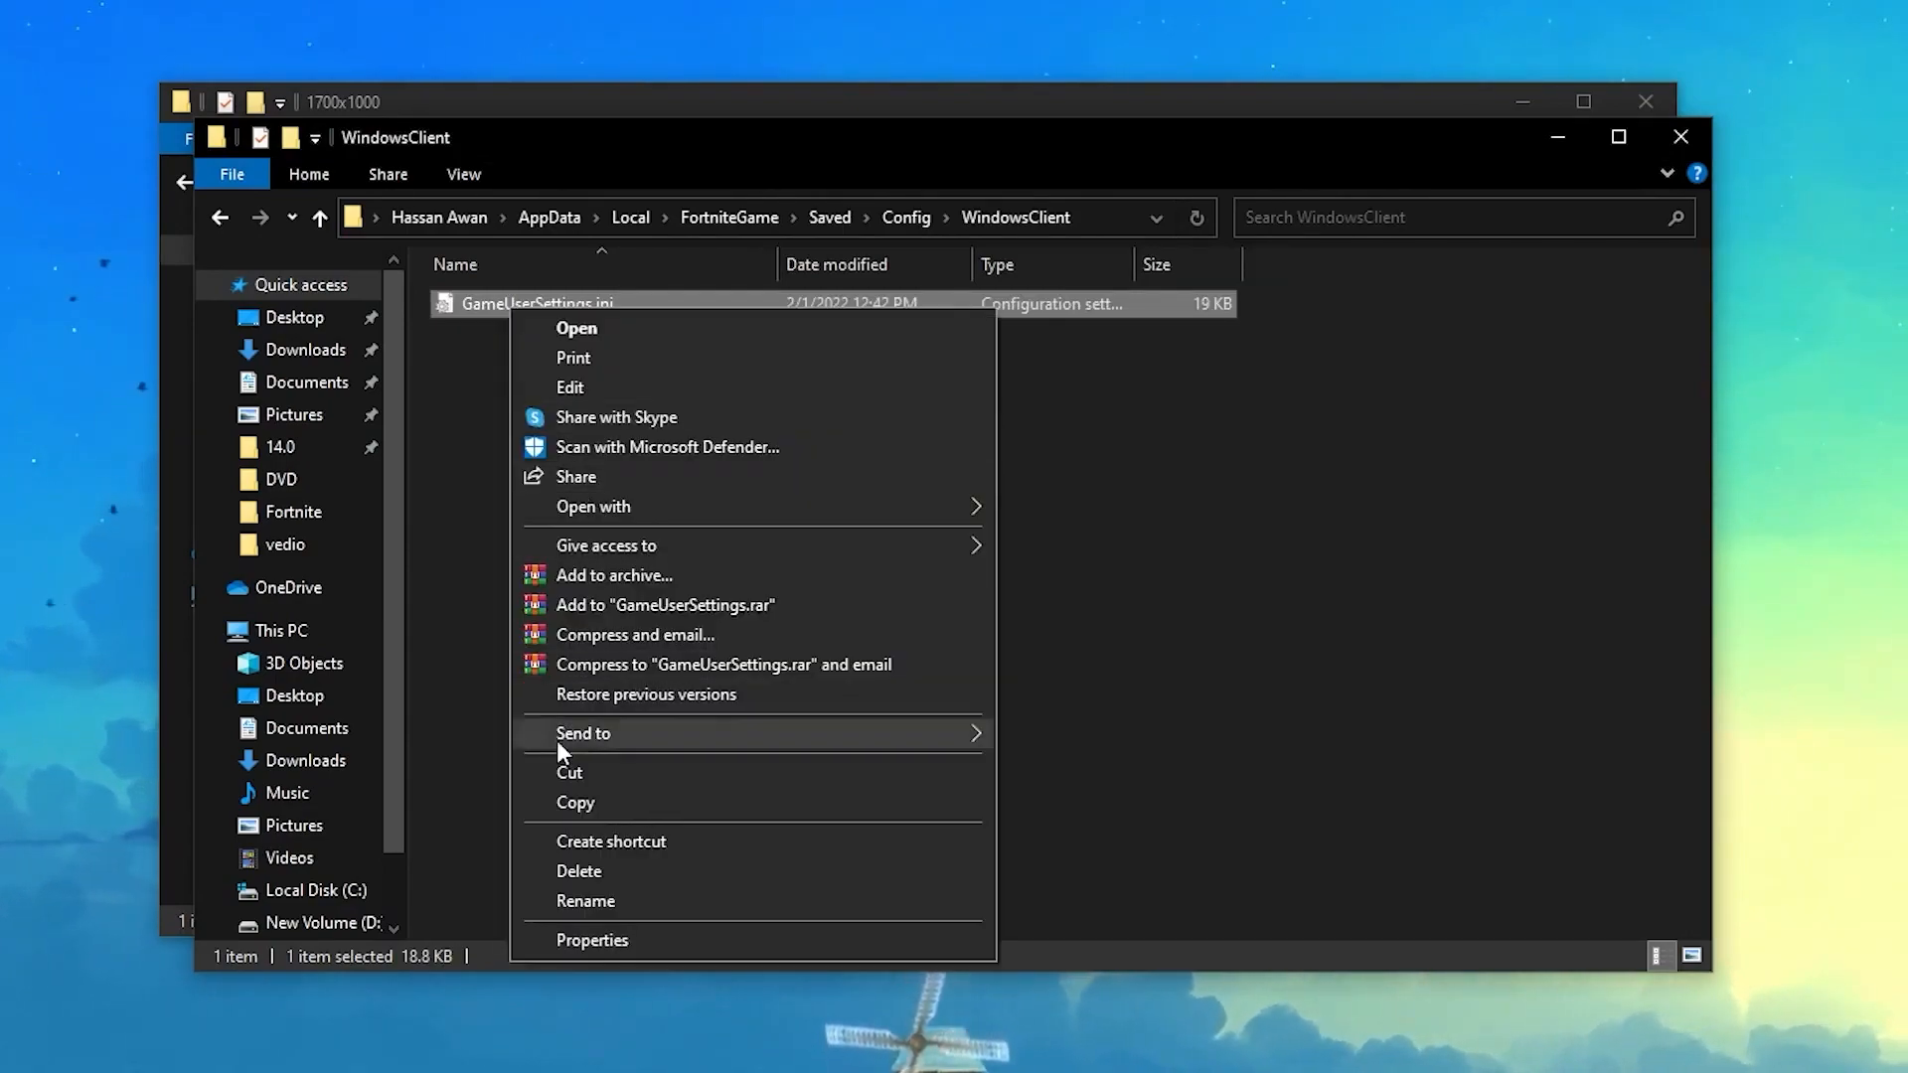
click(592, 939)
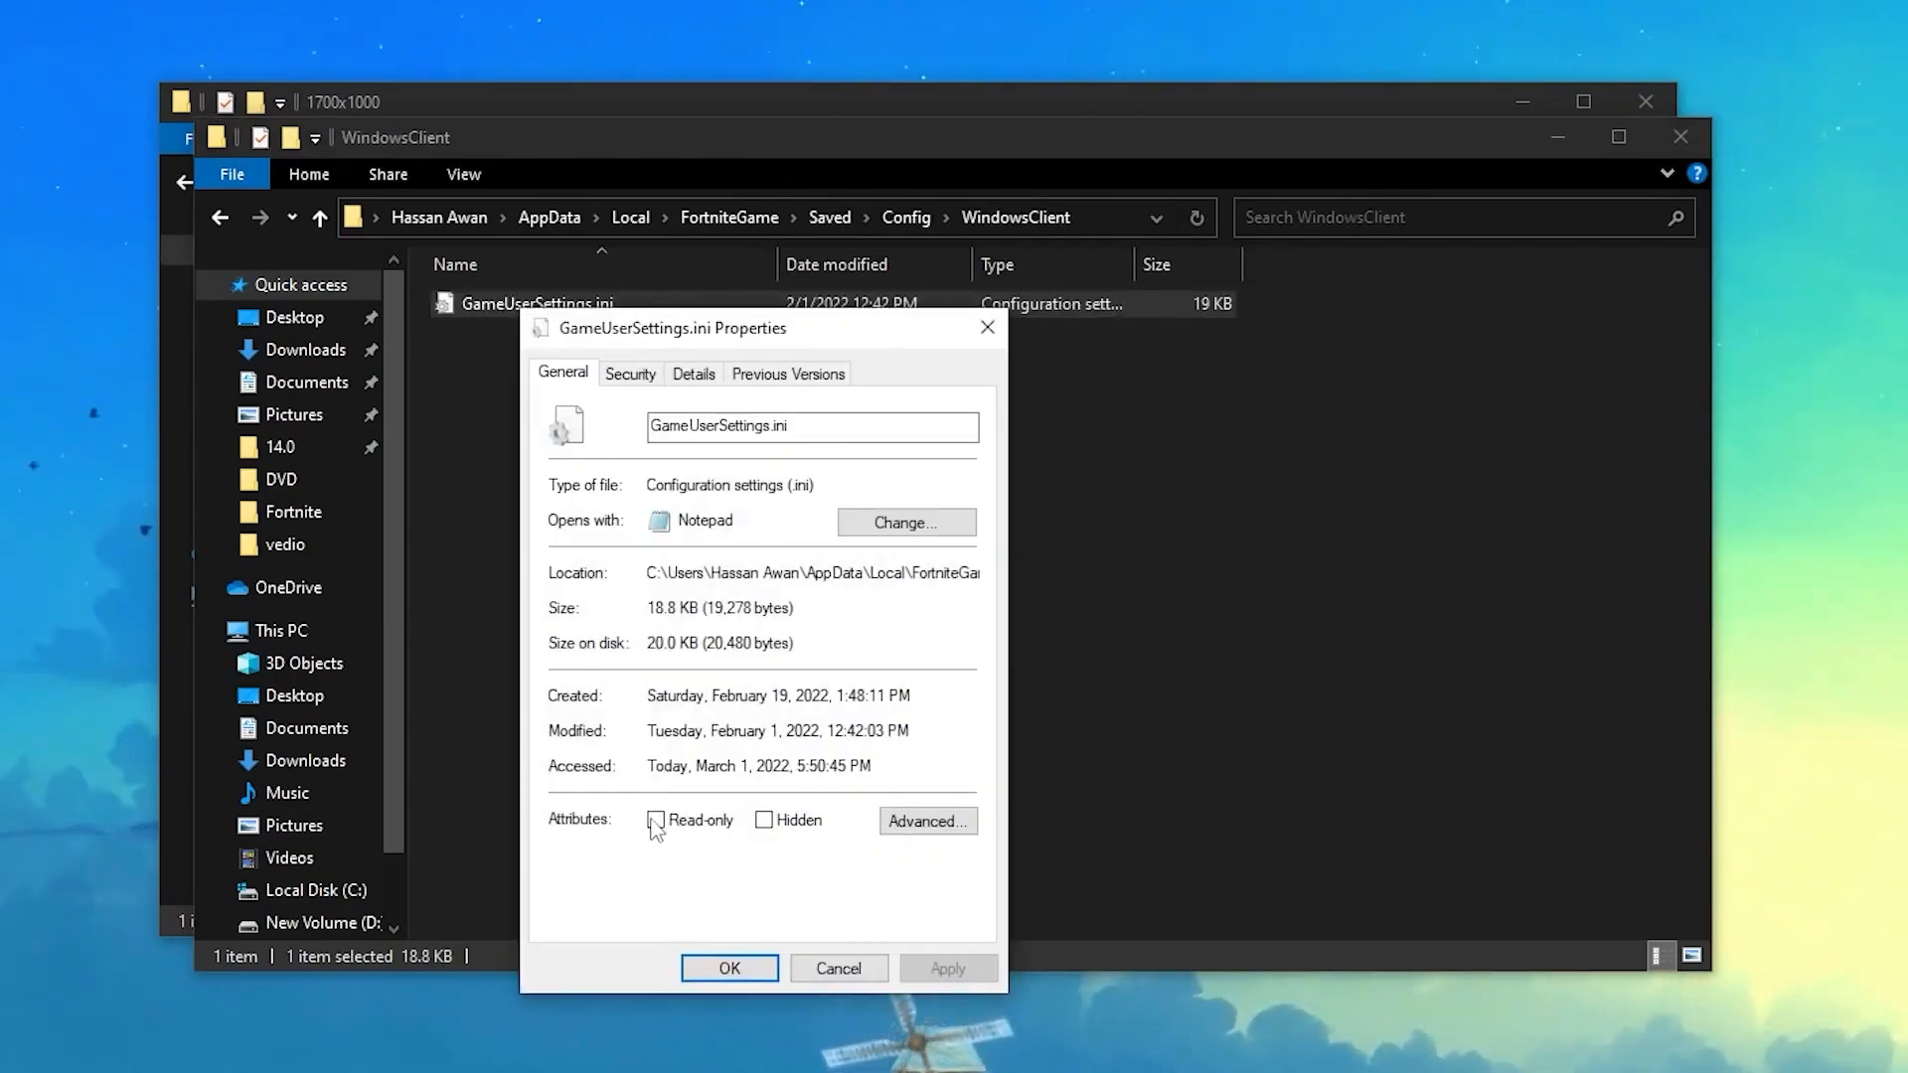
click(655, 818)
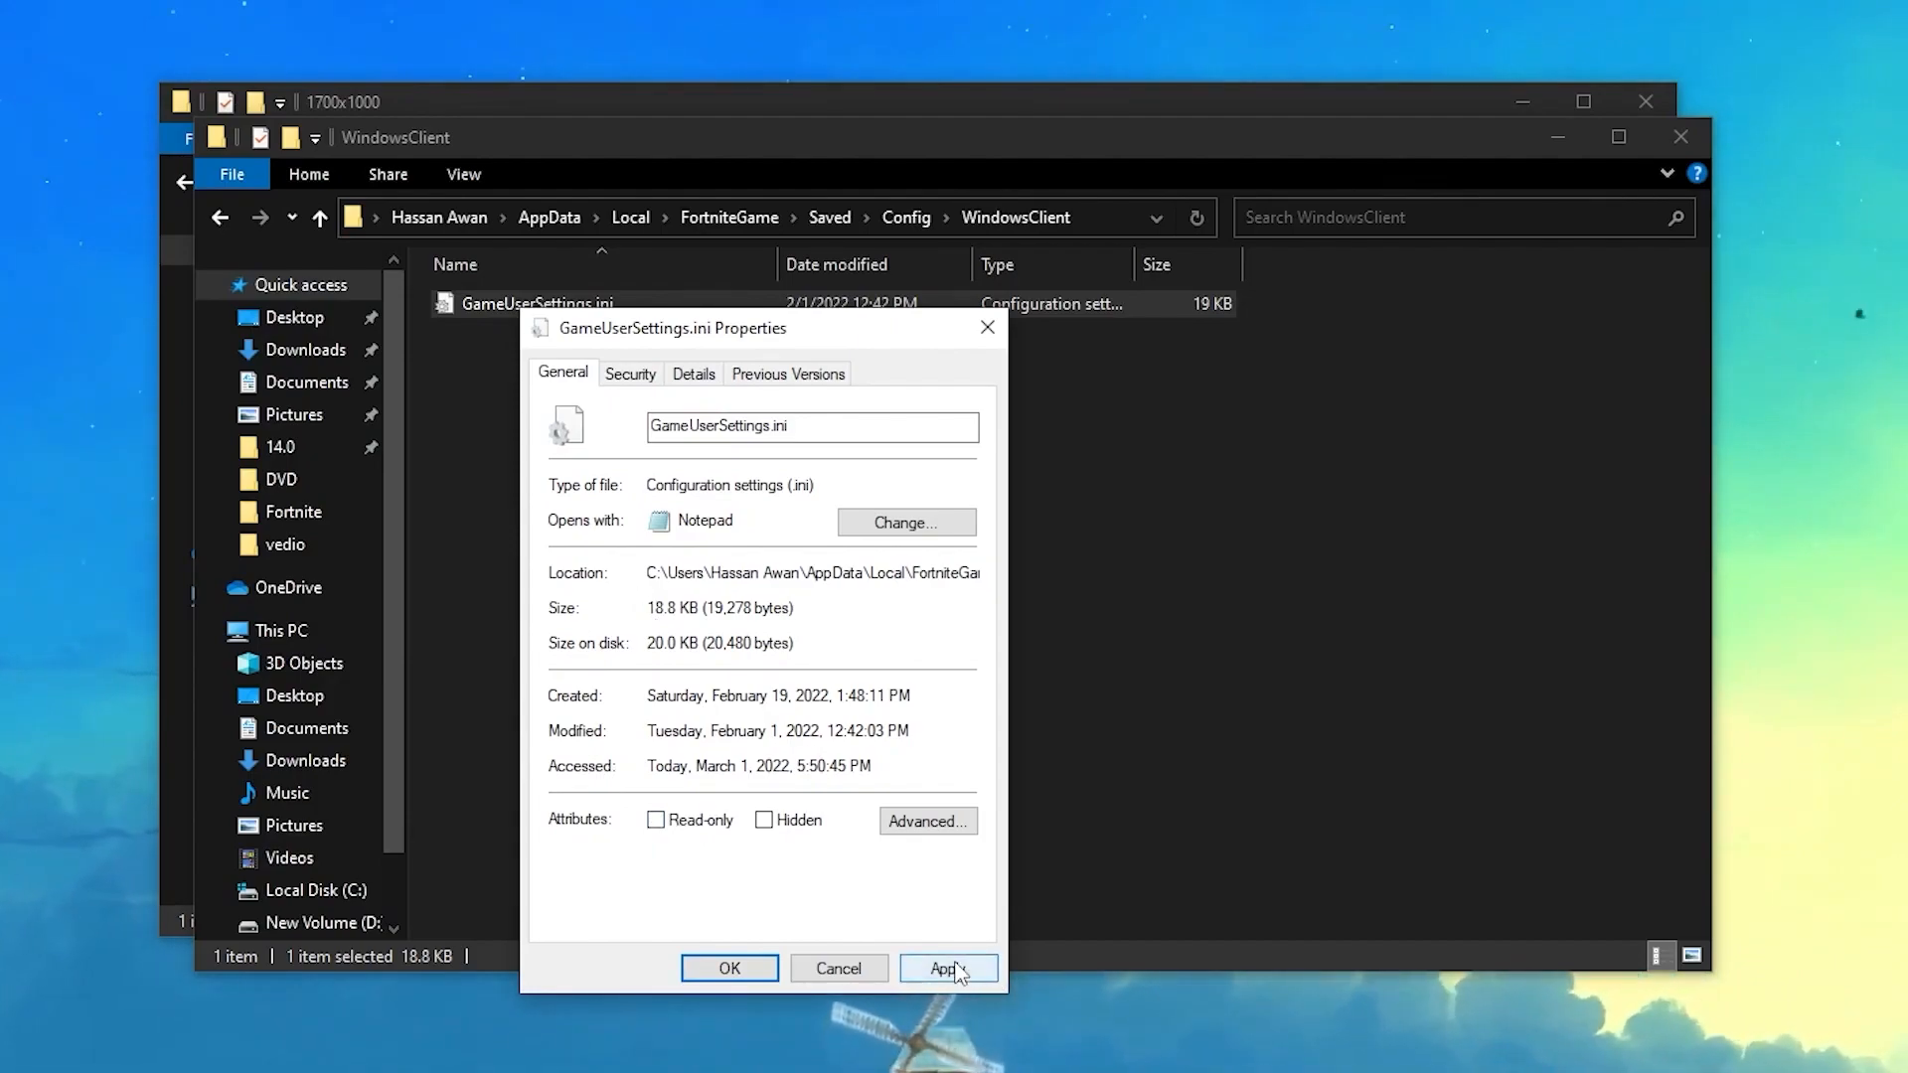
click(728, 967)
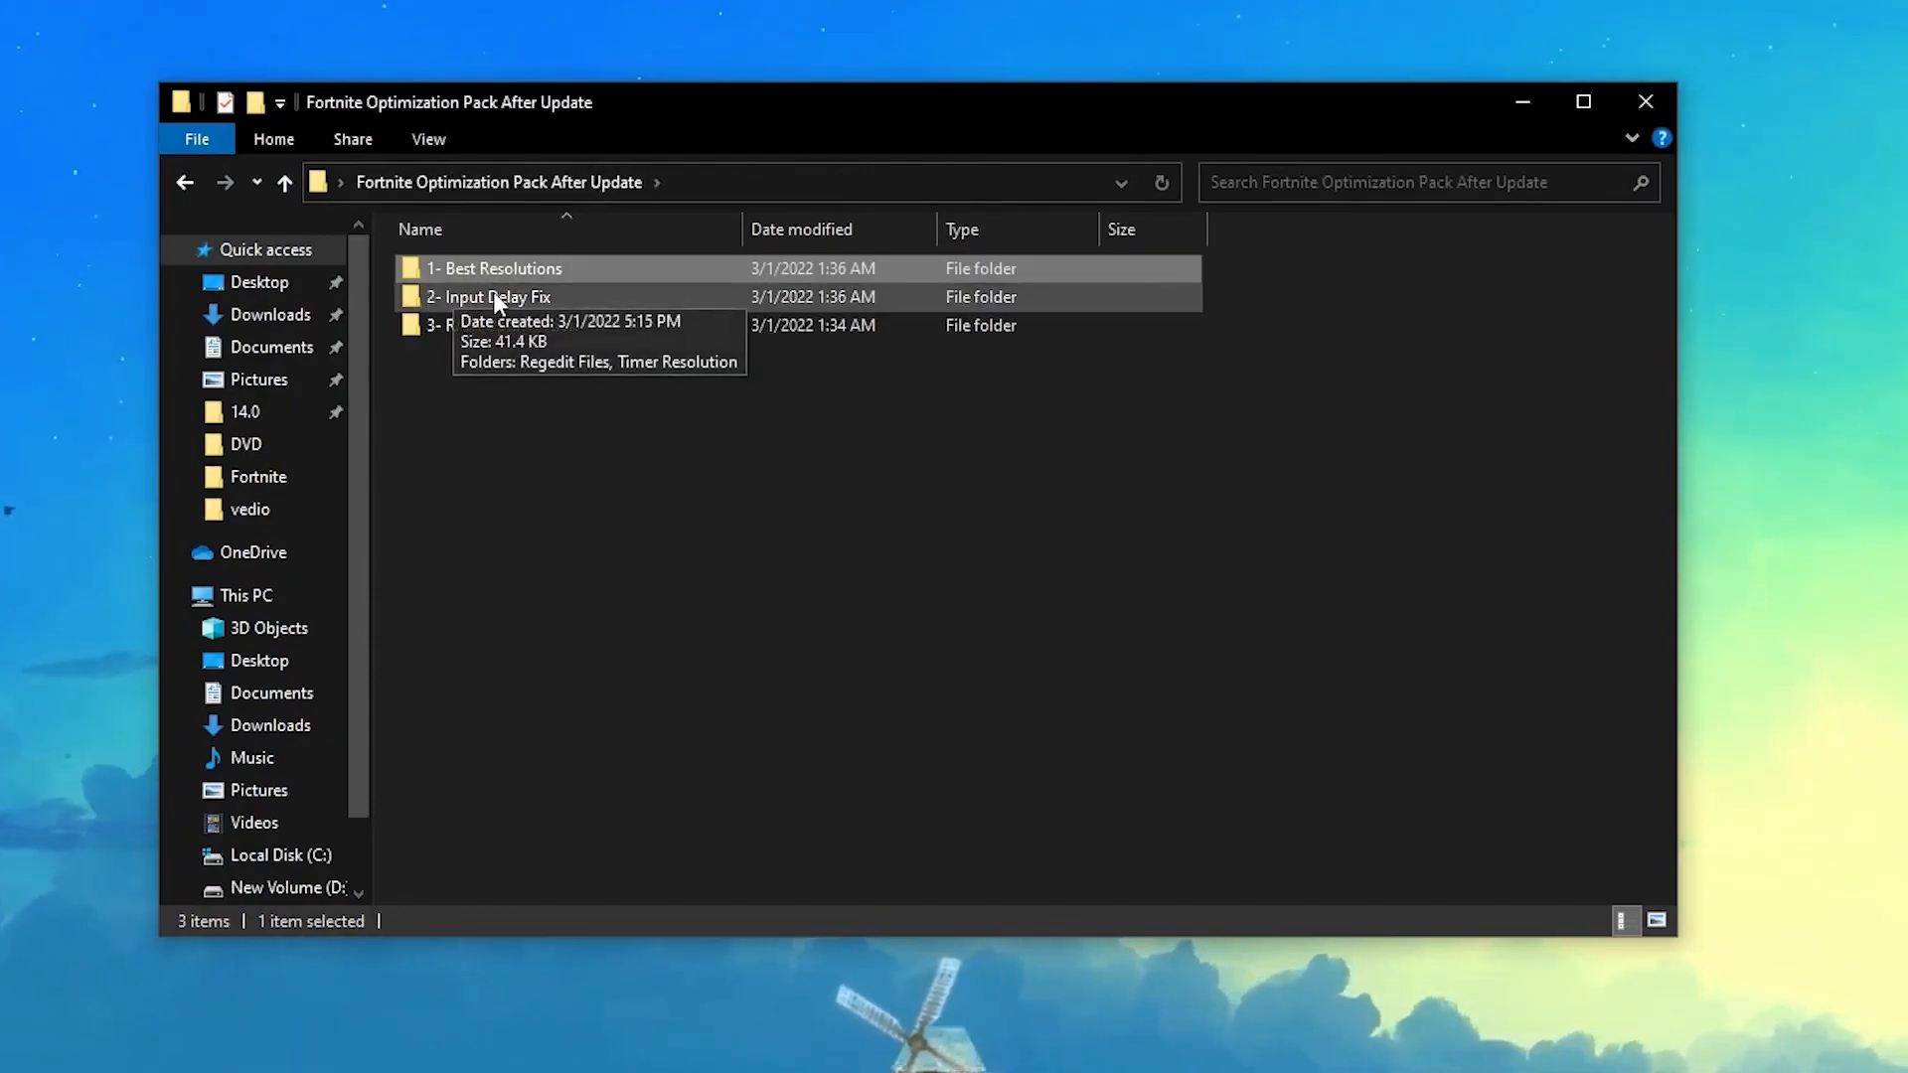
Step: In 2- Input Delay Fix > Regedit Files, merge the processor frequency tweak and select all six .reg files
double_click(489, 297)
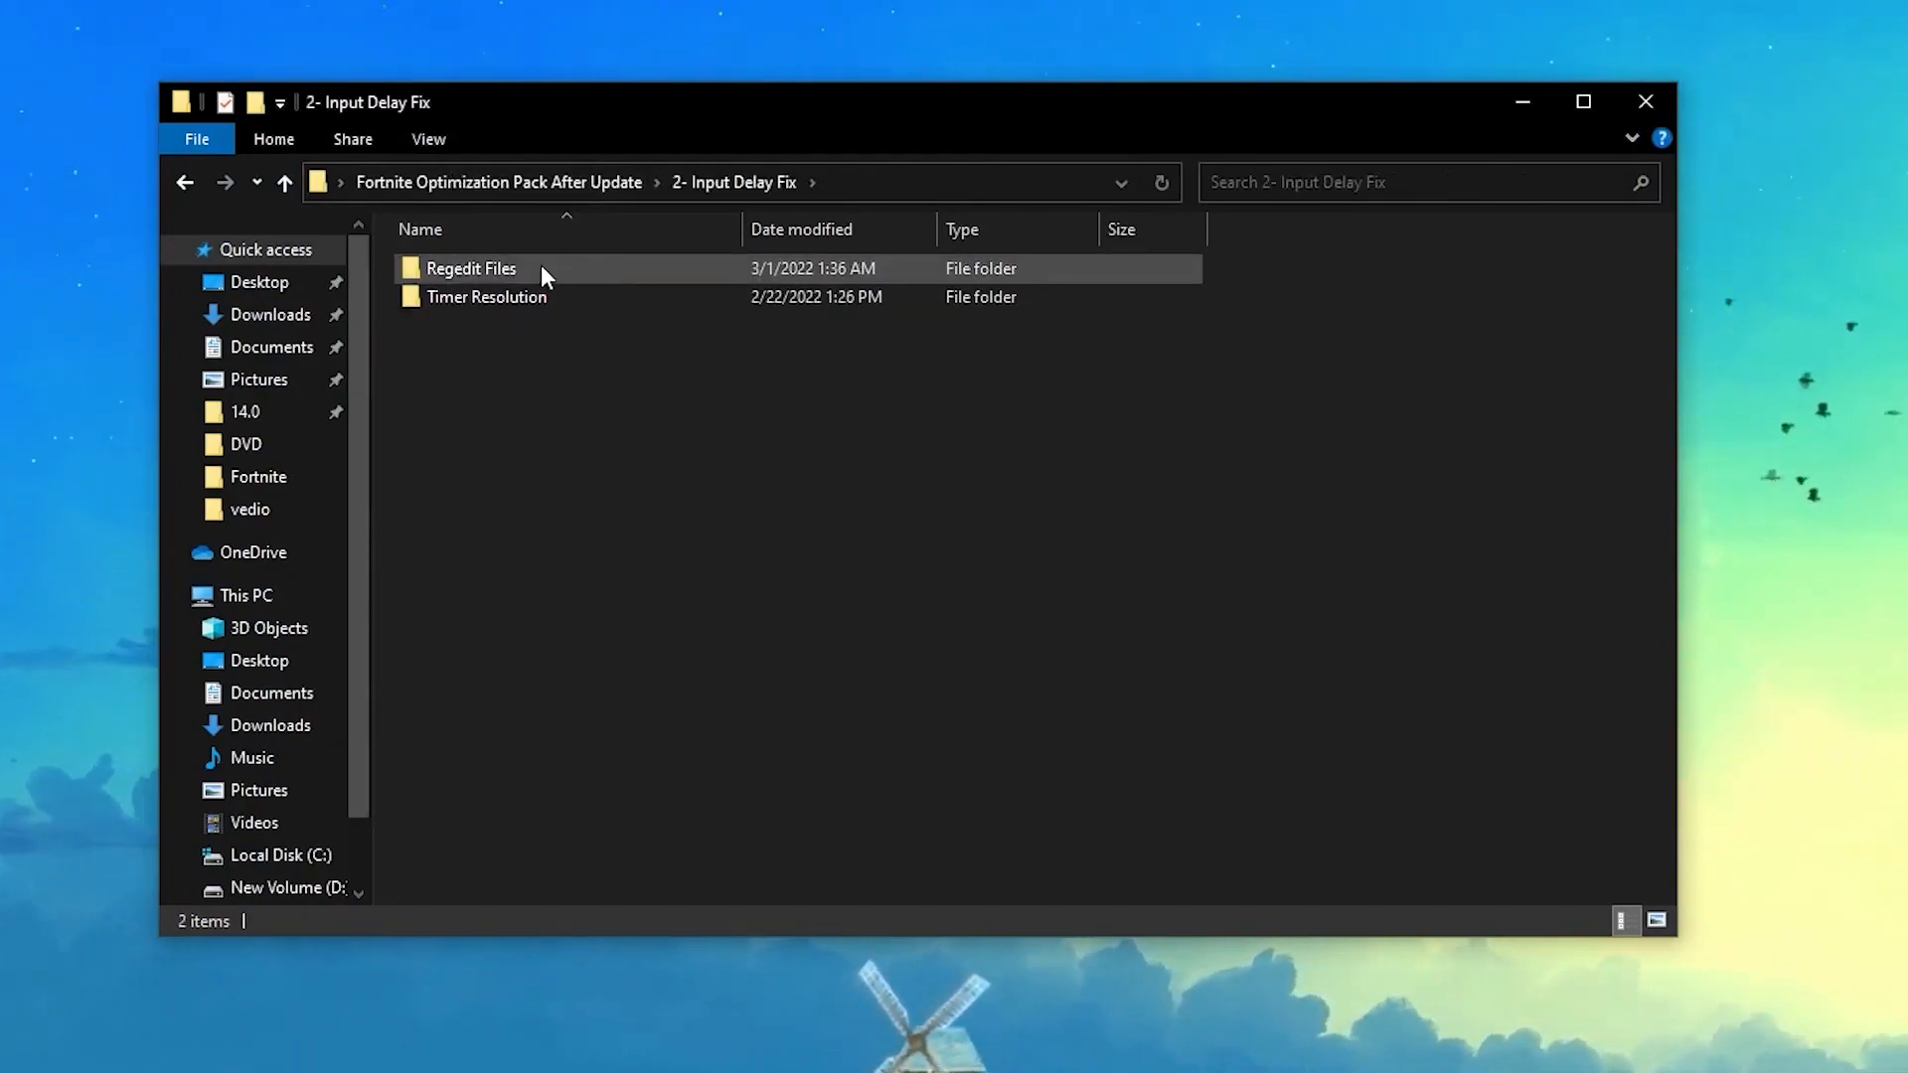
mouse_move(487, 269)
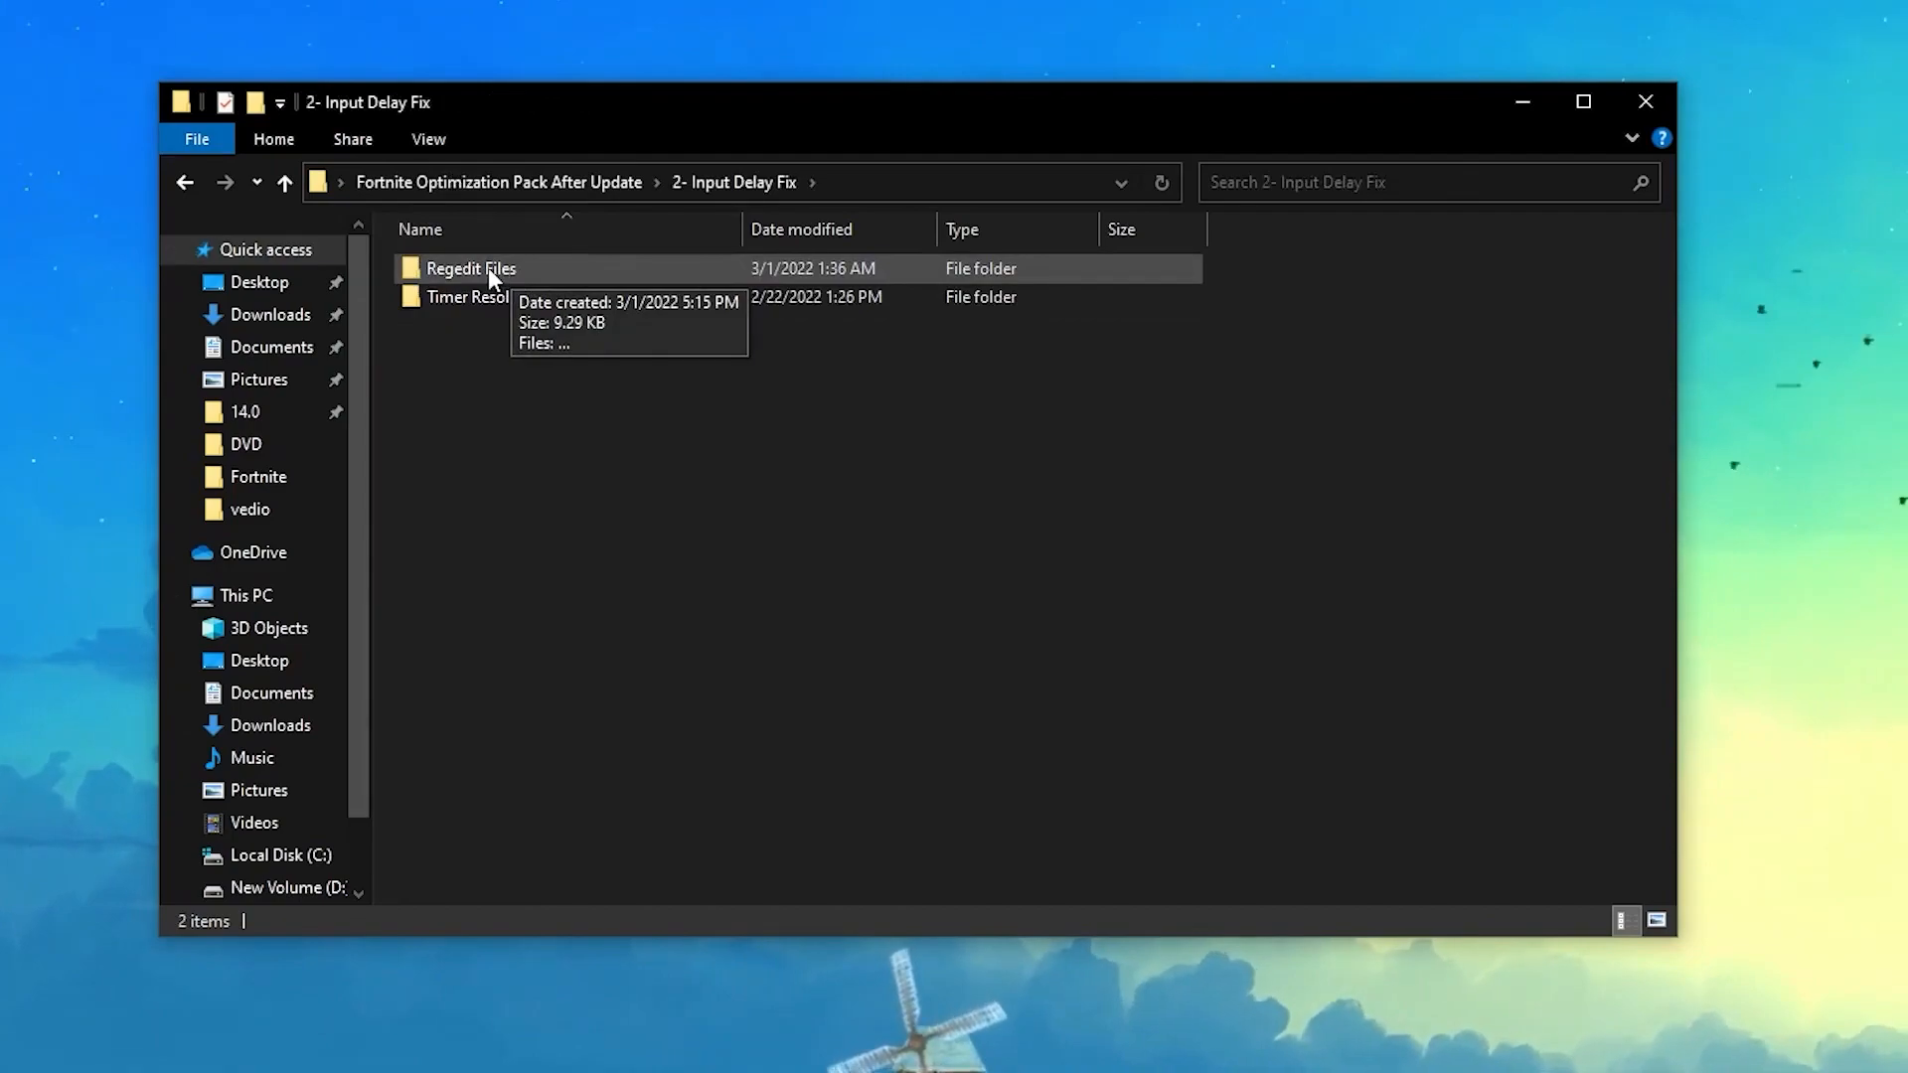
double_click(470, 267)
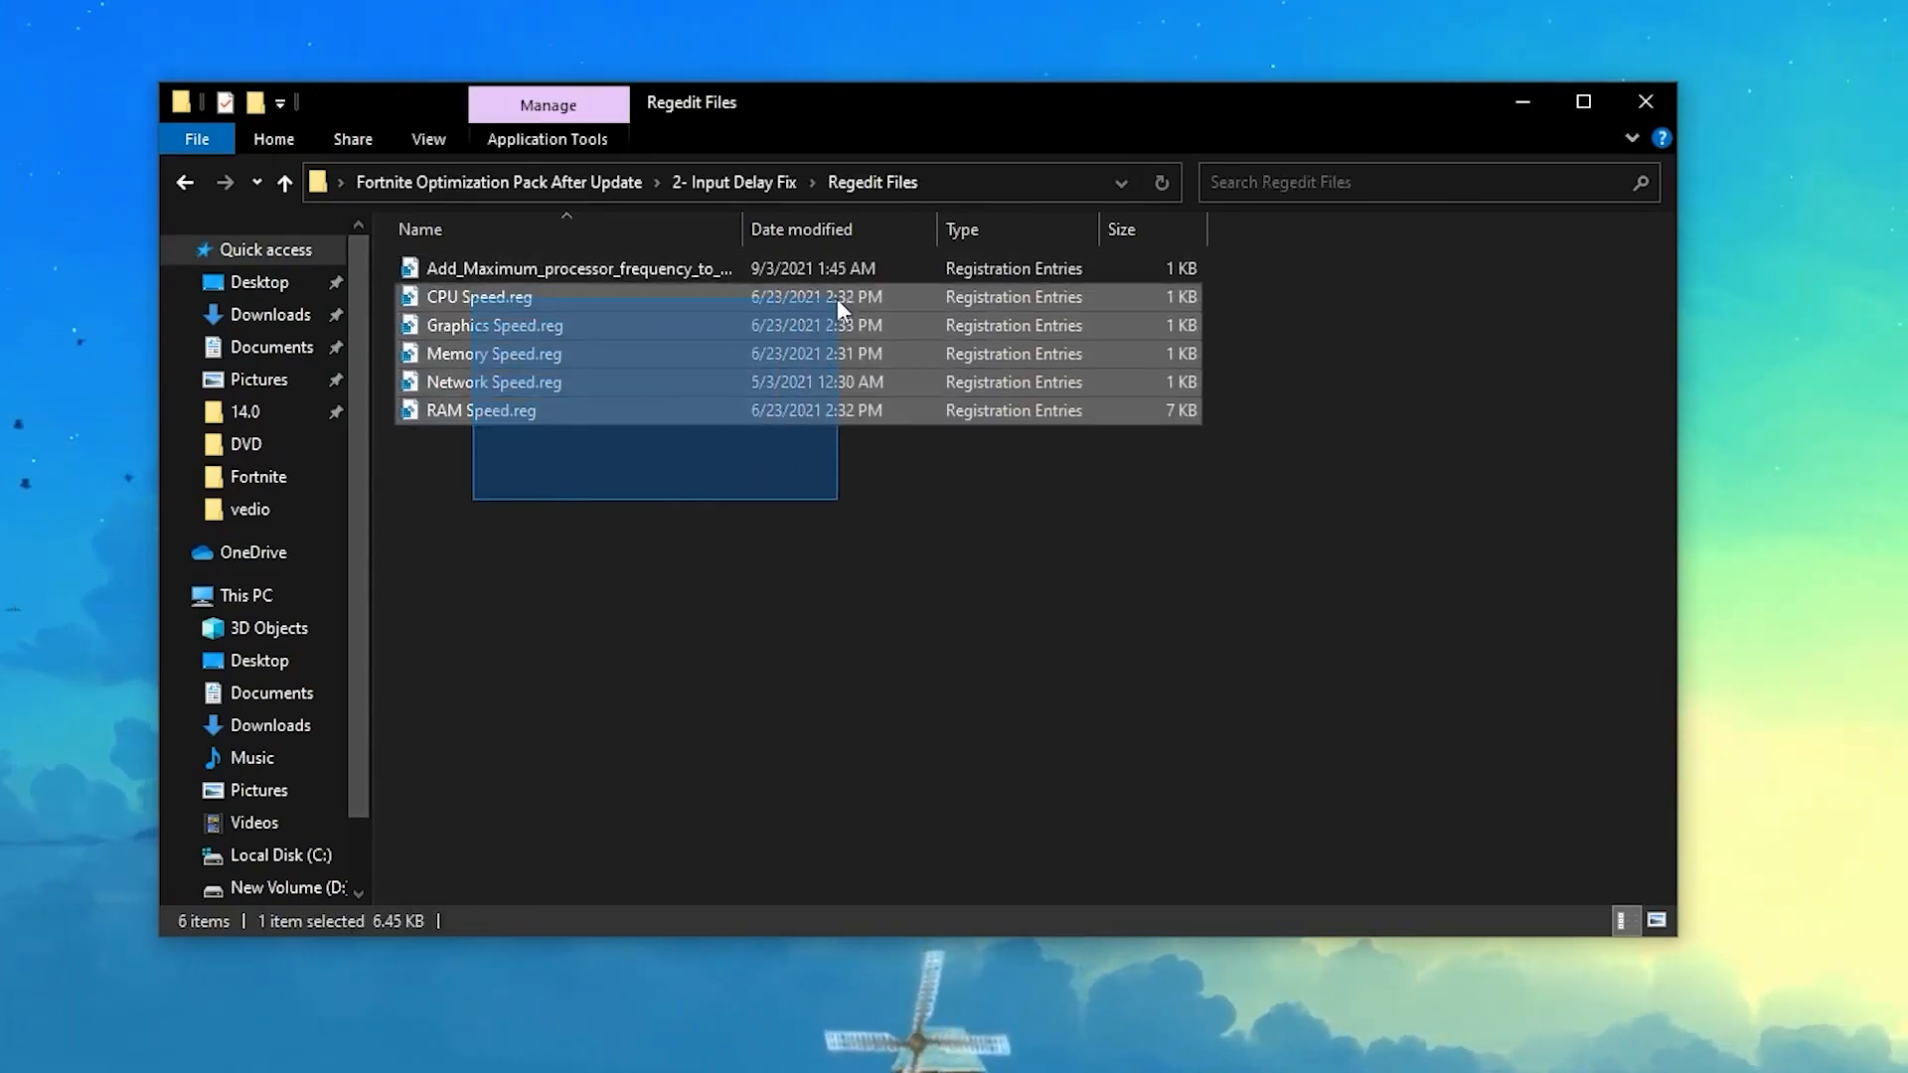
key(ctrl+a)
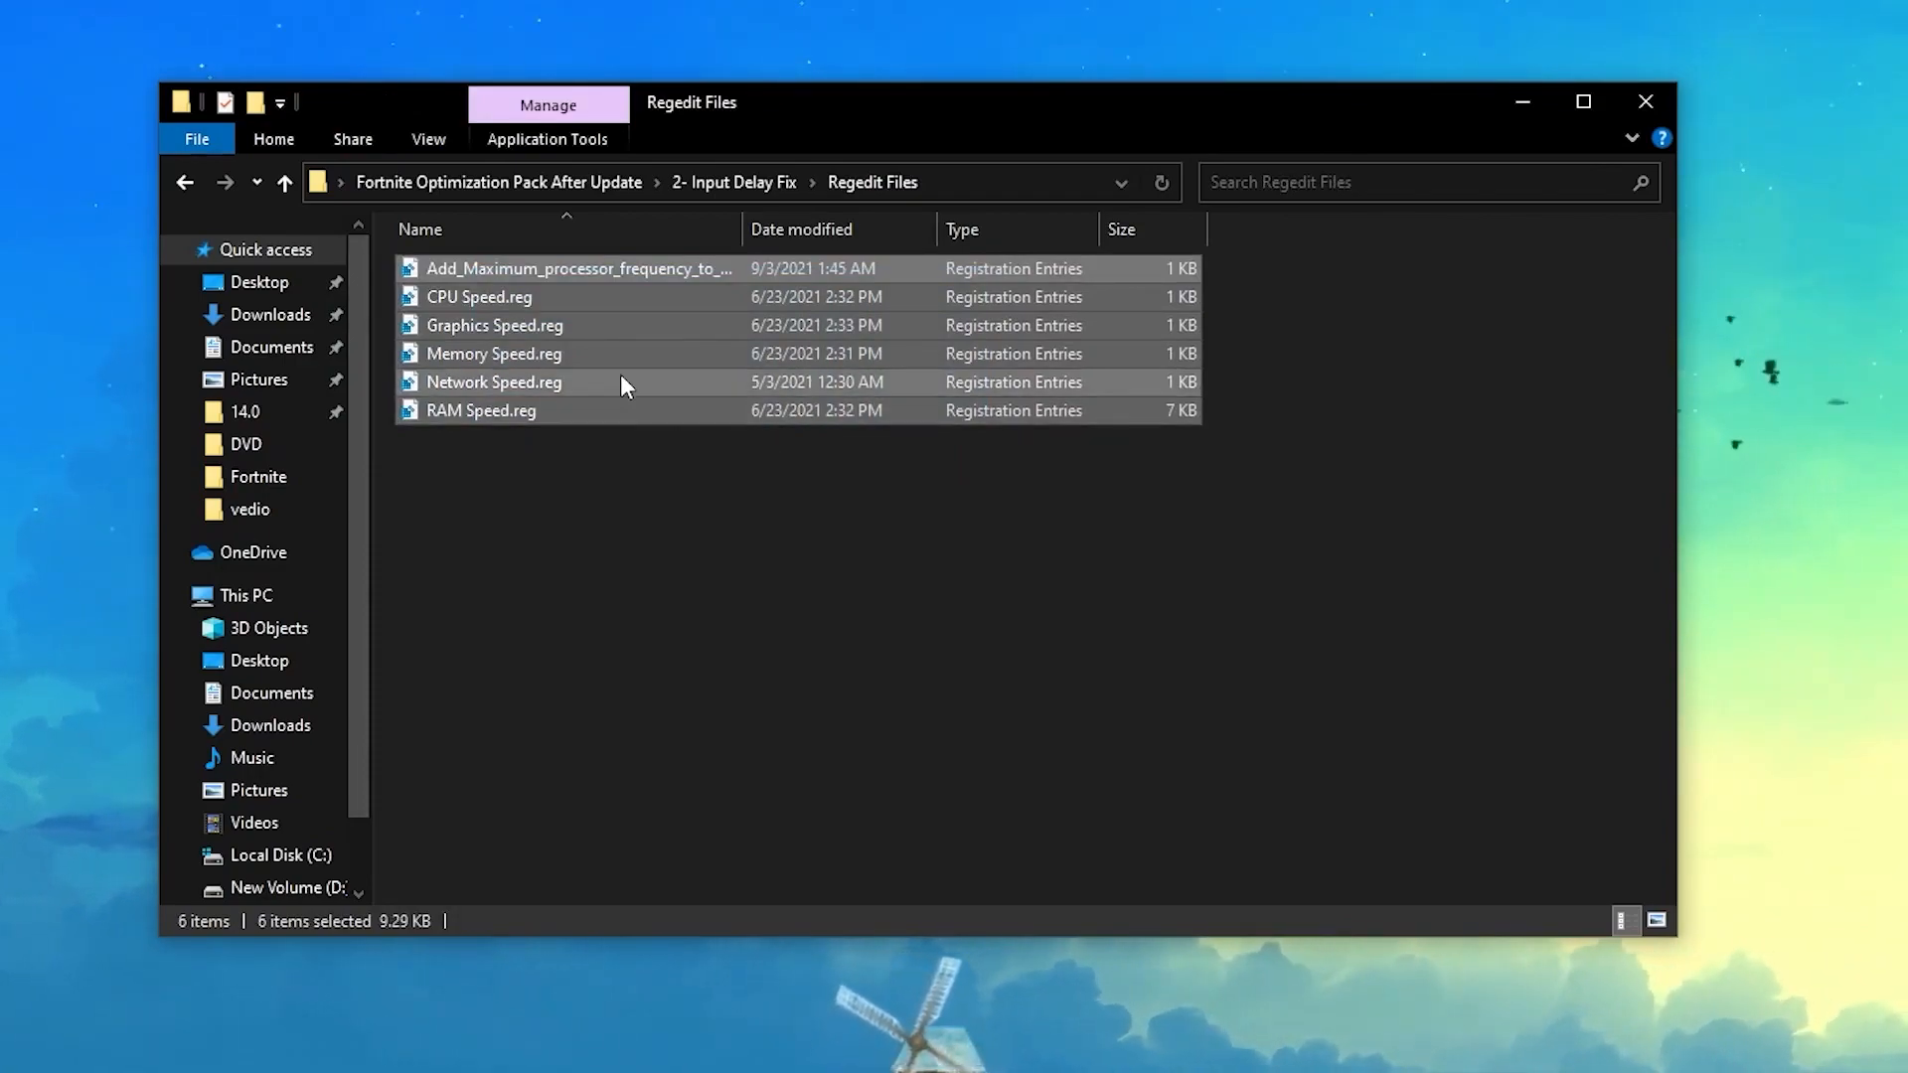
double_click(578, 267)
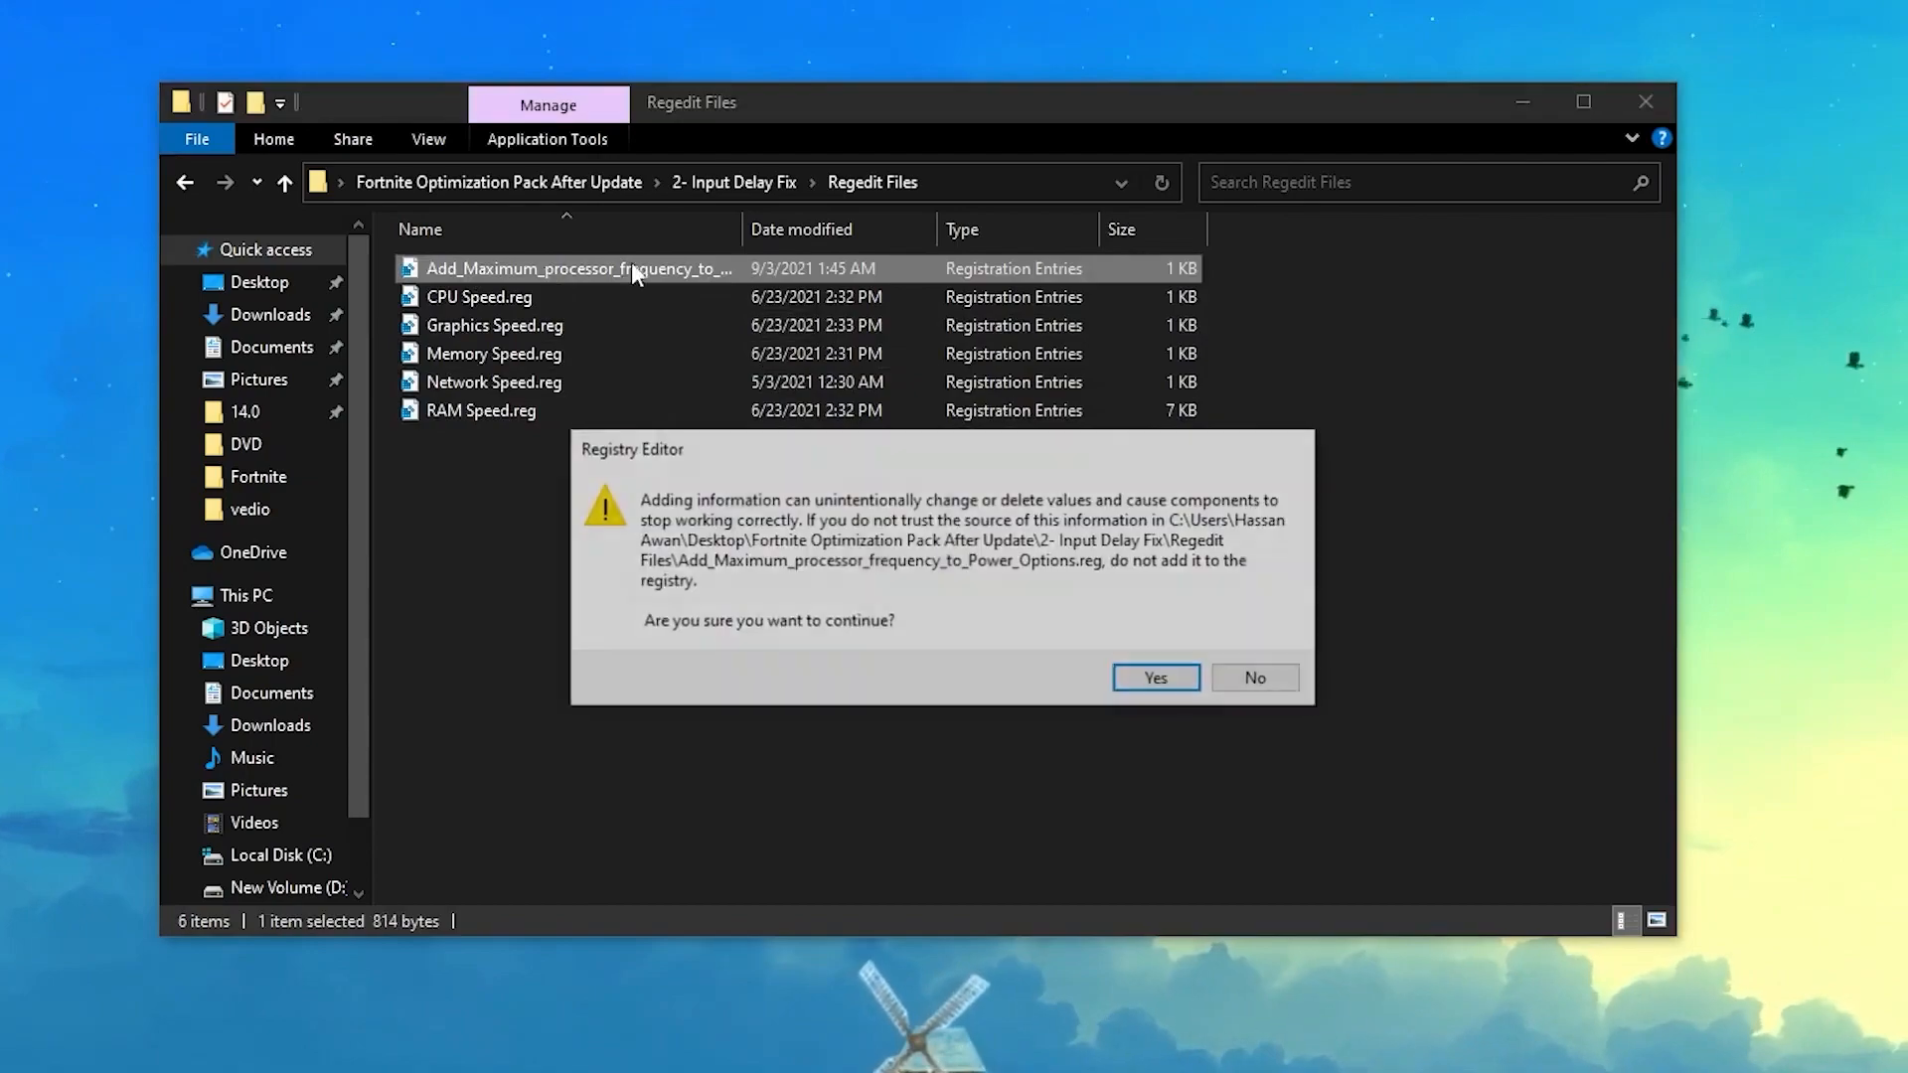
click(1153, 677)
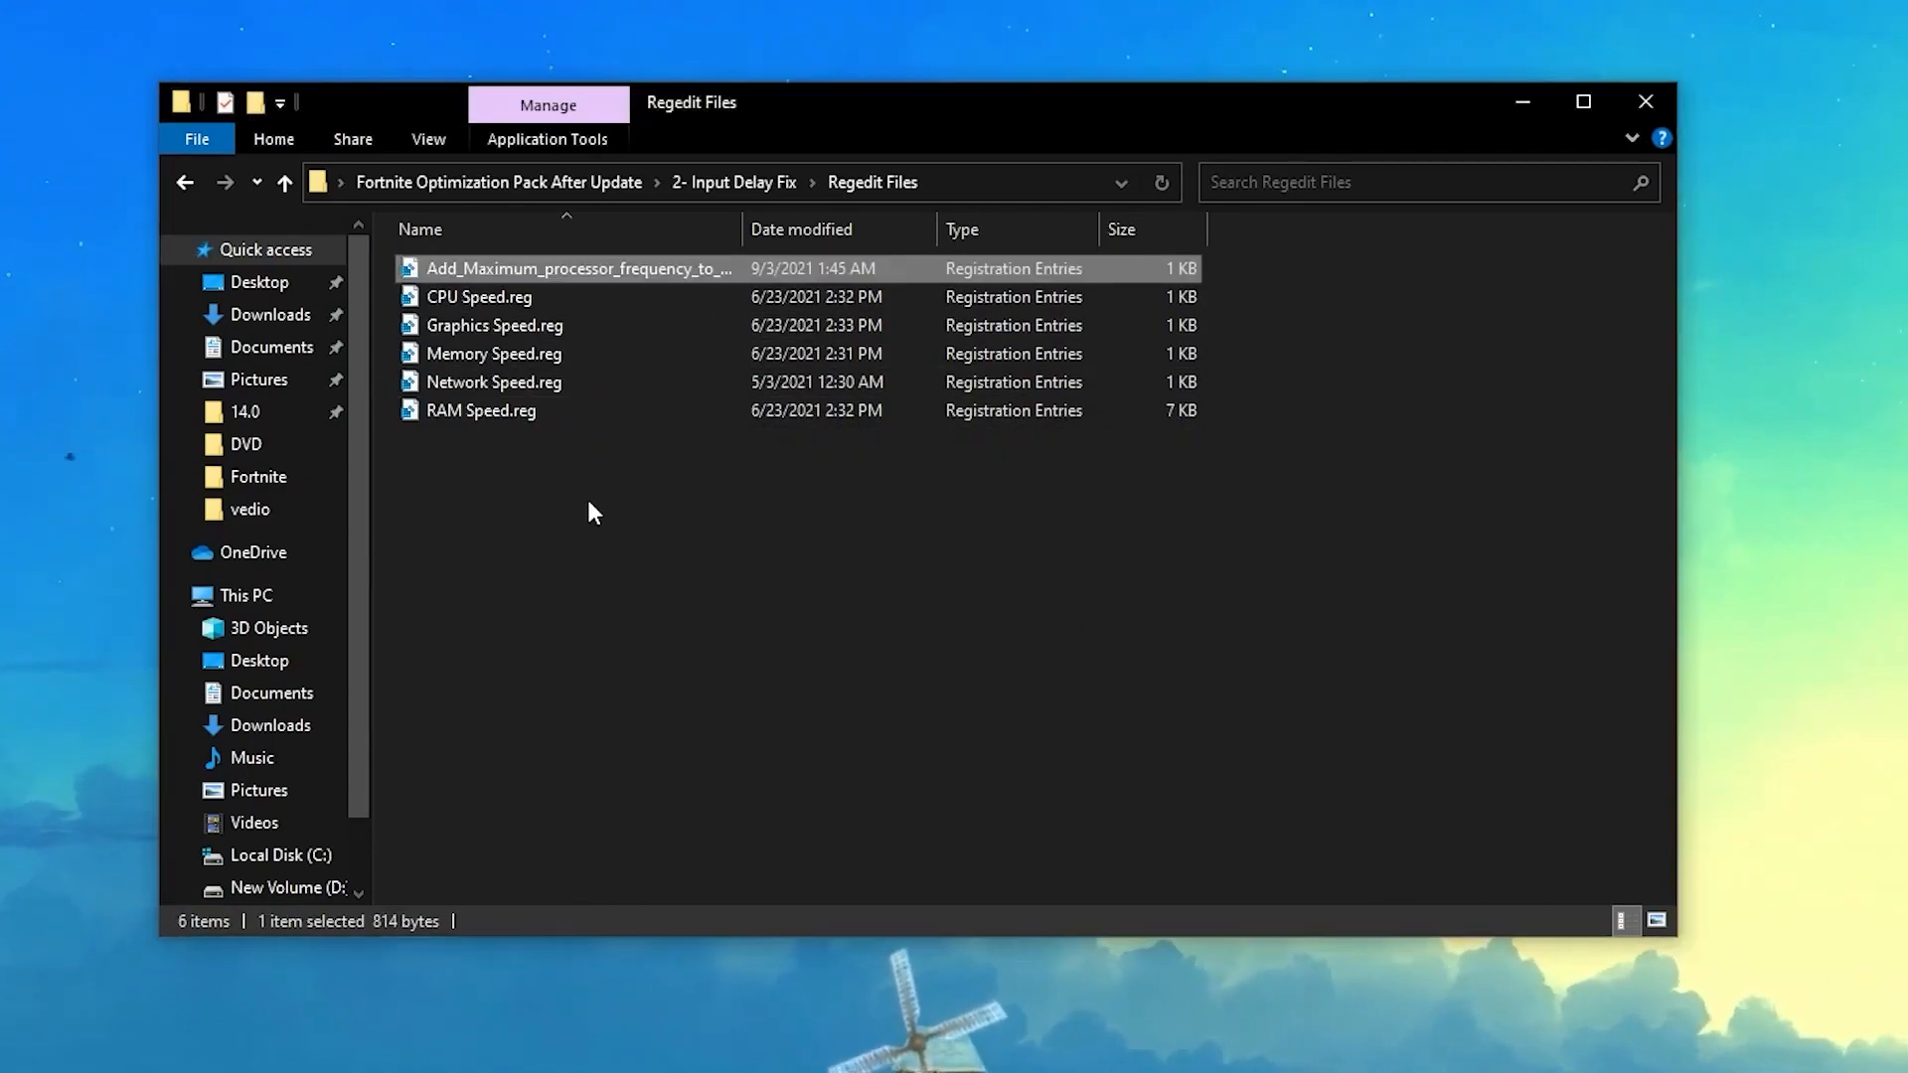
key(ctrl+a)
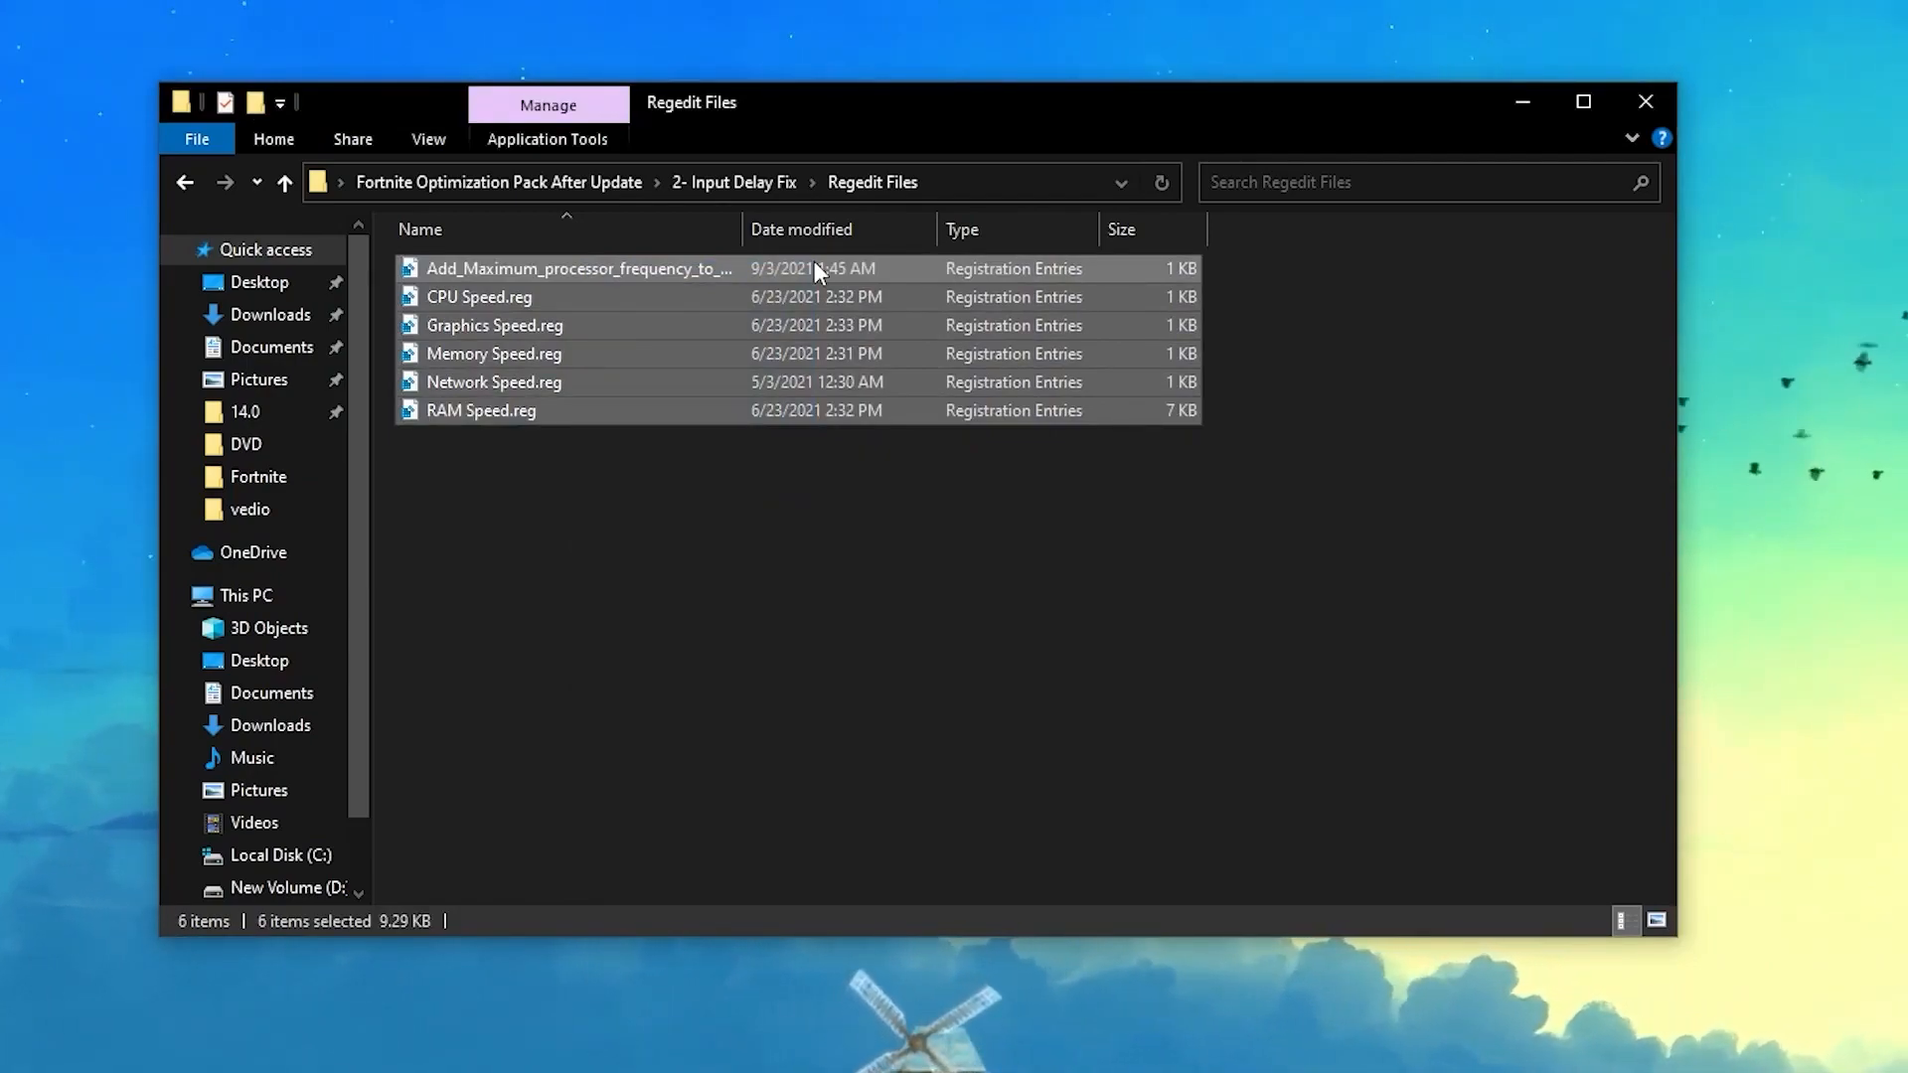
mouse_move(460, 202)
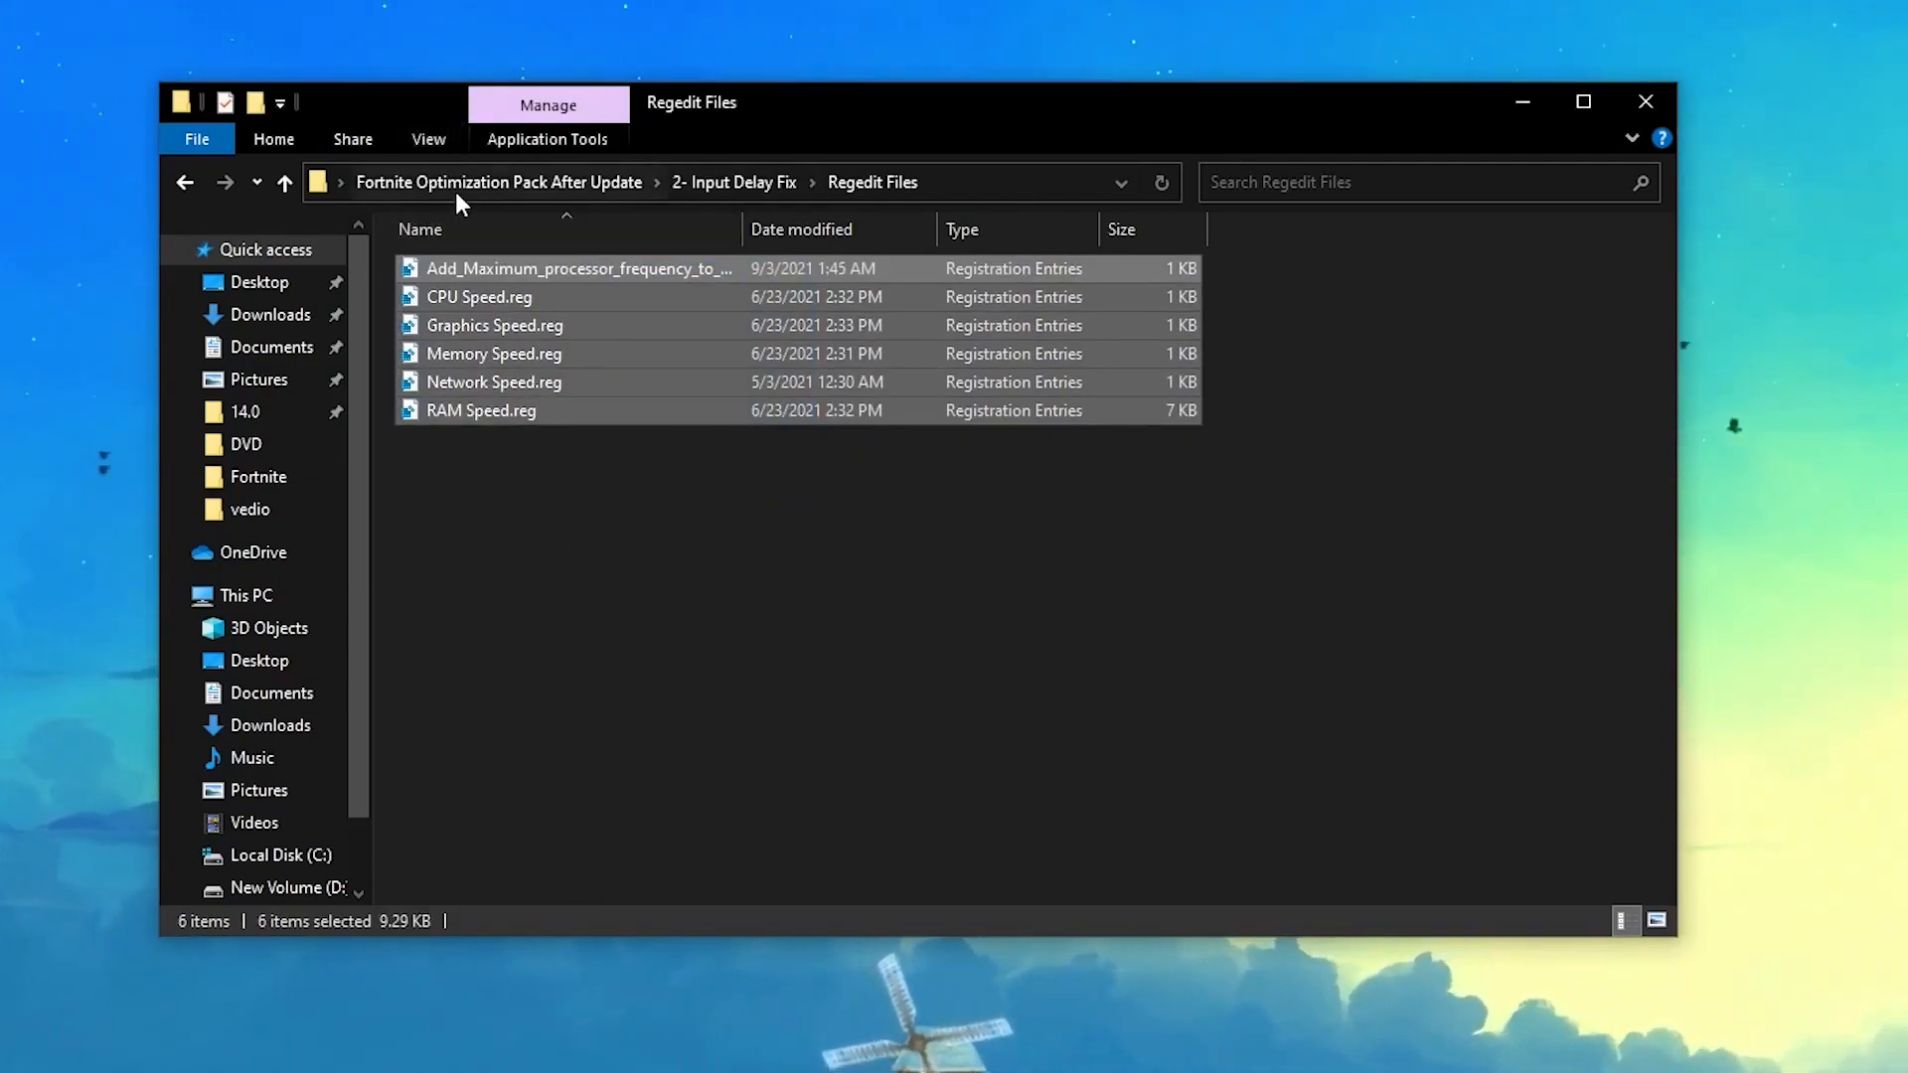
Step: Return to 2- Input Delay Fix, open Timer Resolution, and select Commands.txt
click(733, 181)
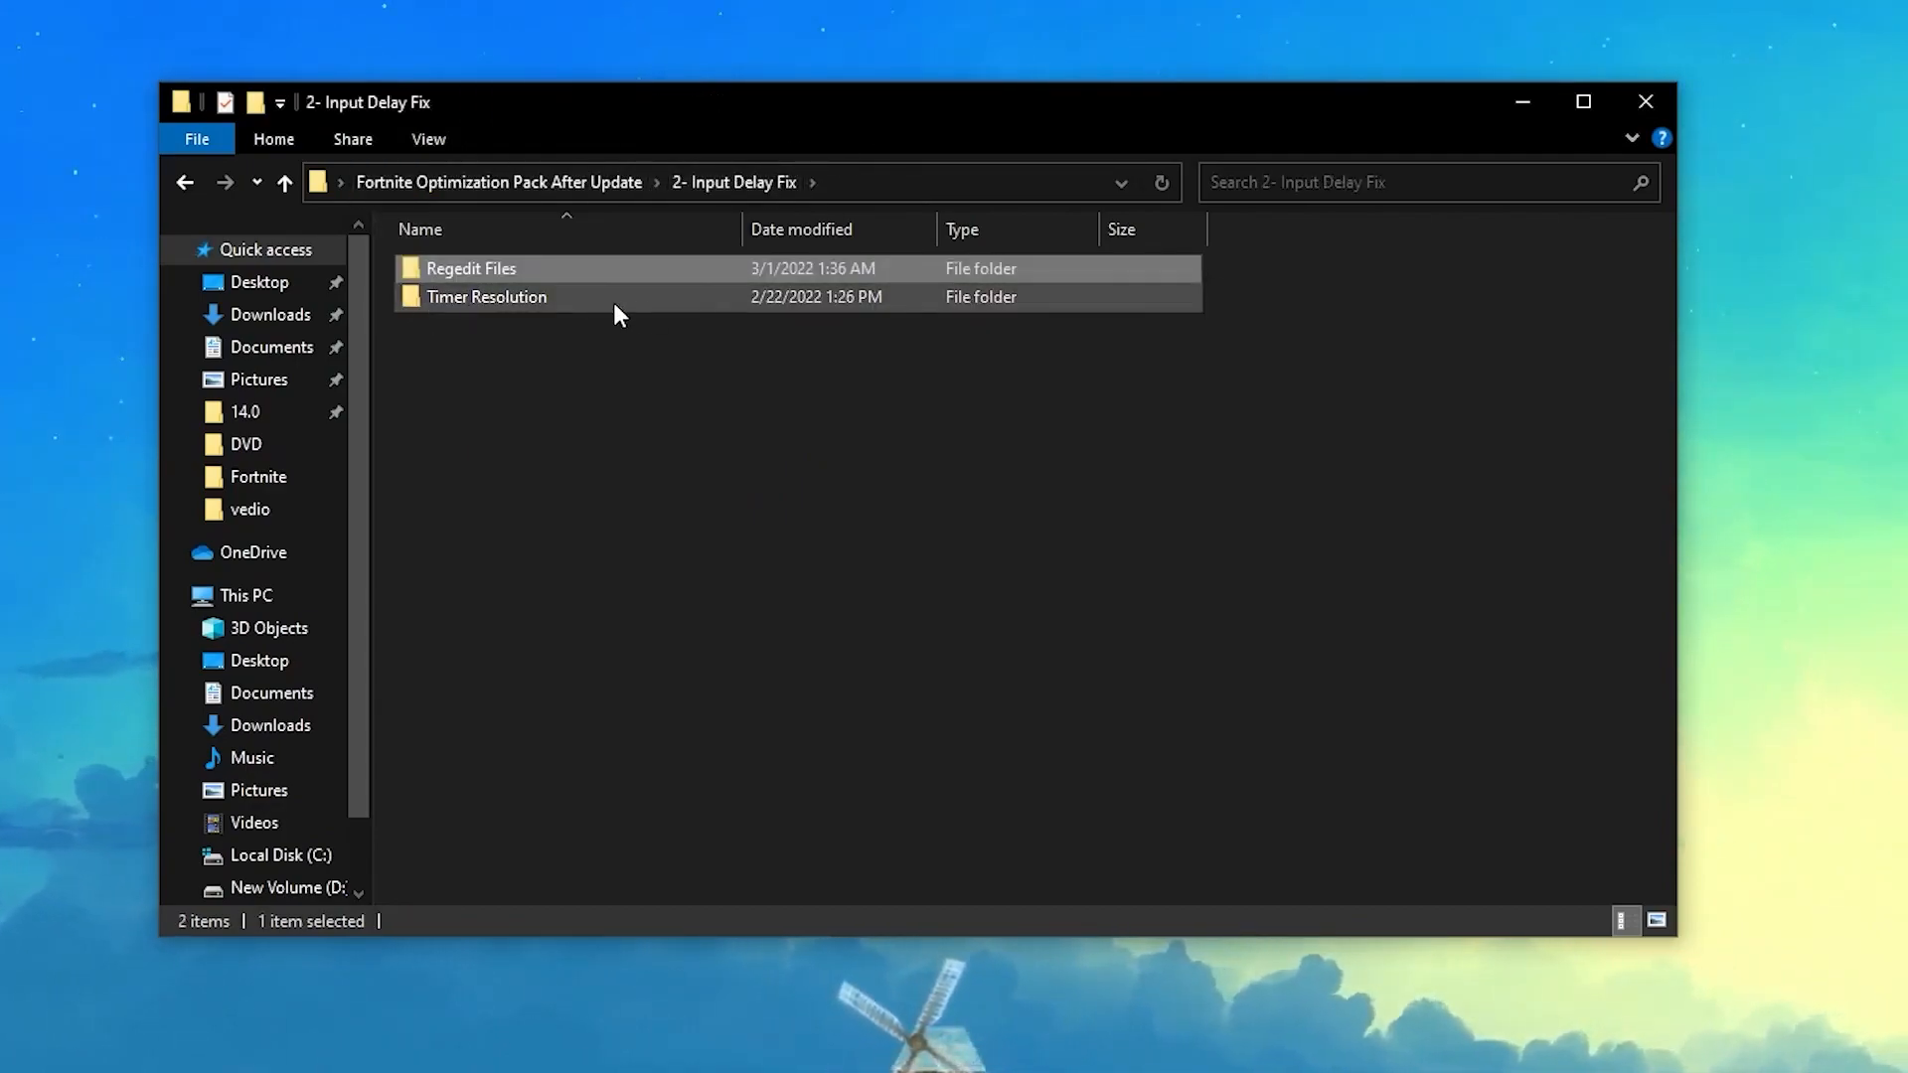
mouse_move(644, 297)
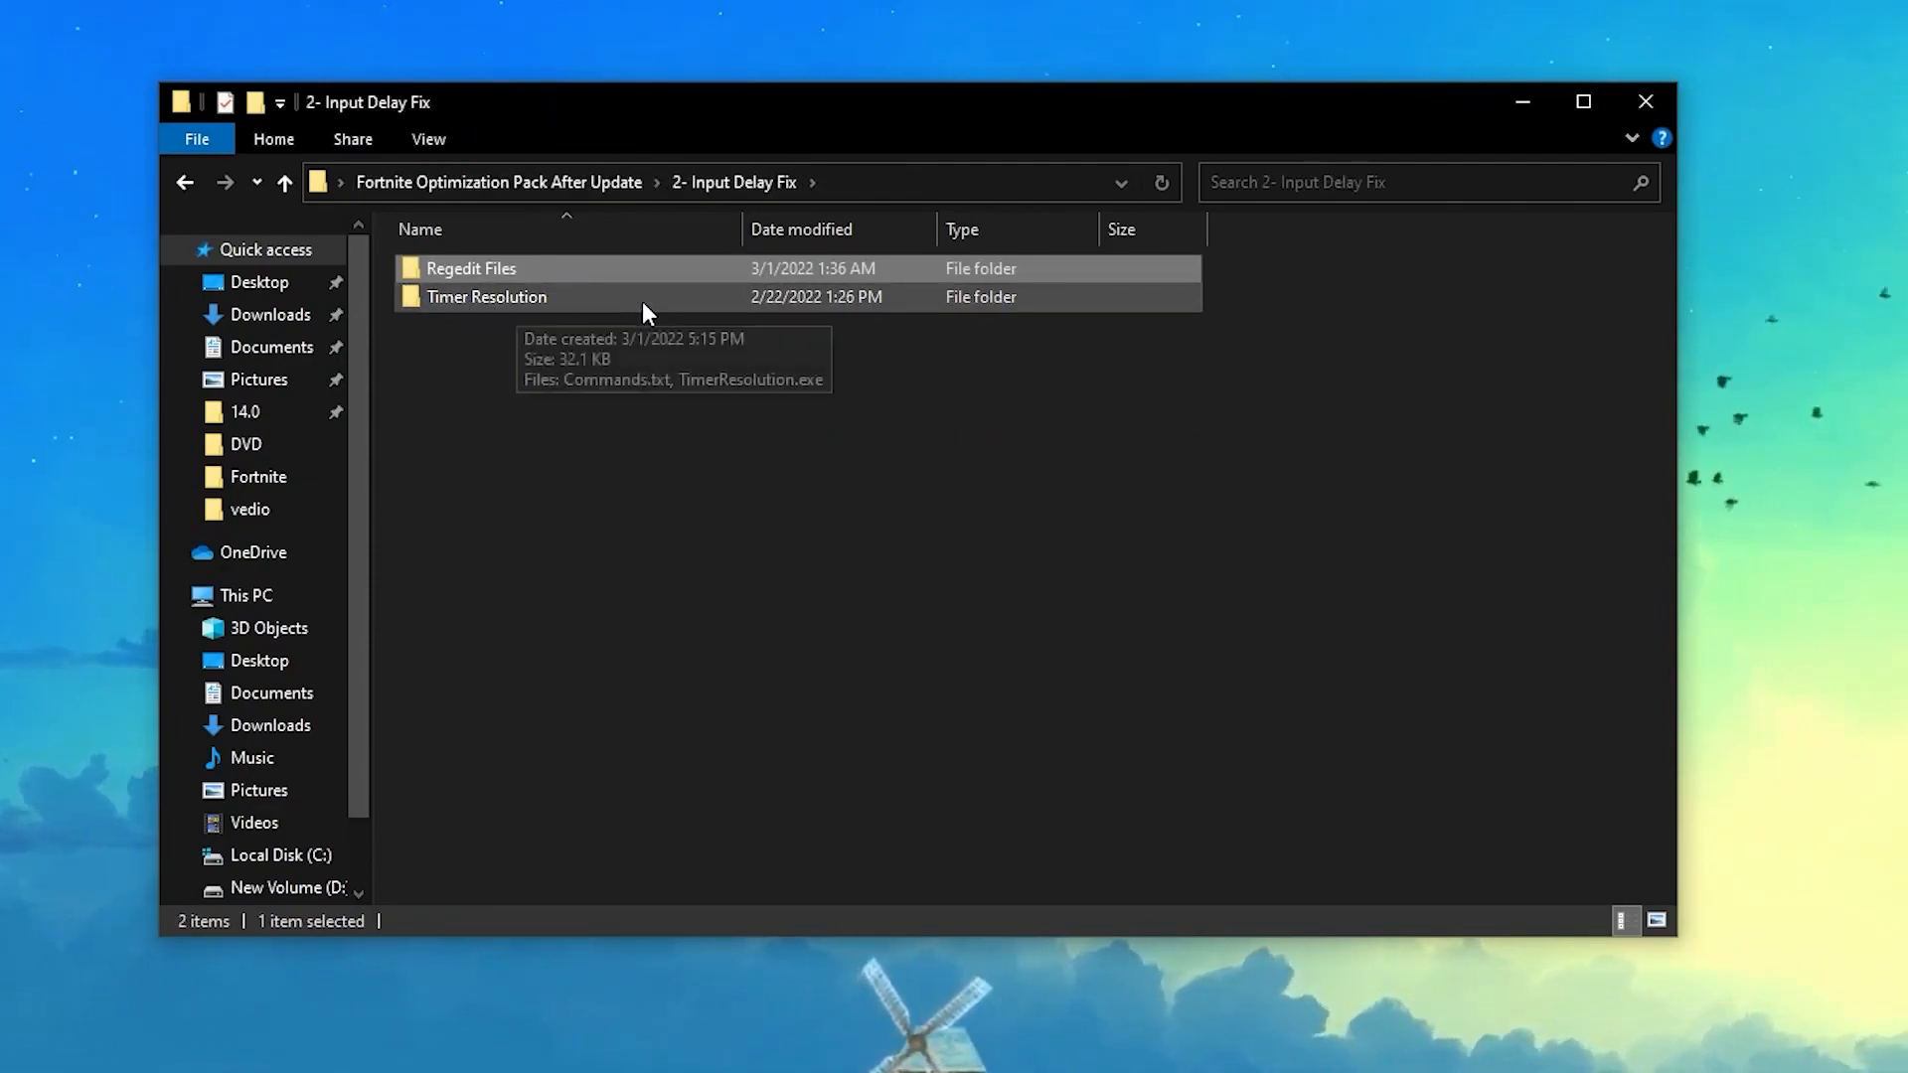
double_click(486, 297)
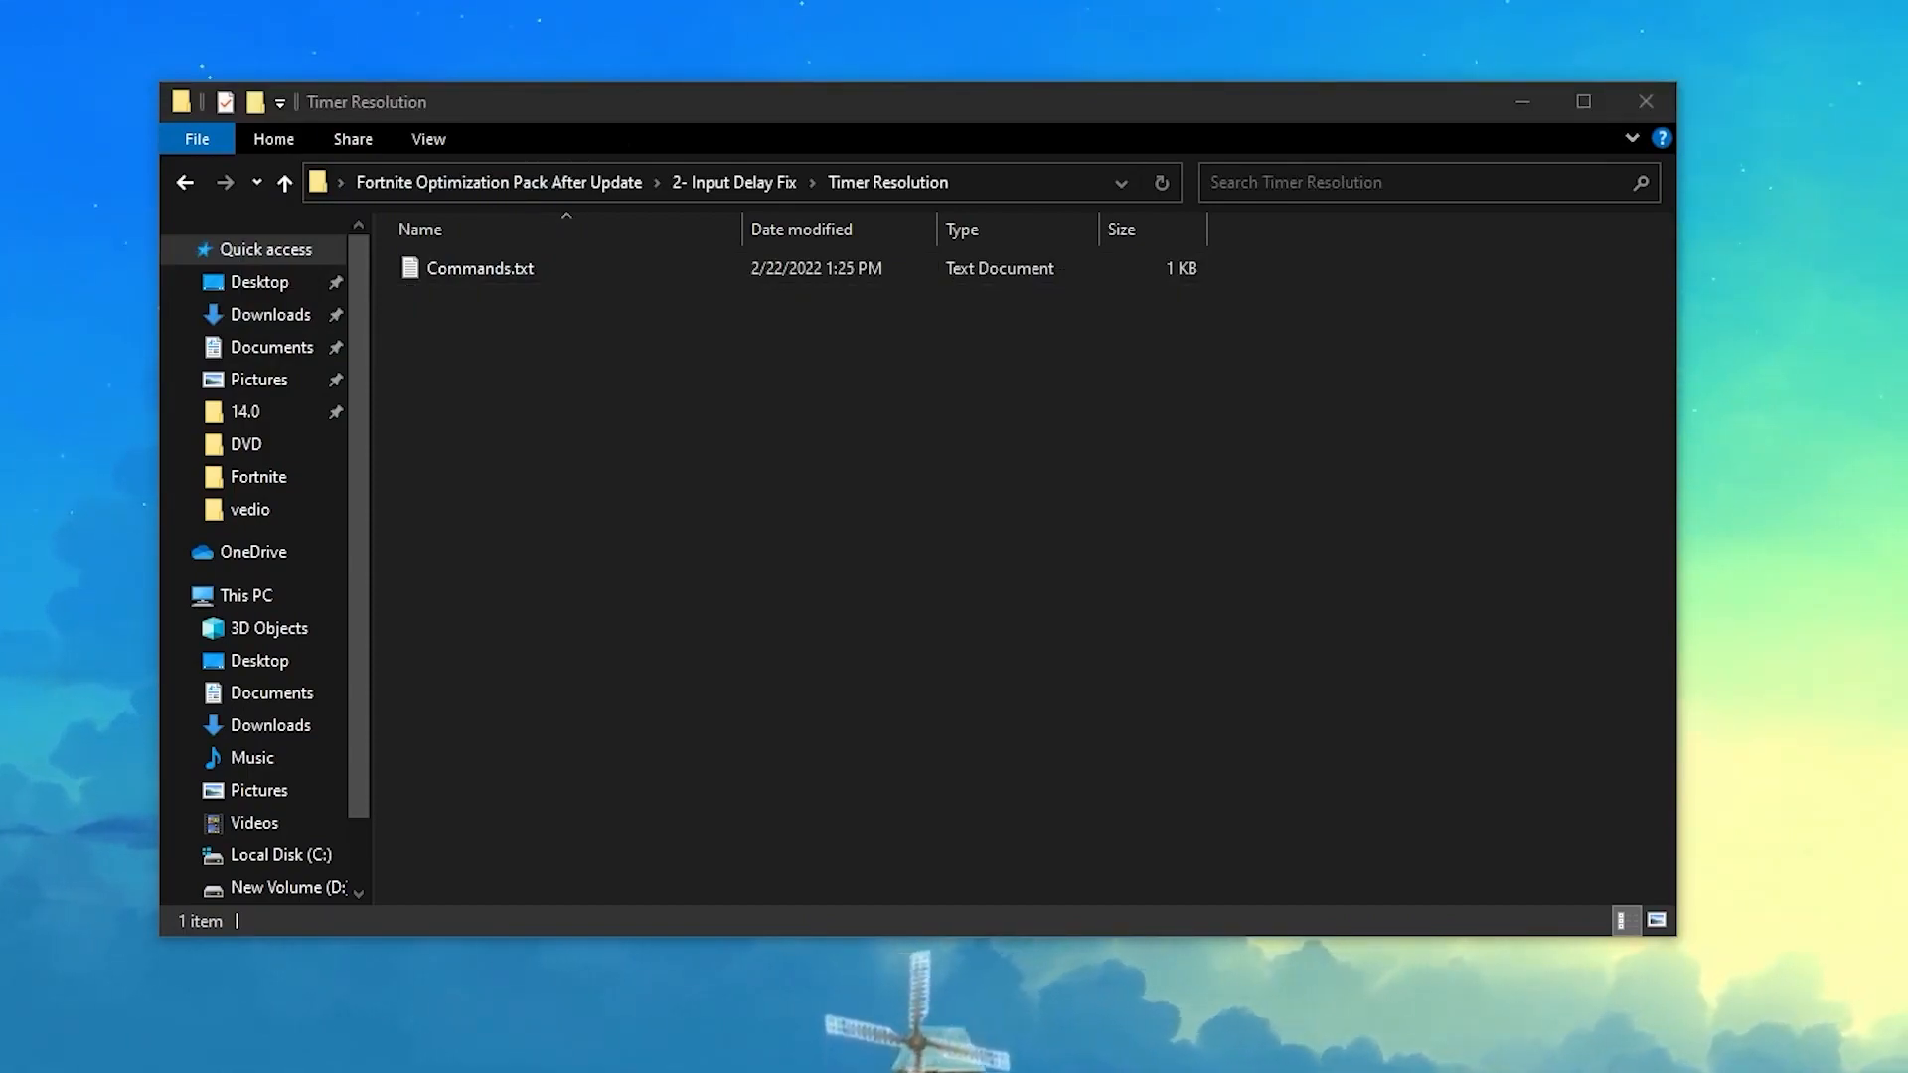
click(479, 268)
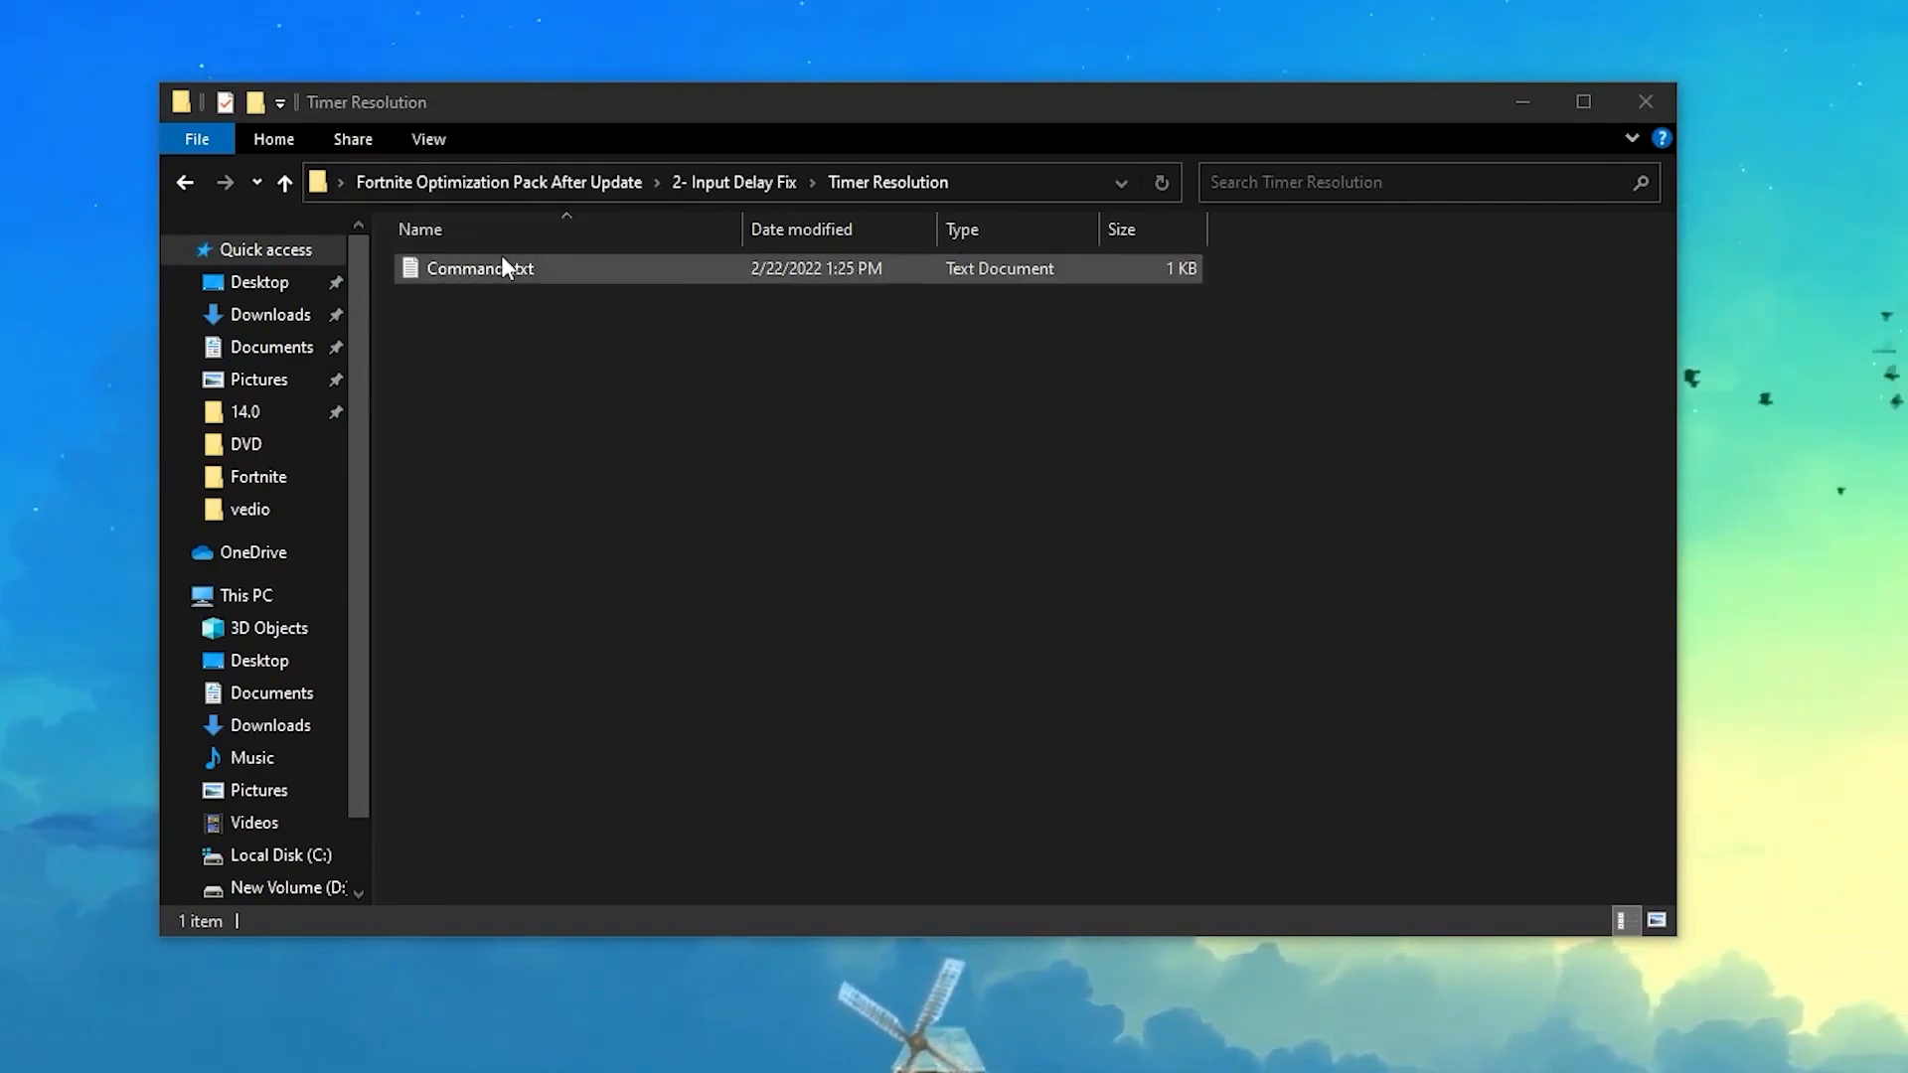
click(468, 307)
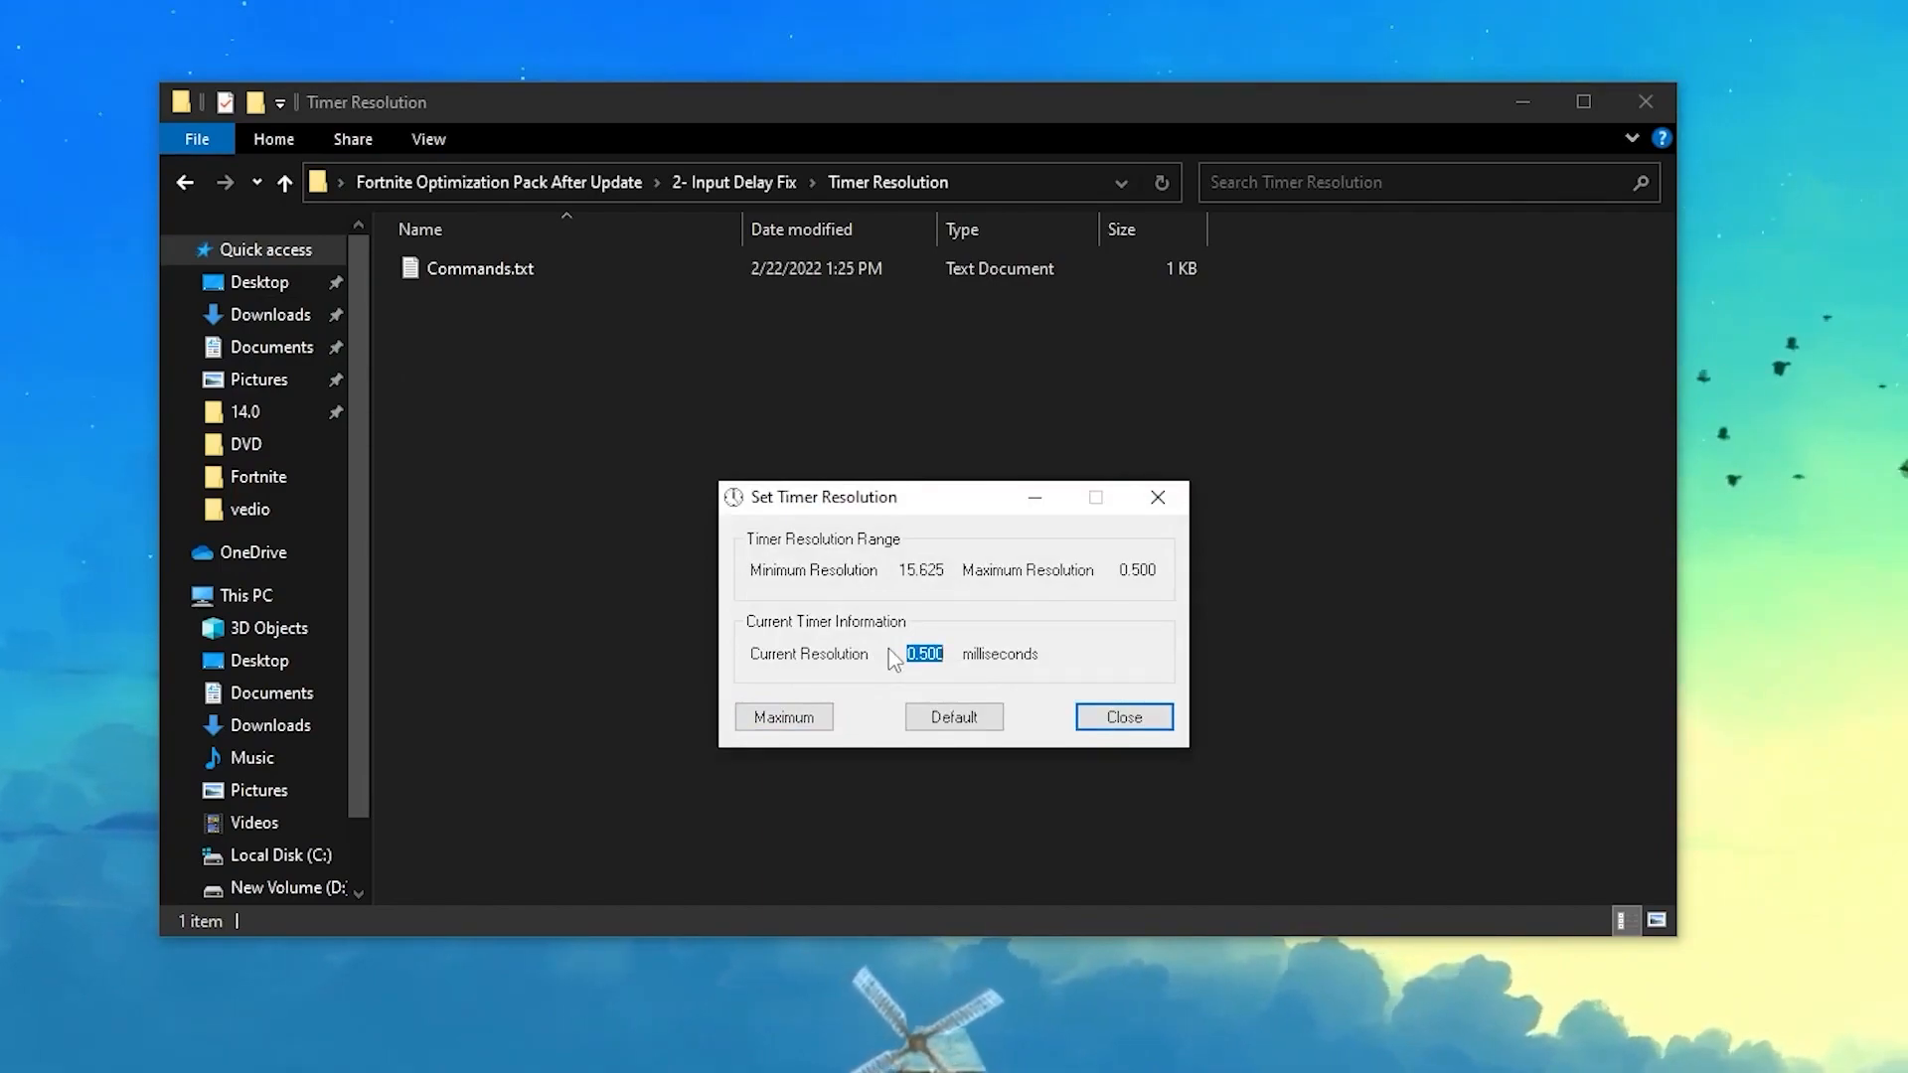
mouse_move(872, 645)
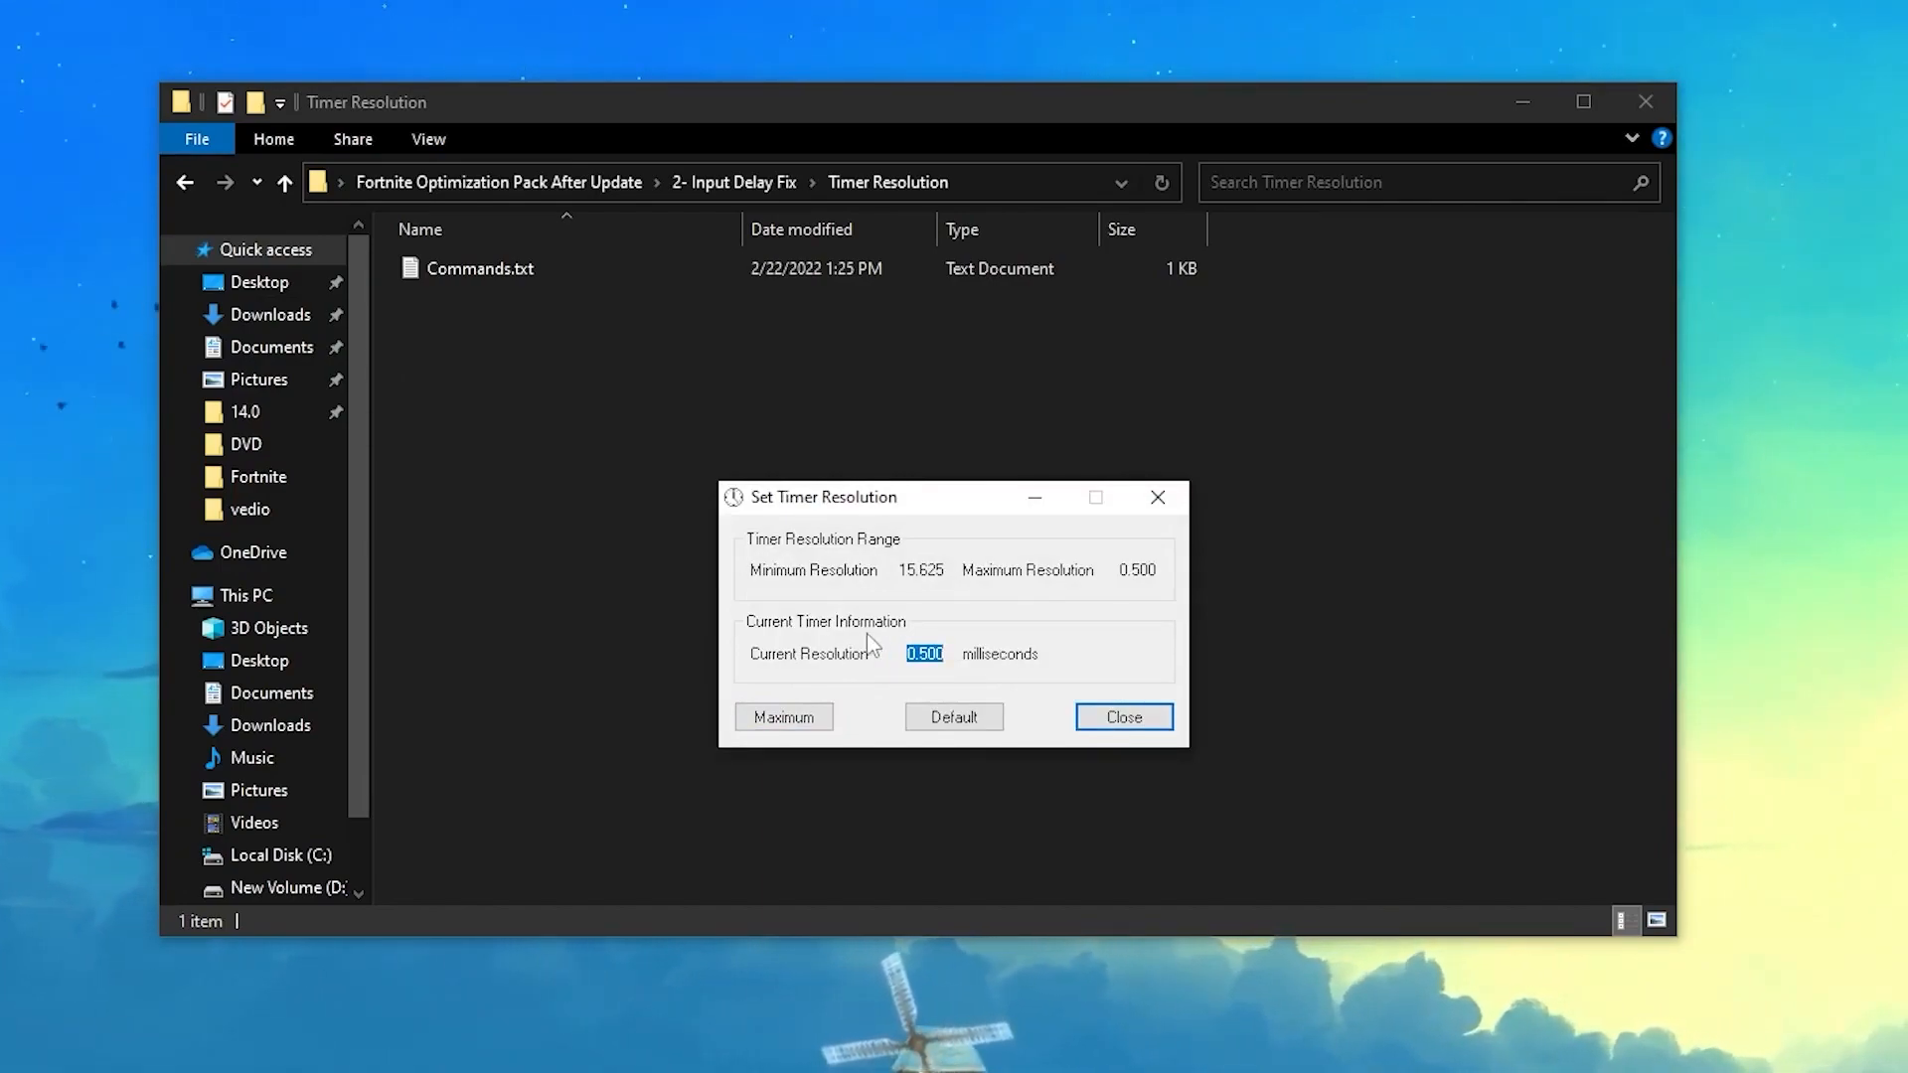
mouse_move(985, 630)
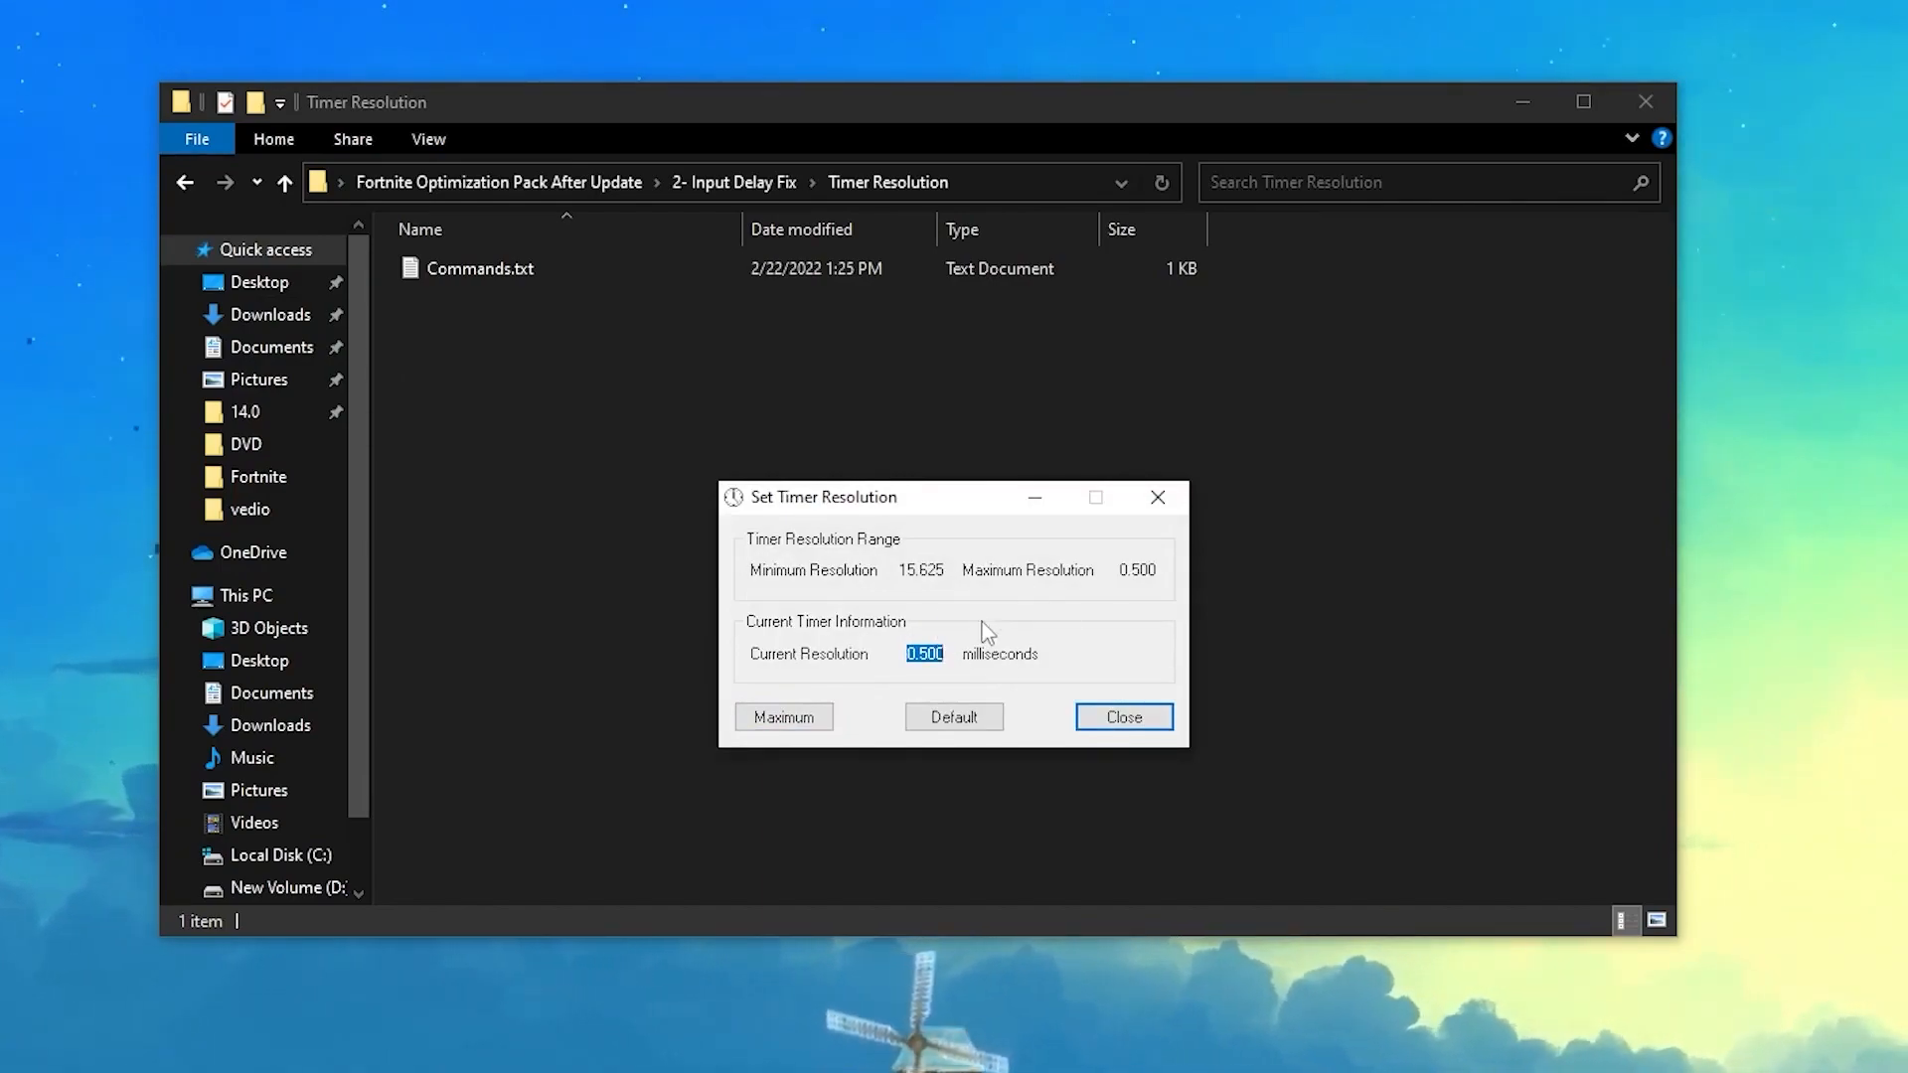
Step: Close the Set Timer Resolution window at 0.500 ms current resolution
click(1120, 717)
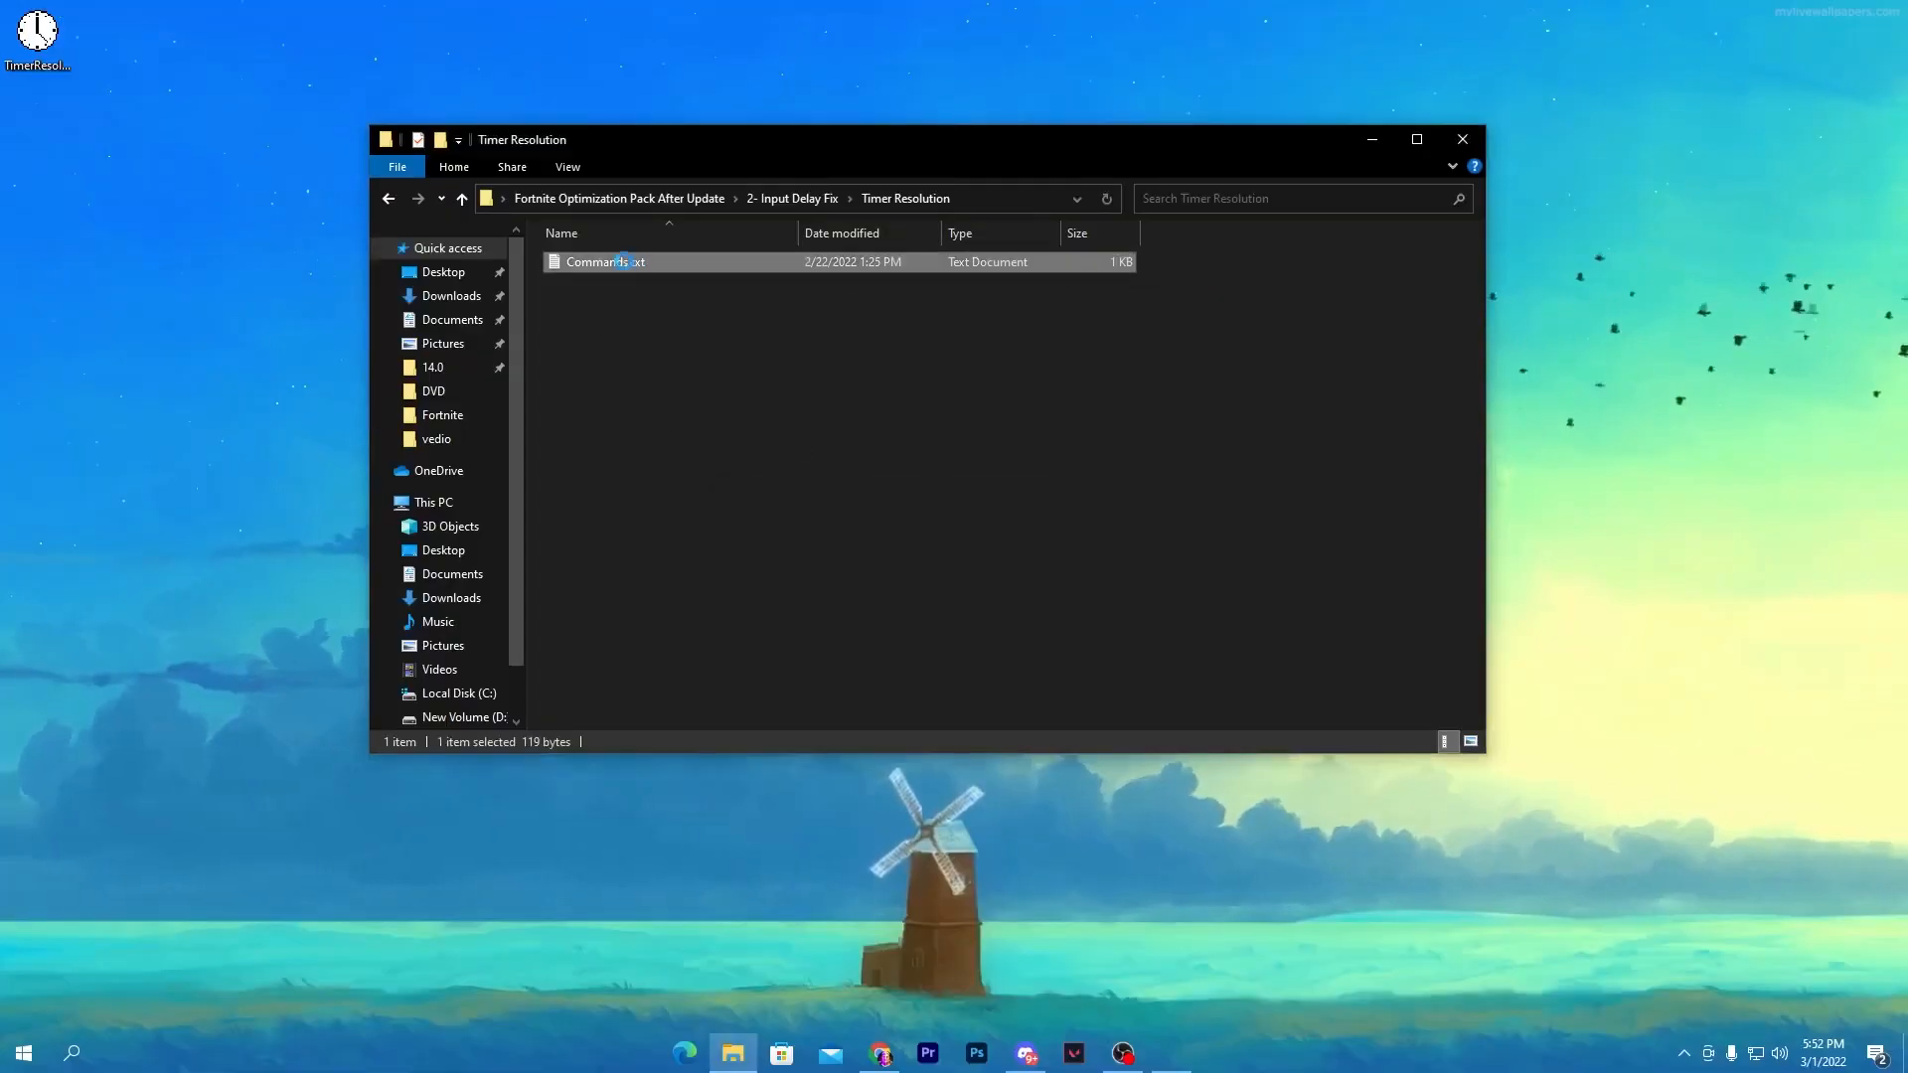
Step: Run the Commands.txt bcdedit commands in an administrator Command Prompt, then close it
double_click(606, 261)
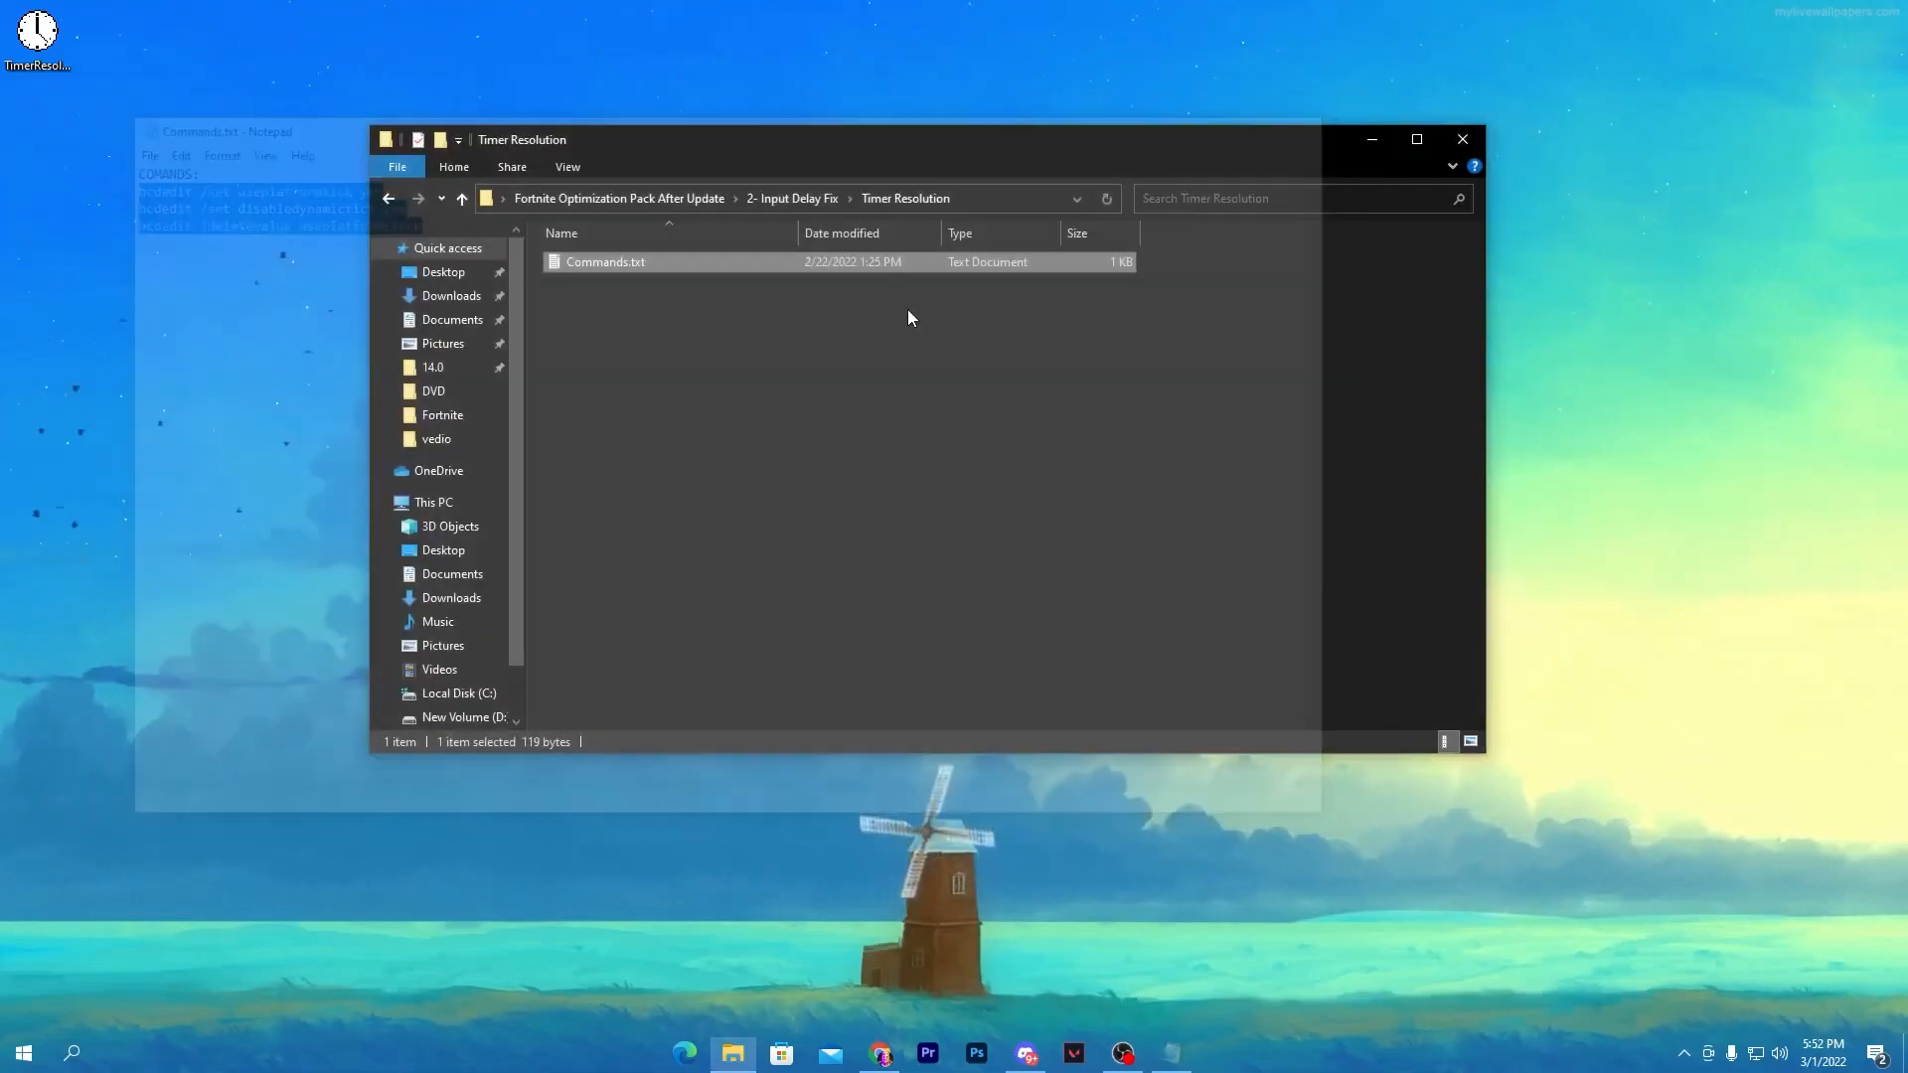
text(cmd)
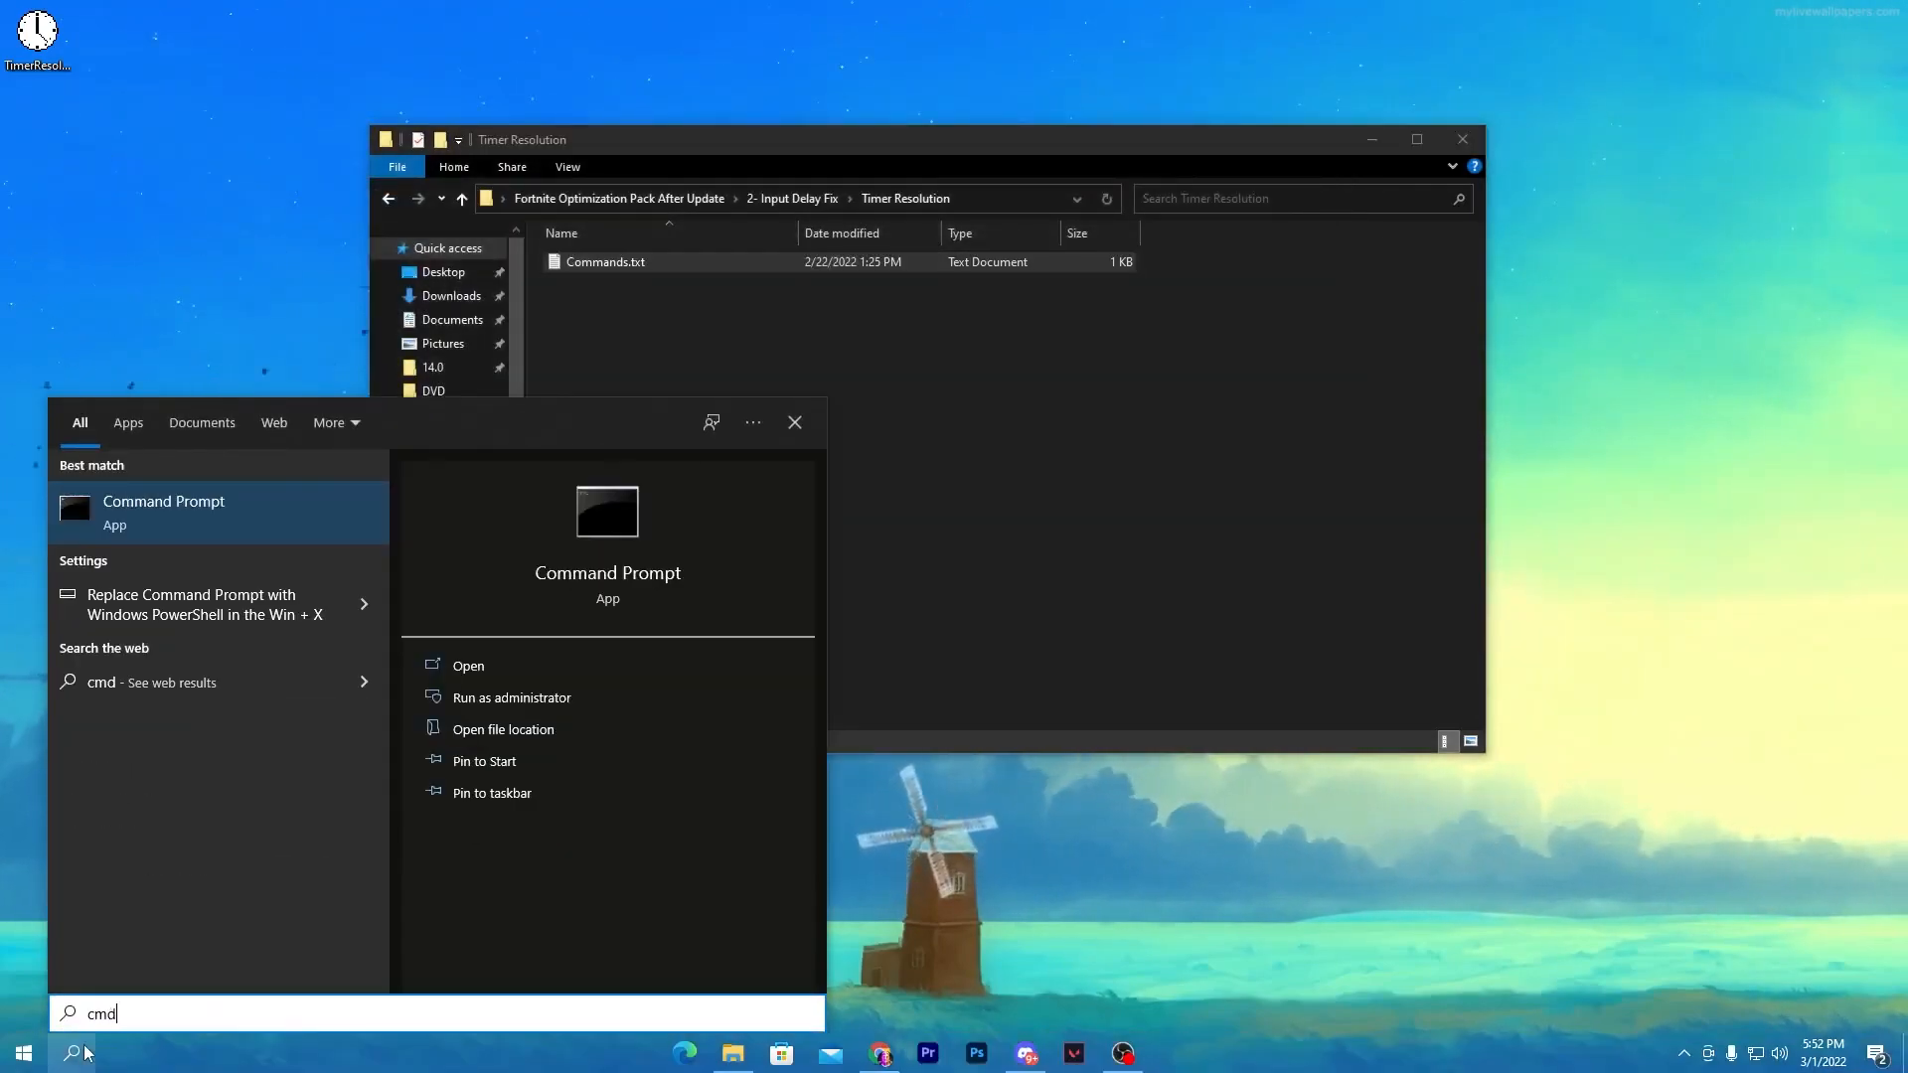
click(510, 698)
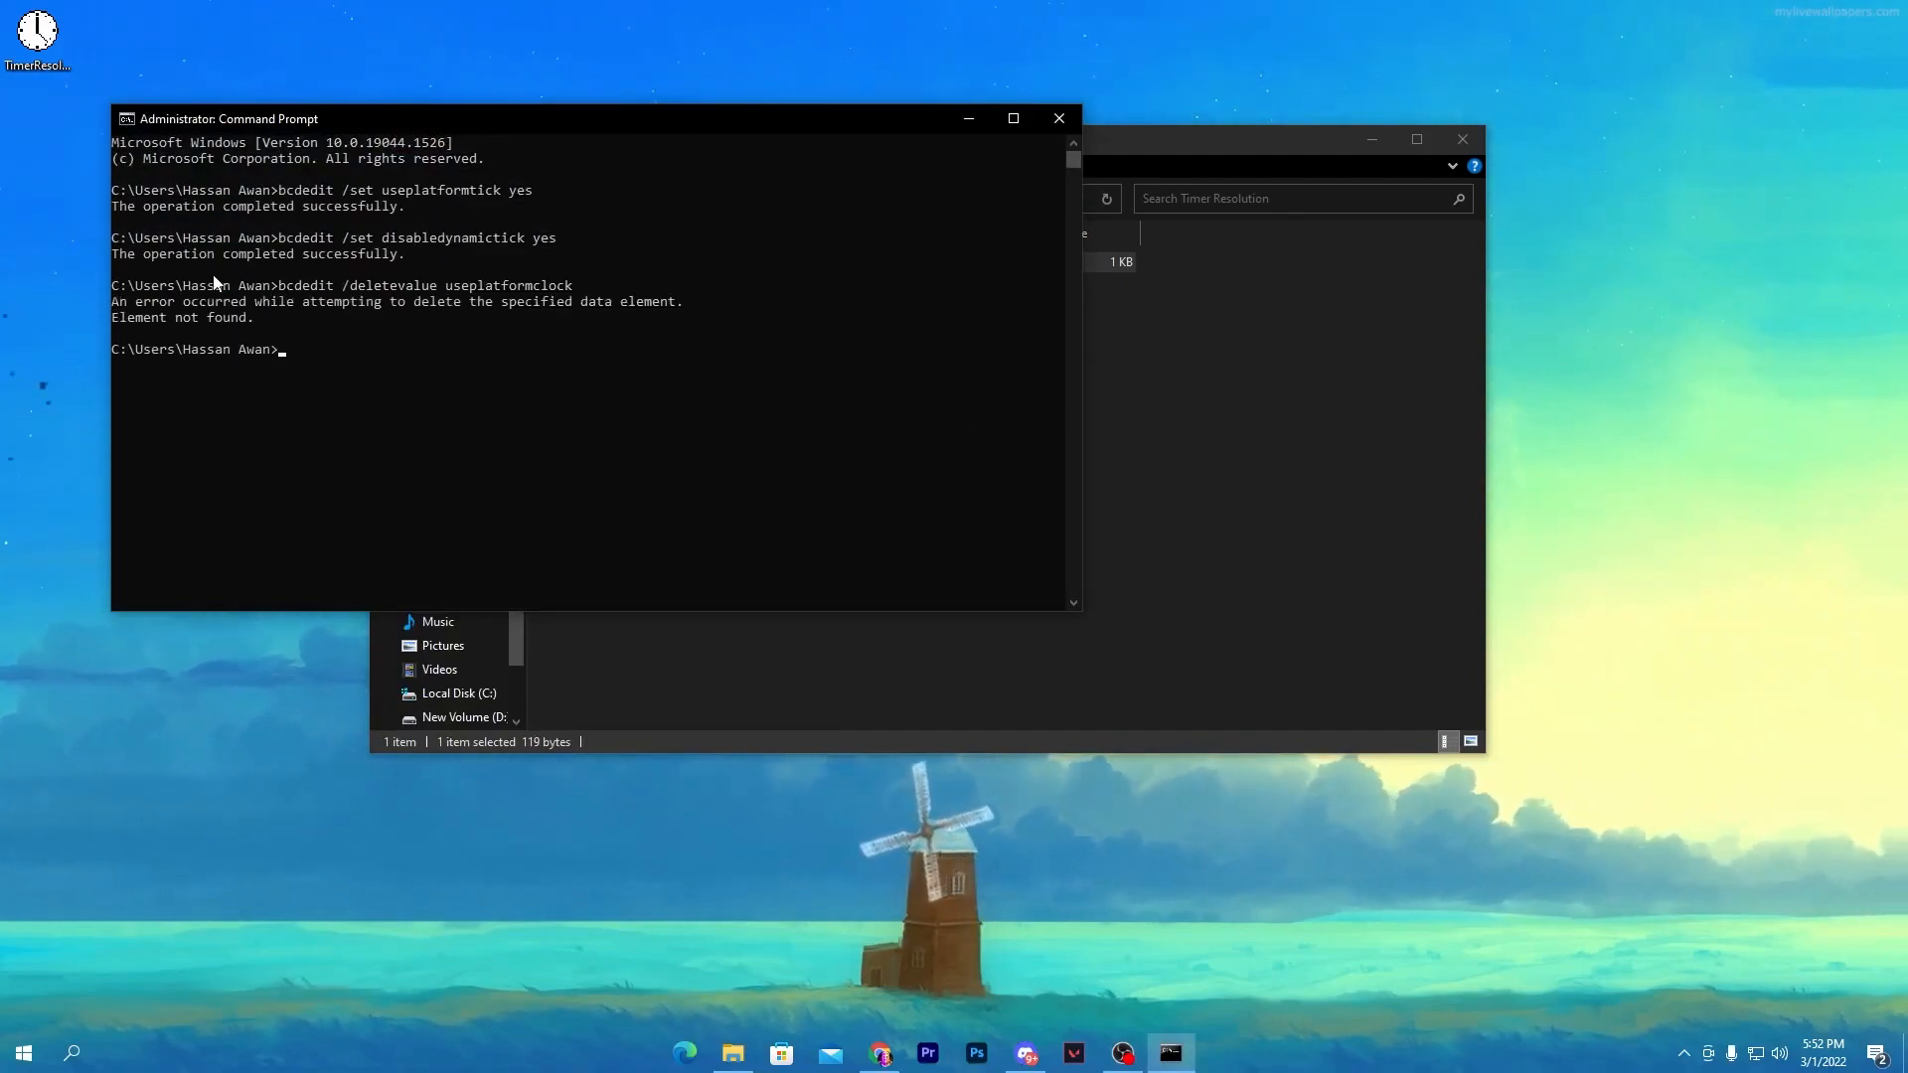
click(1056, 118)
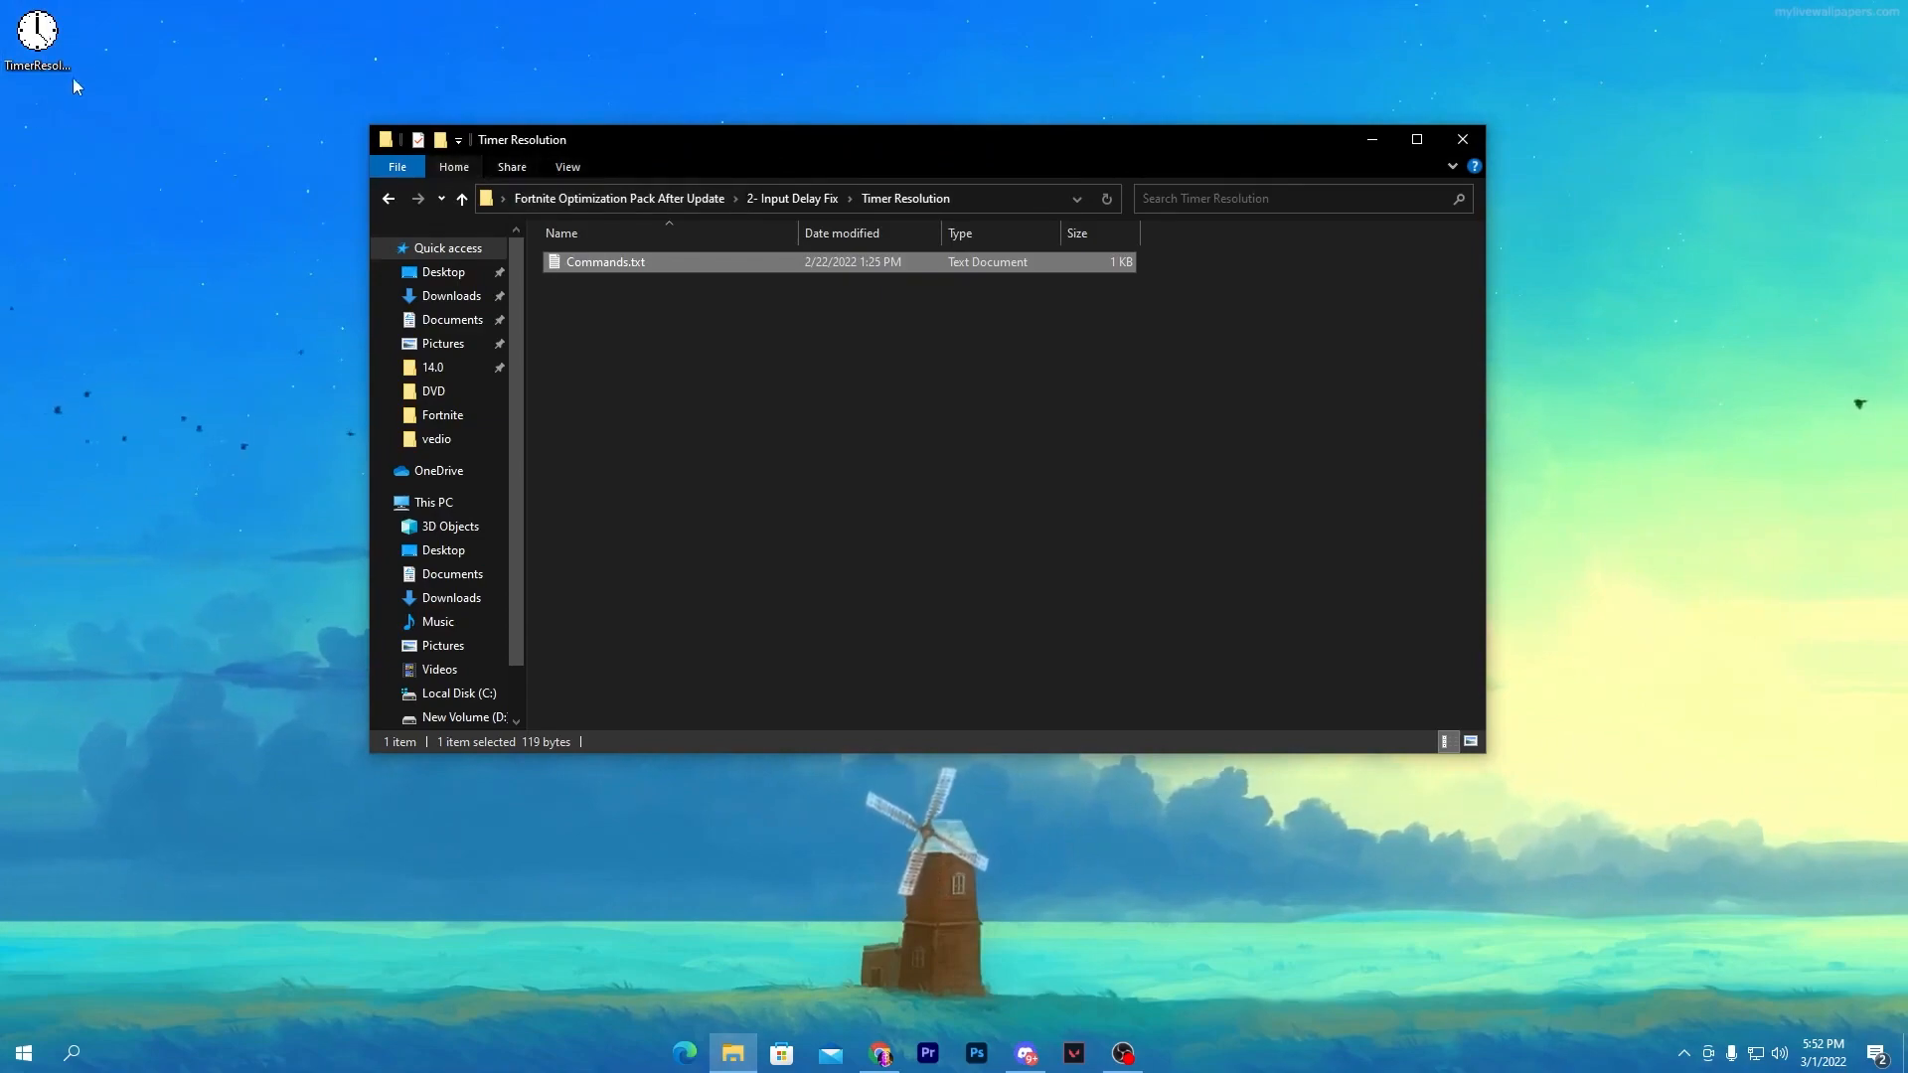
Step: Go up to the pack folder and open 3- RAM Optimization
click(461, 198)
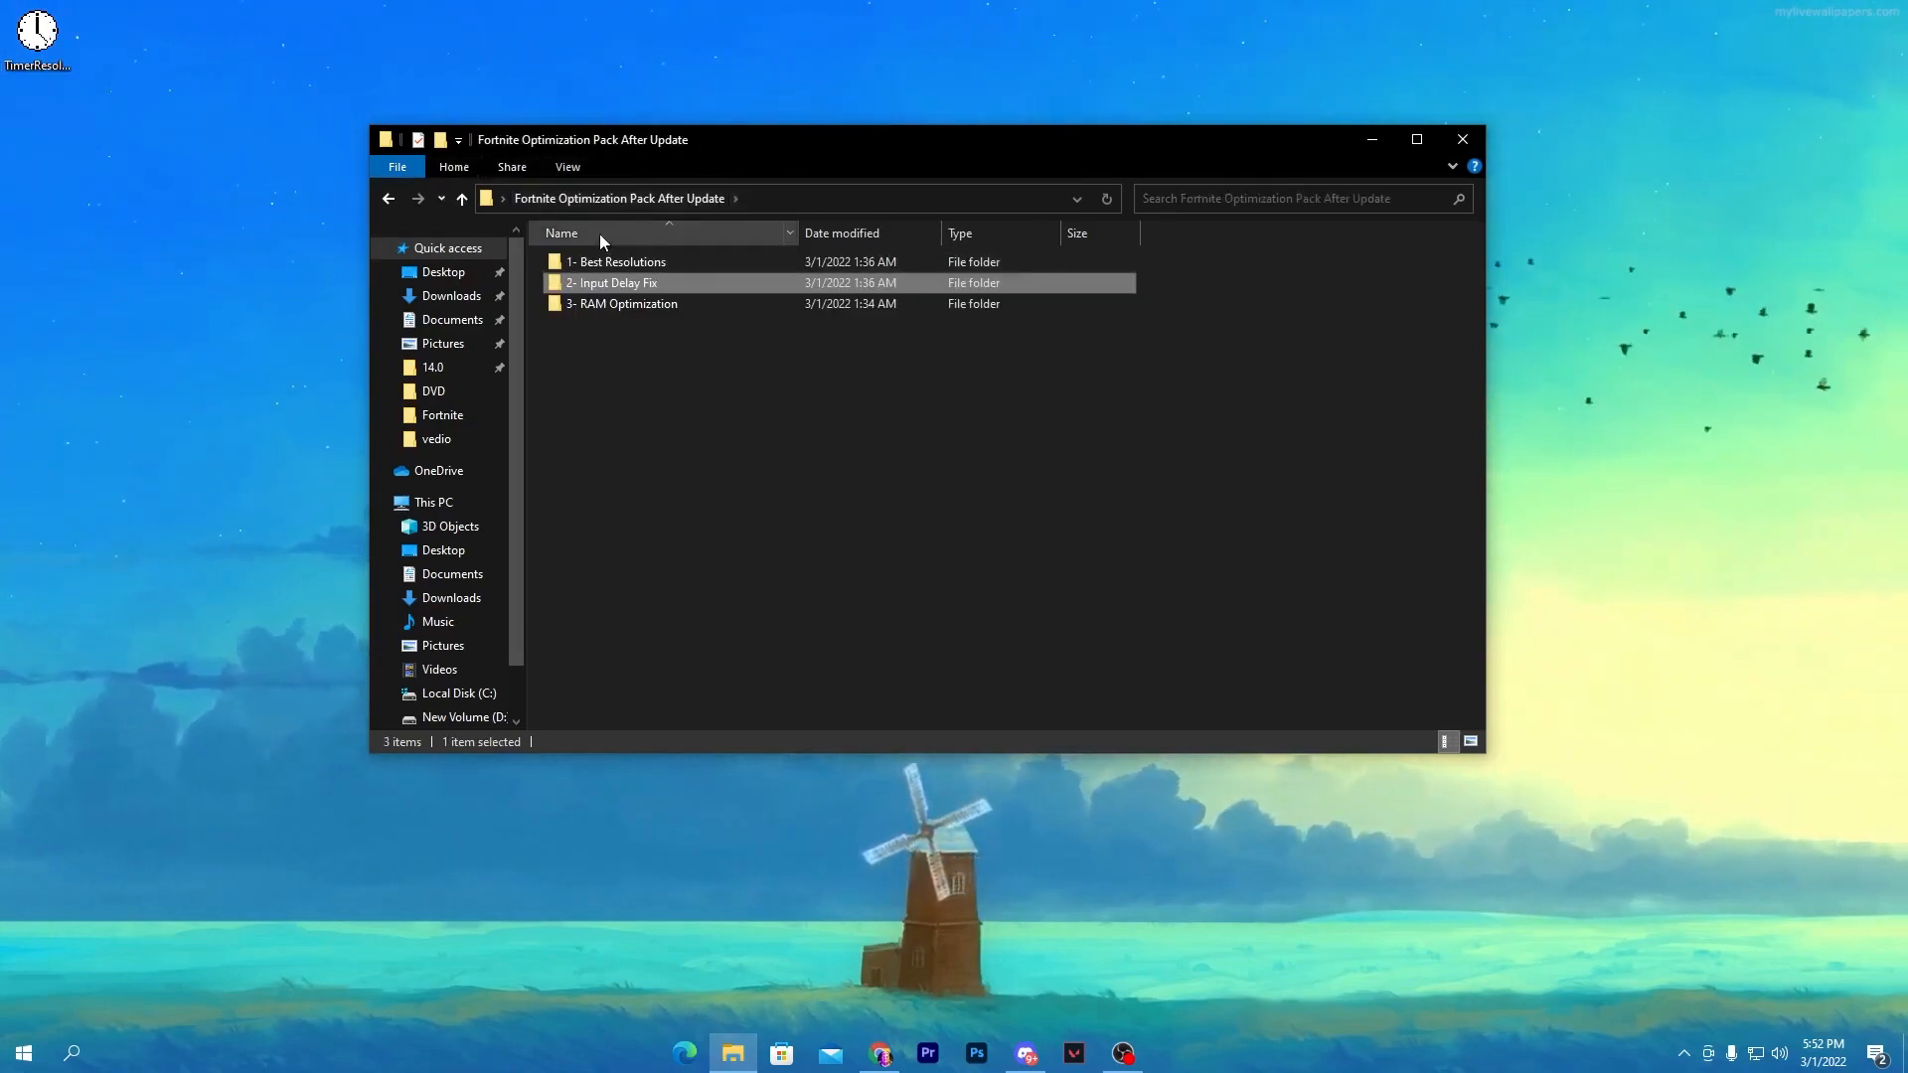
click(623, 303)
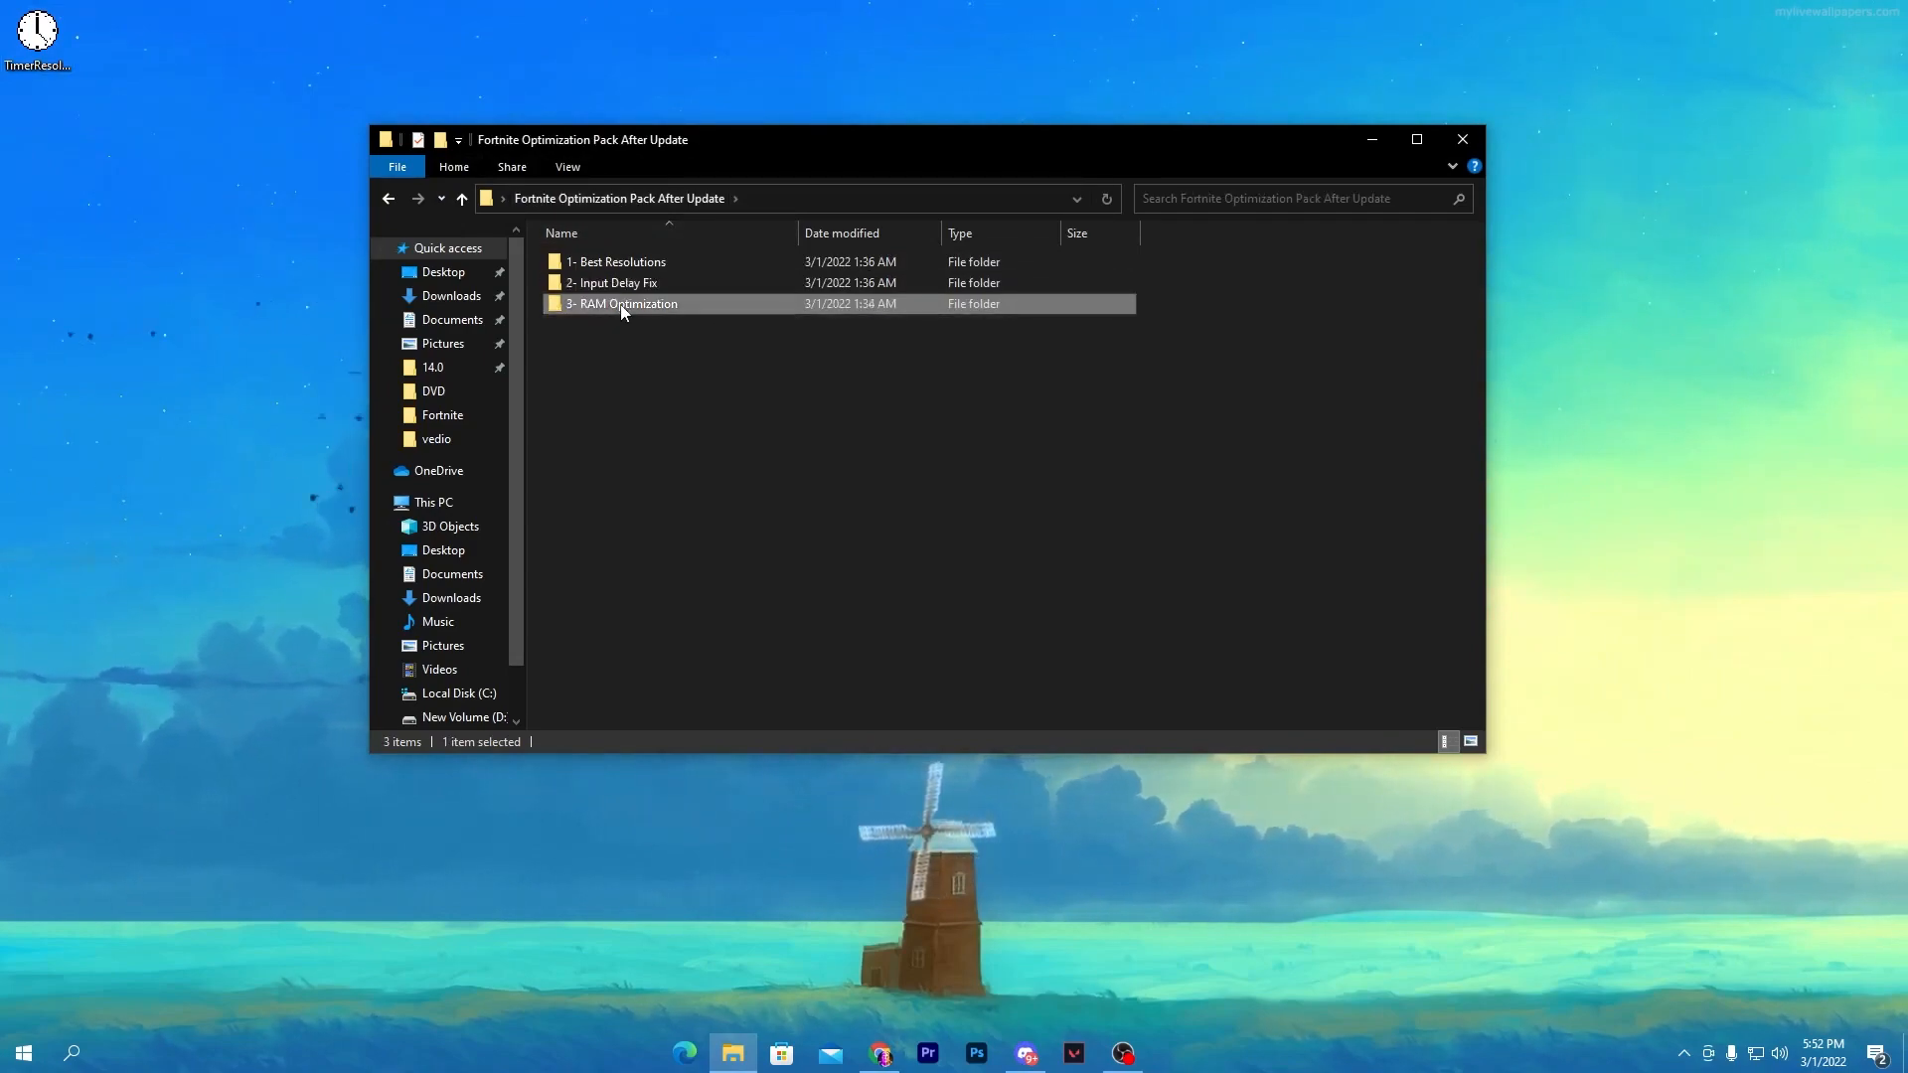
double_click(624, 303)
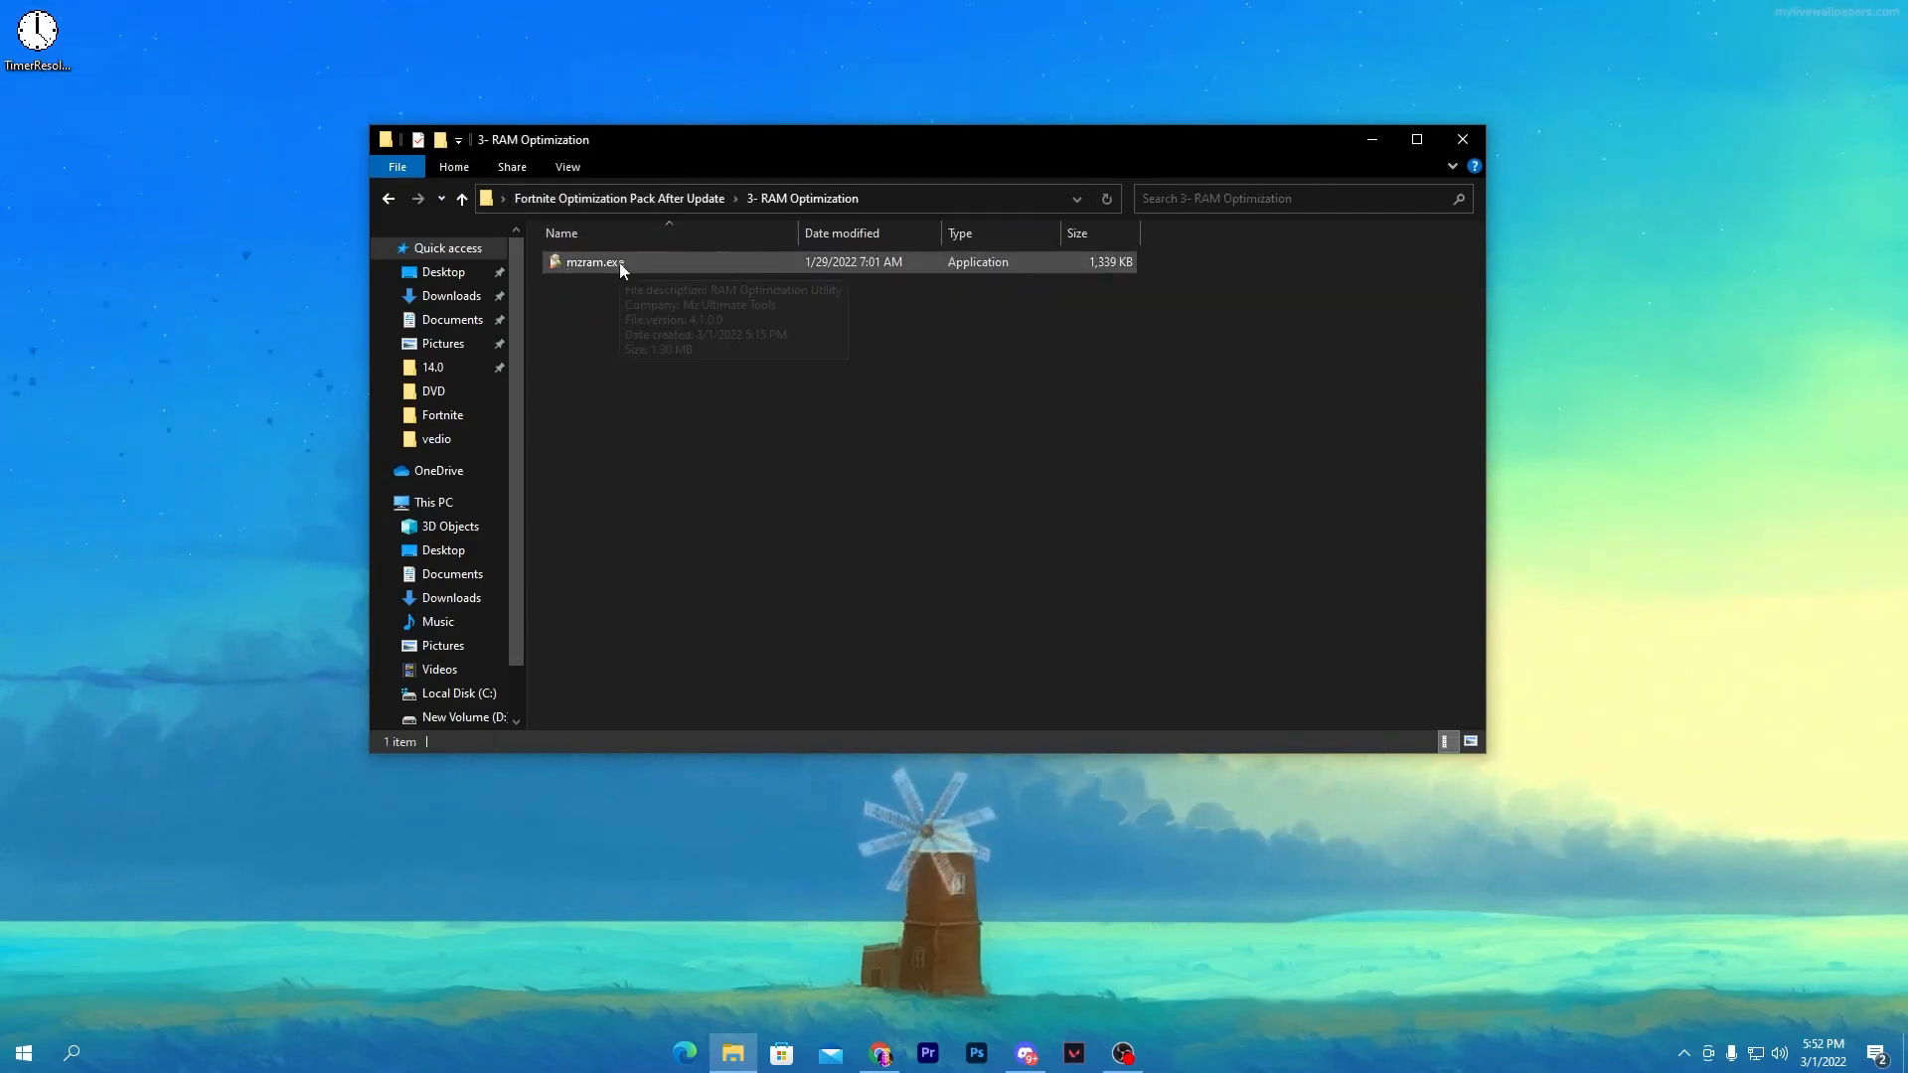
Step: Run the mzram.exe installer in English and continue past the welcome page
double_click(595, 261)
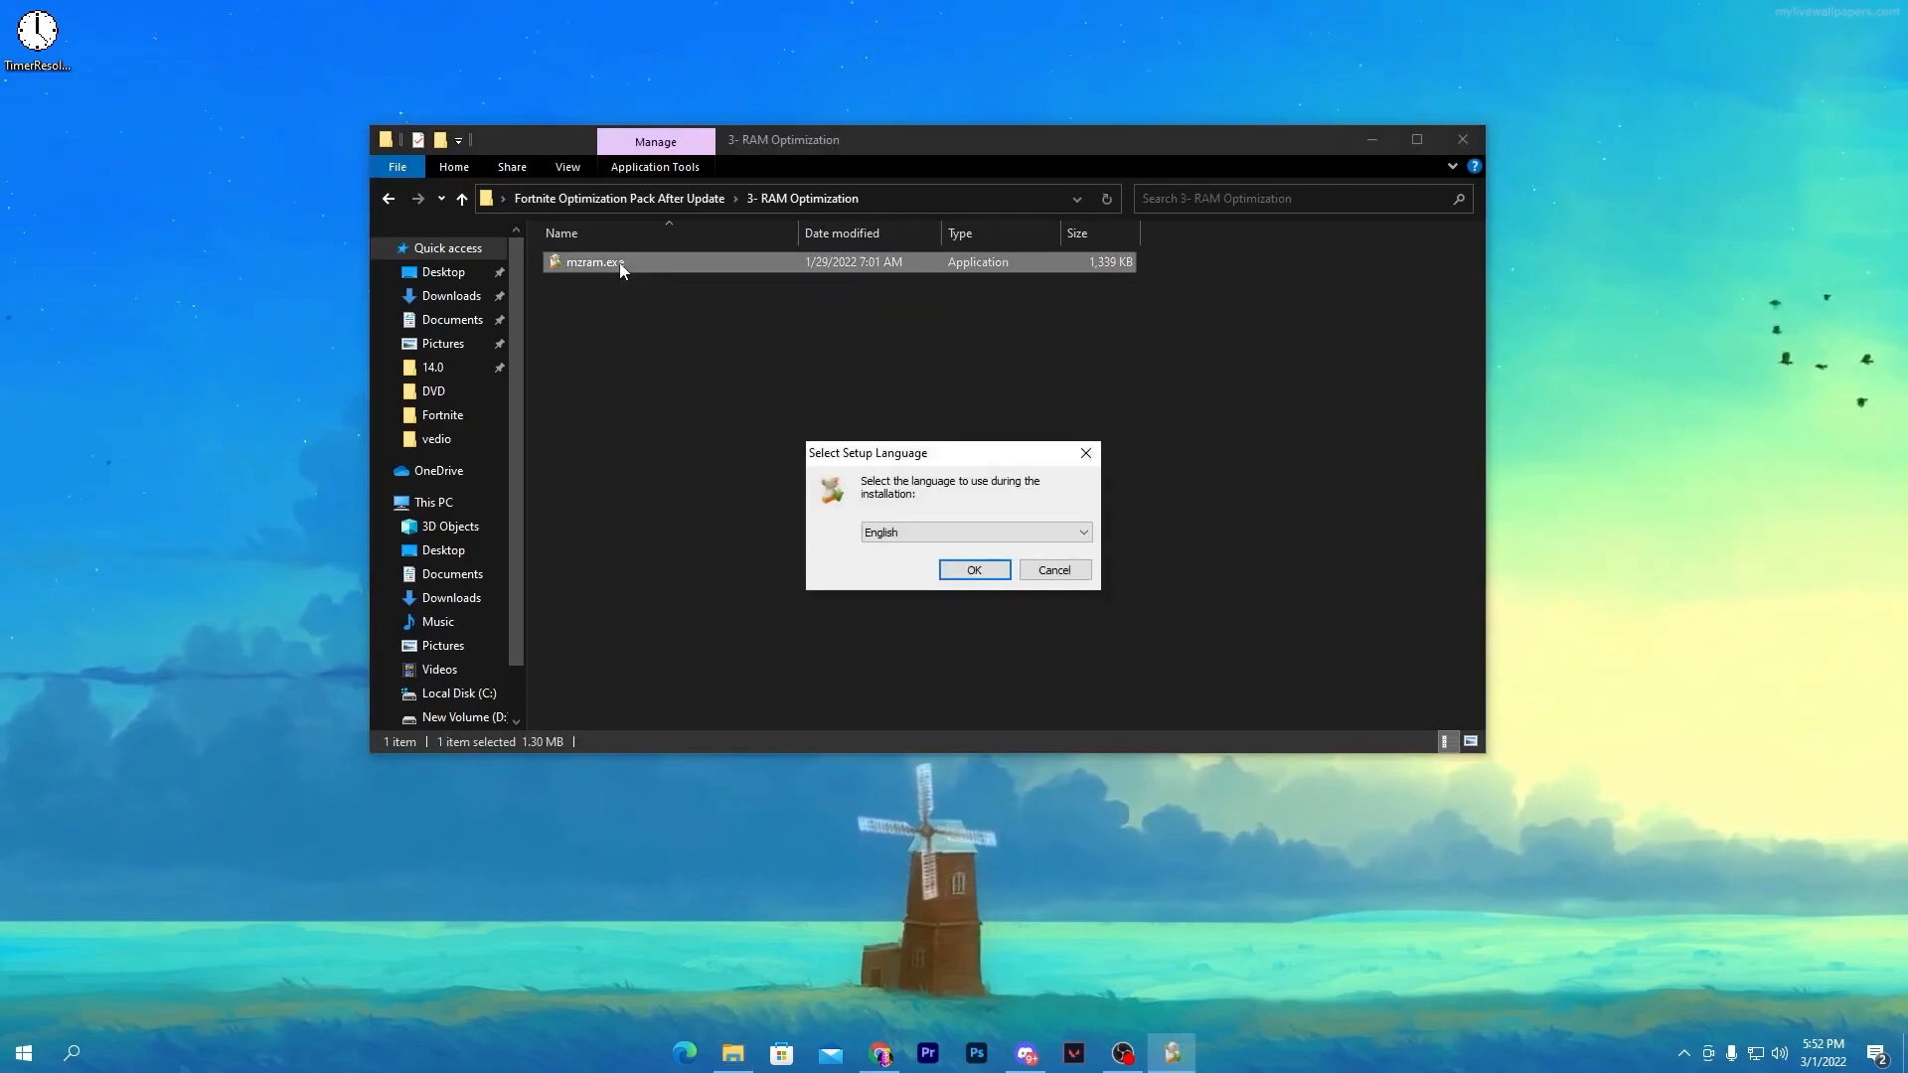
click(972, 569)
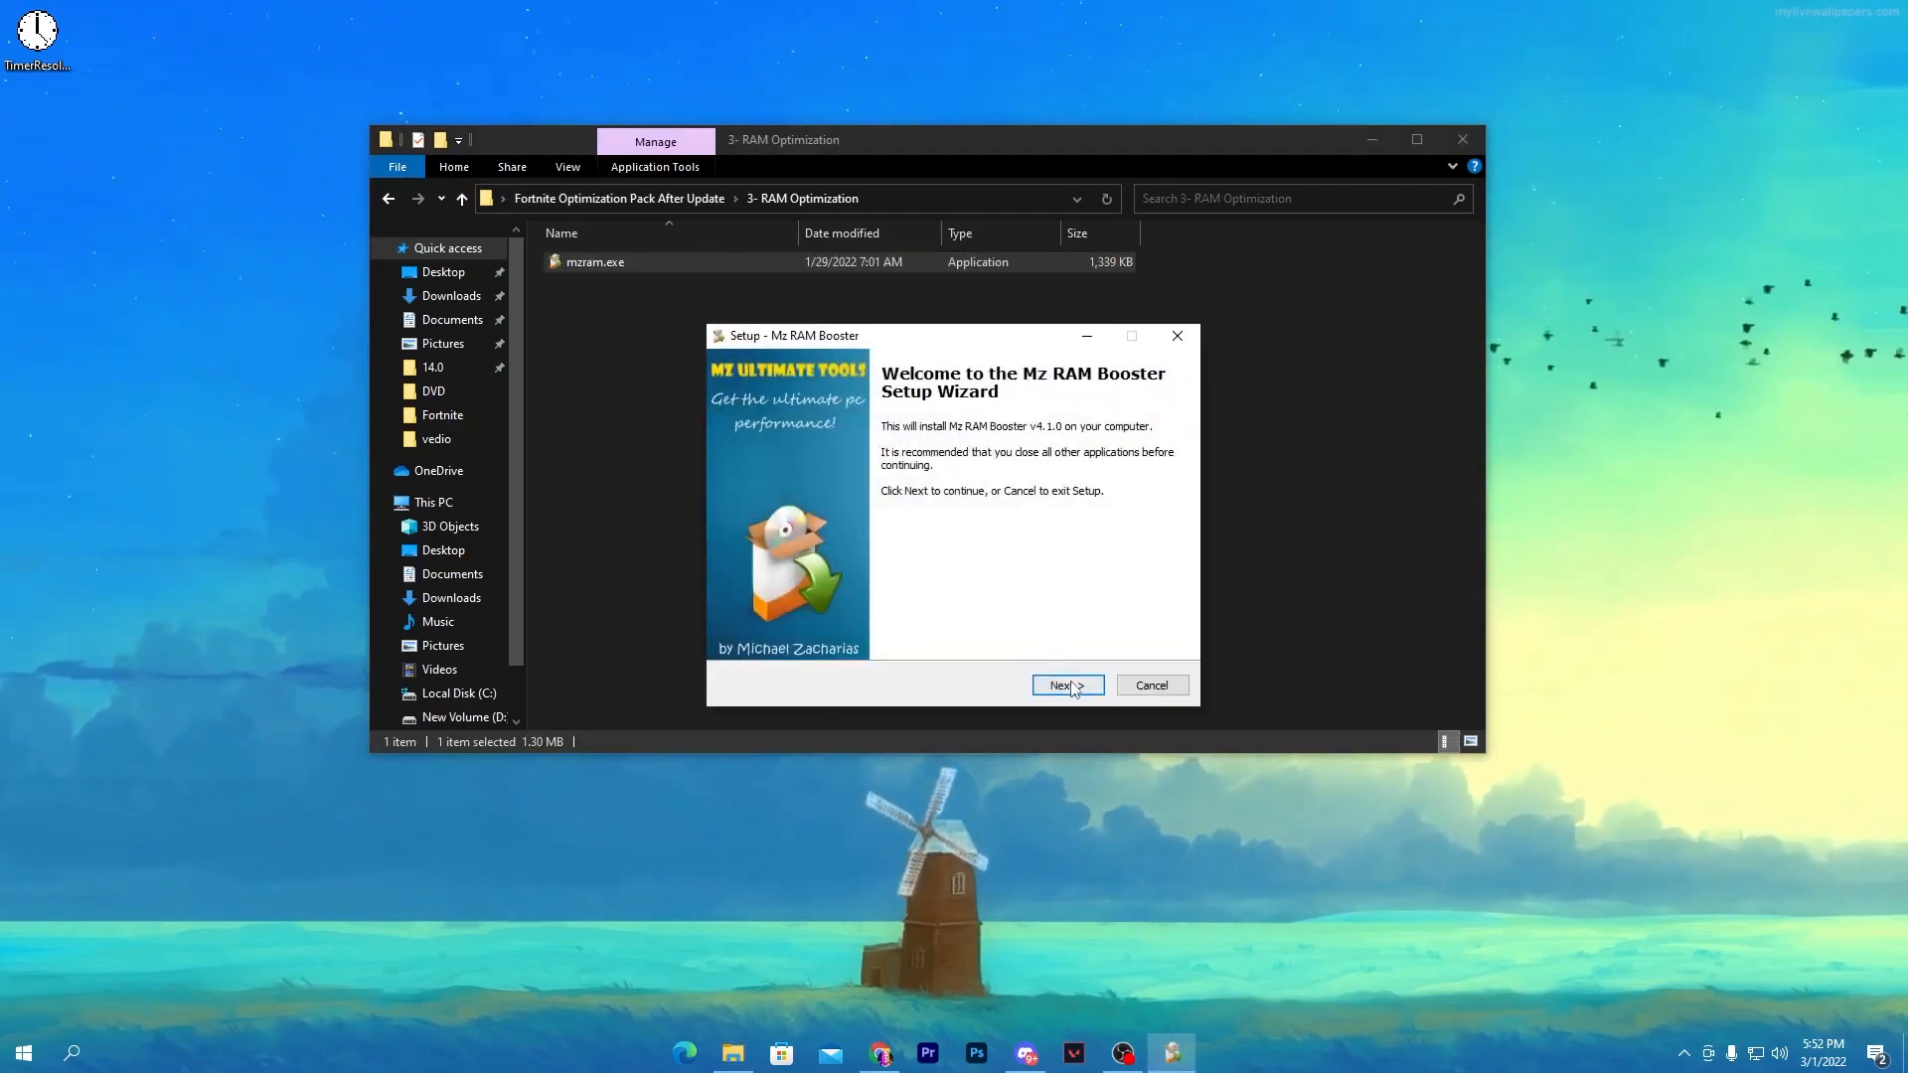
click(1064, 684)
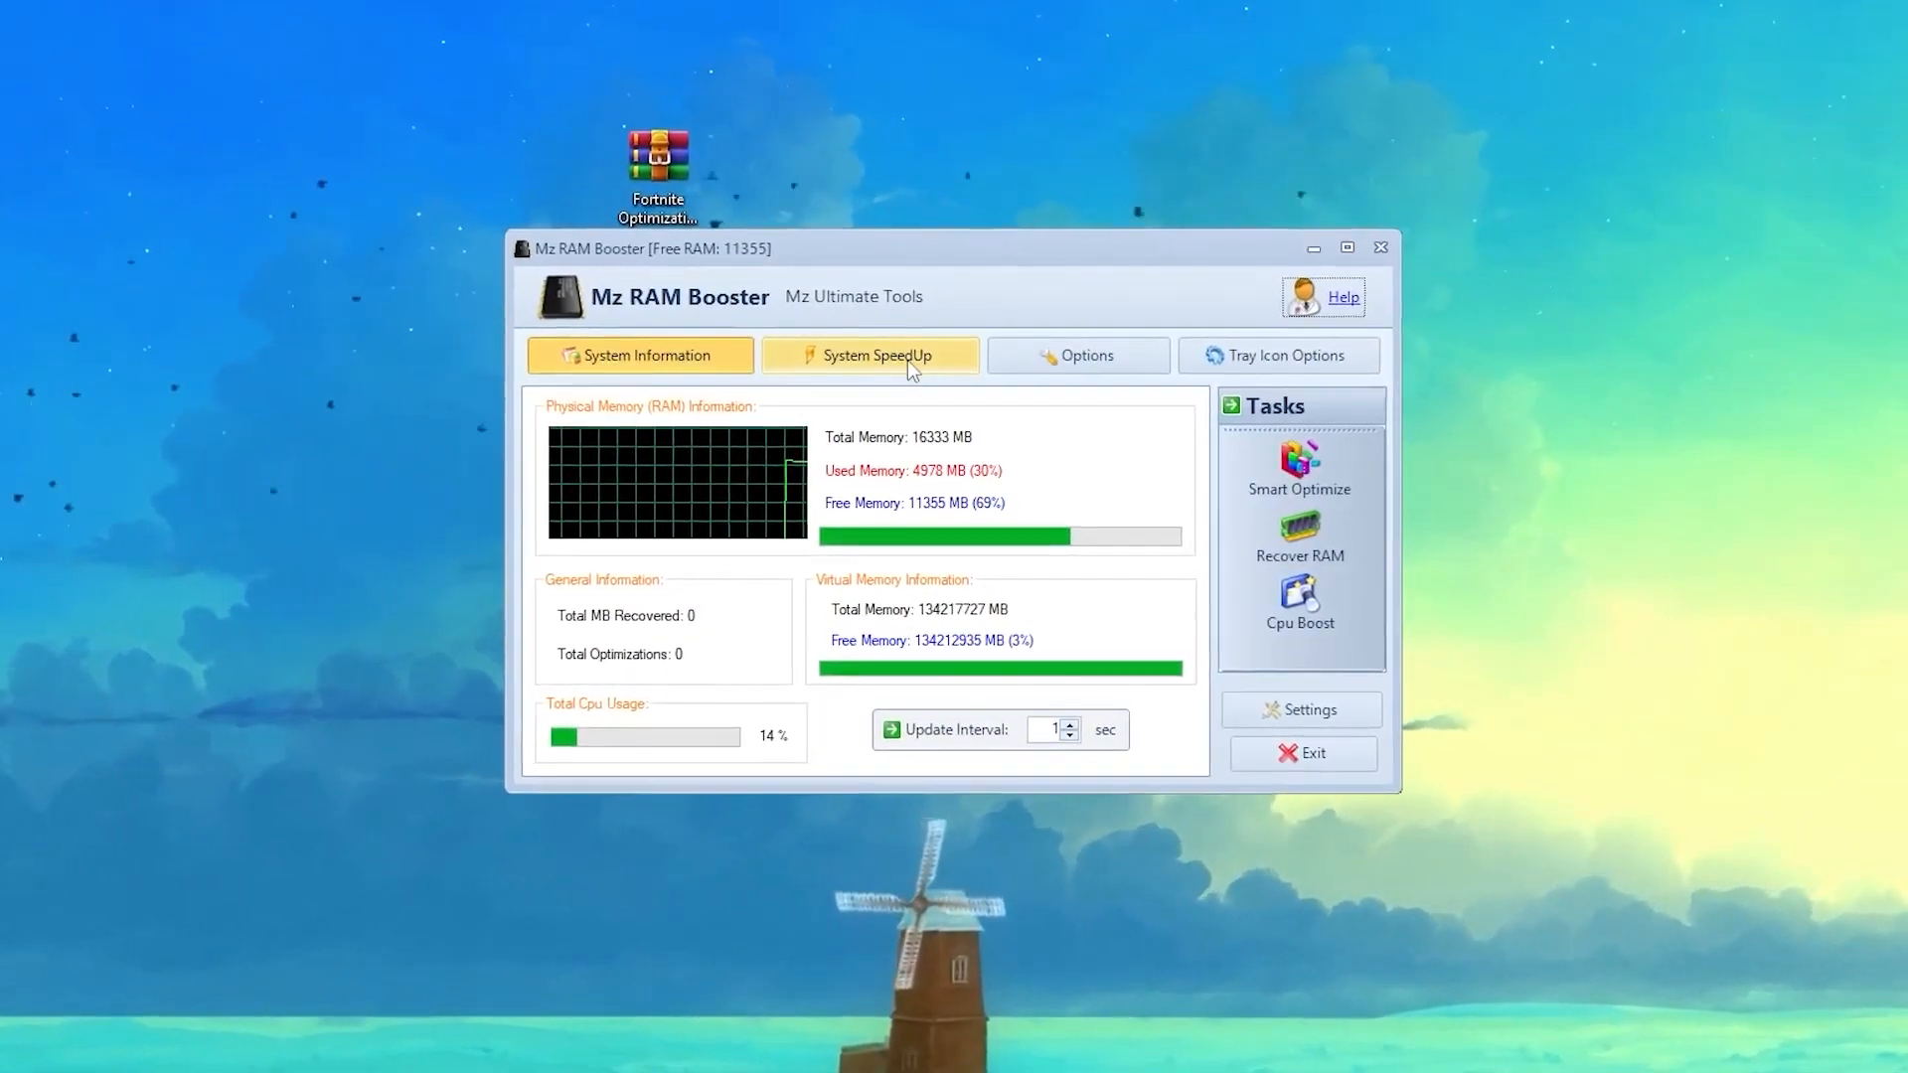
Step: Apply Mz RAM Booster's recommended System SpeedUp values and dismiss the success message
click(868, 353)
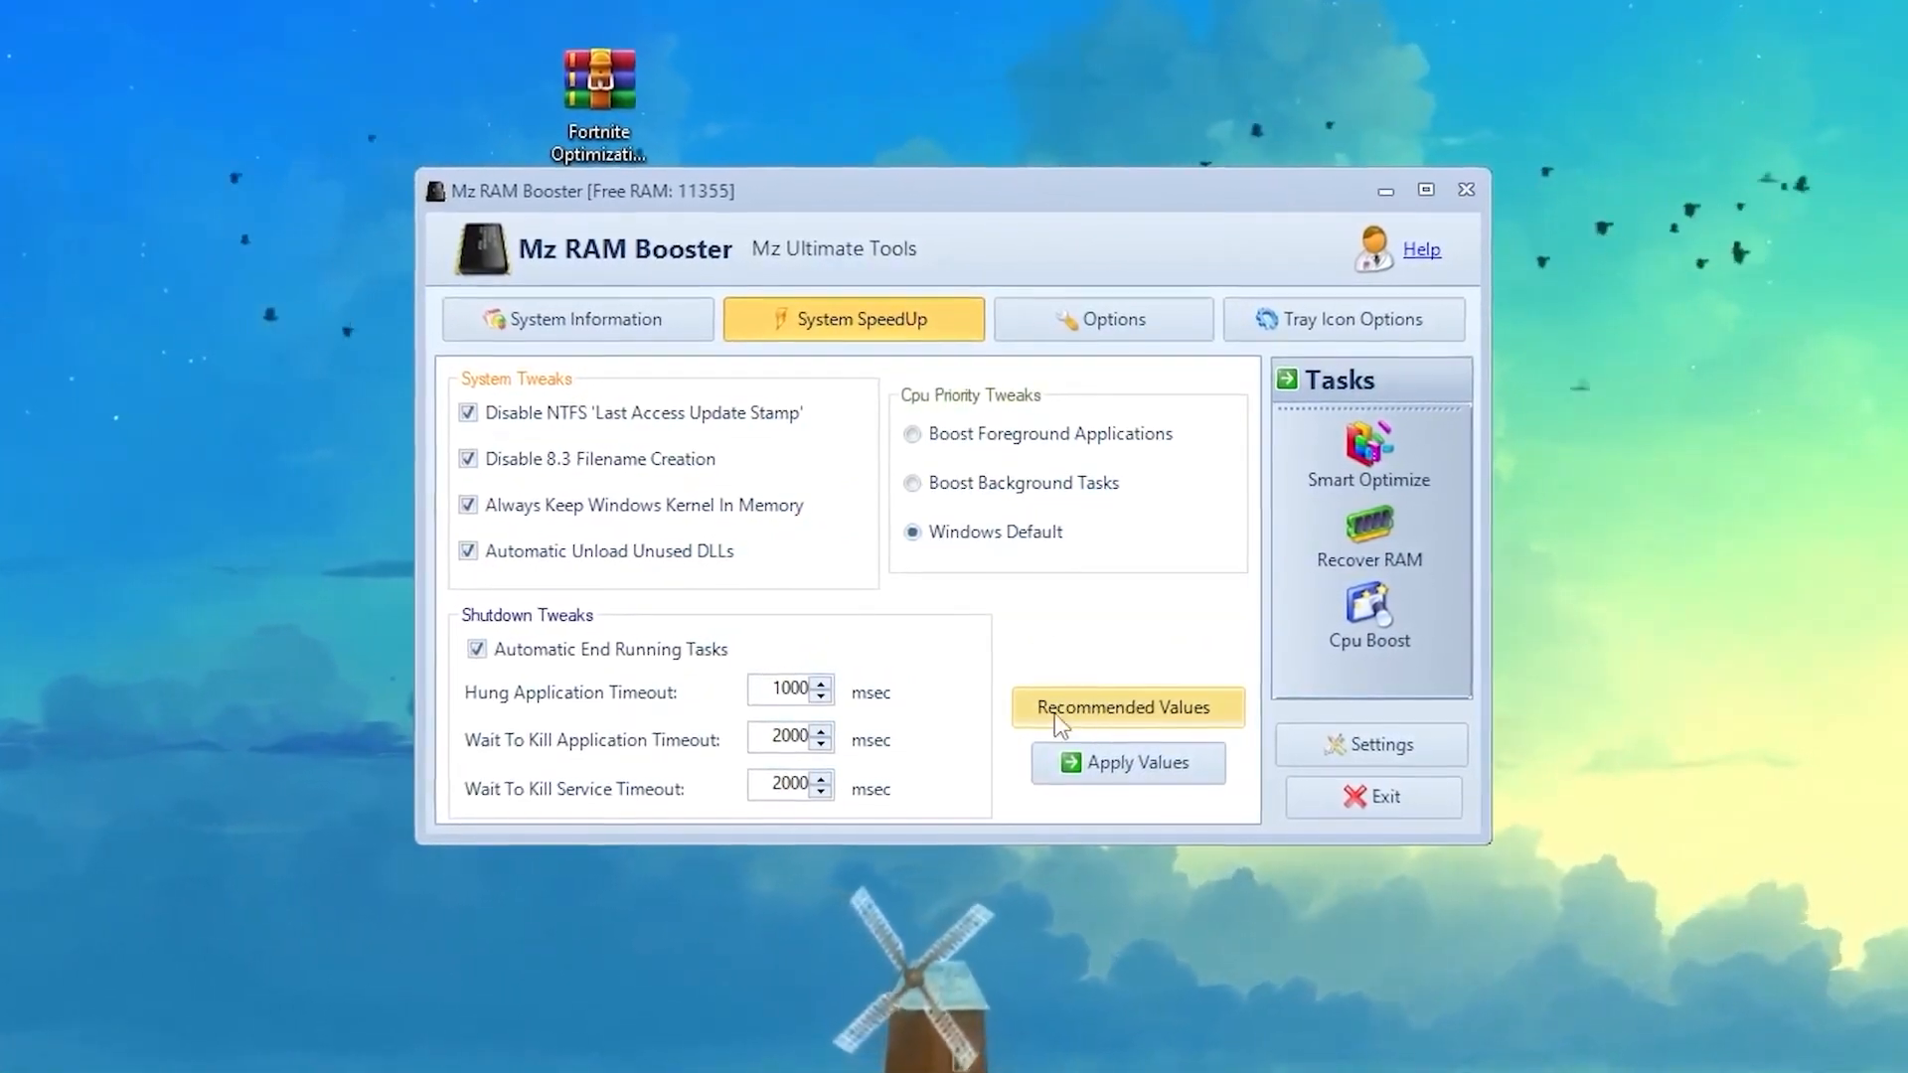
click(1126, 707)
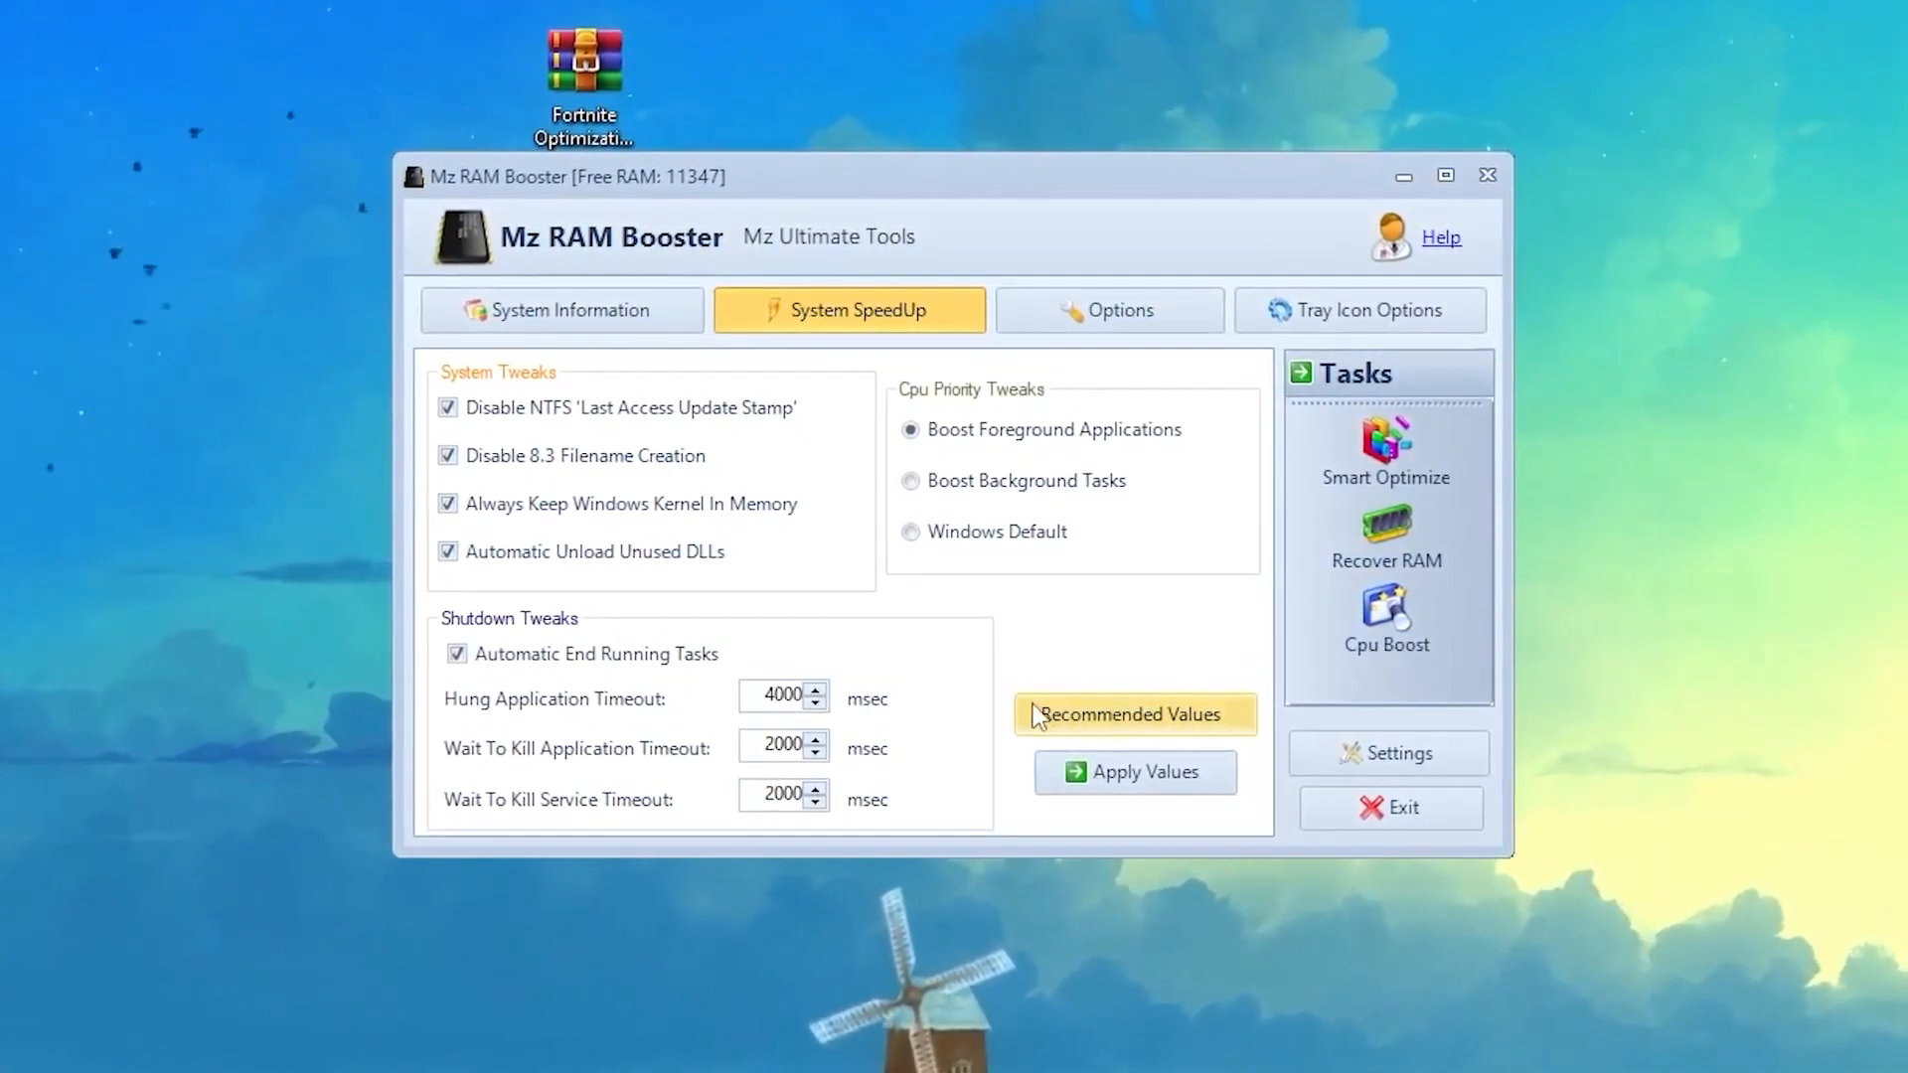
click(1133, 771)
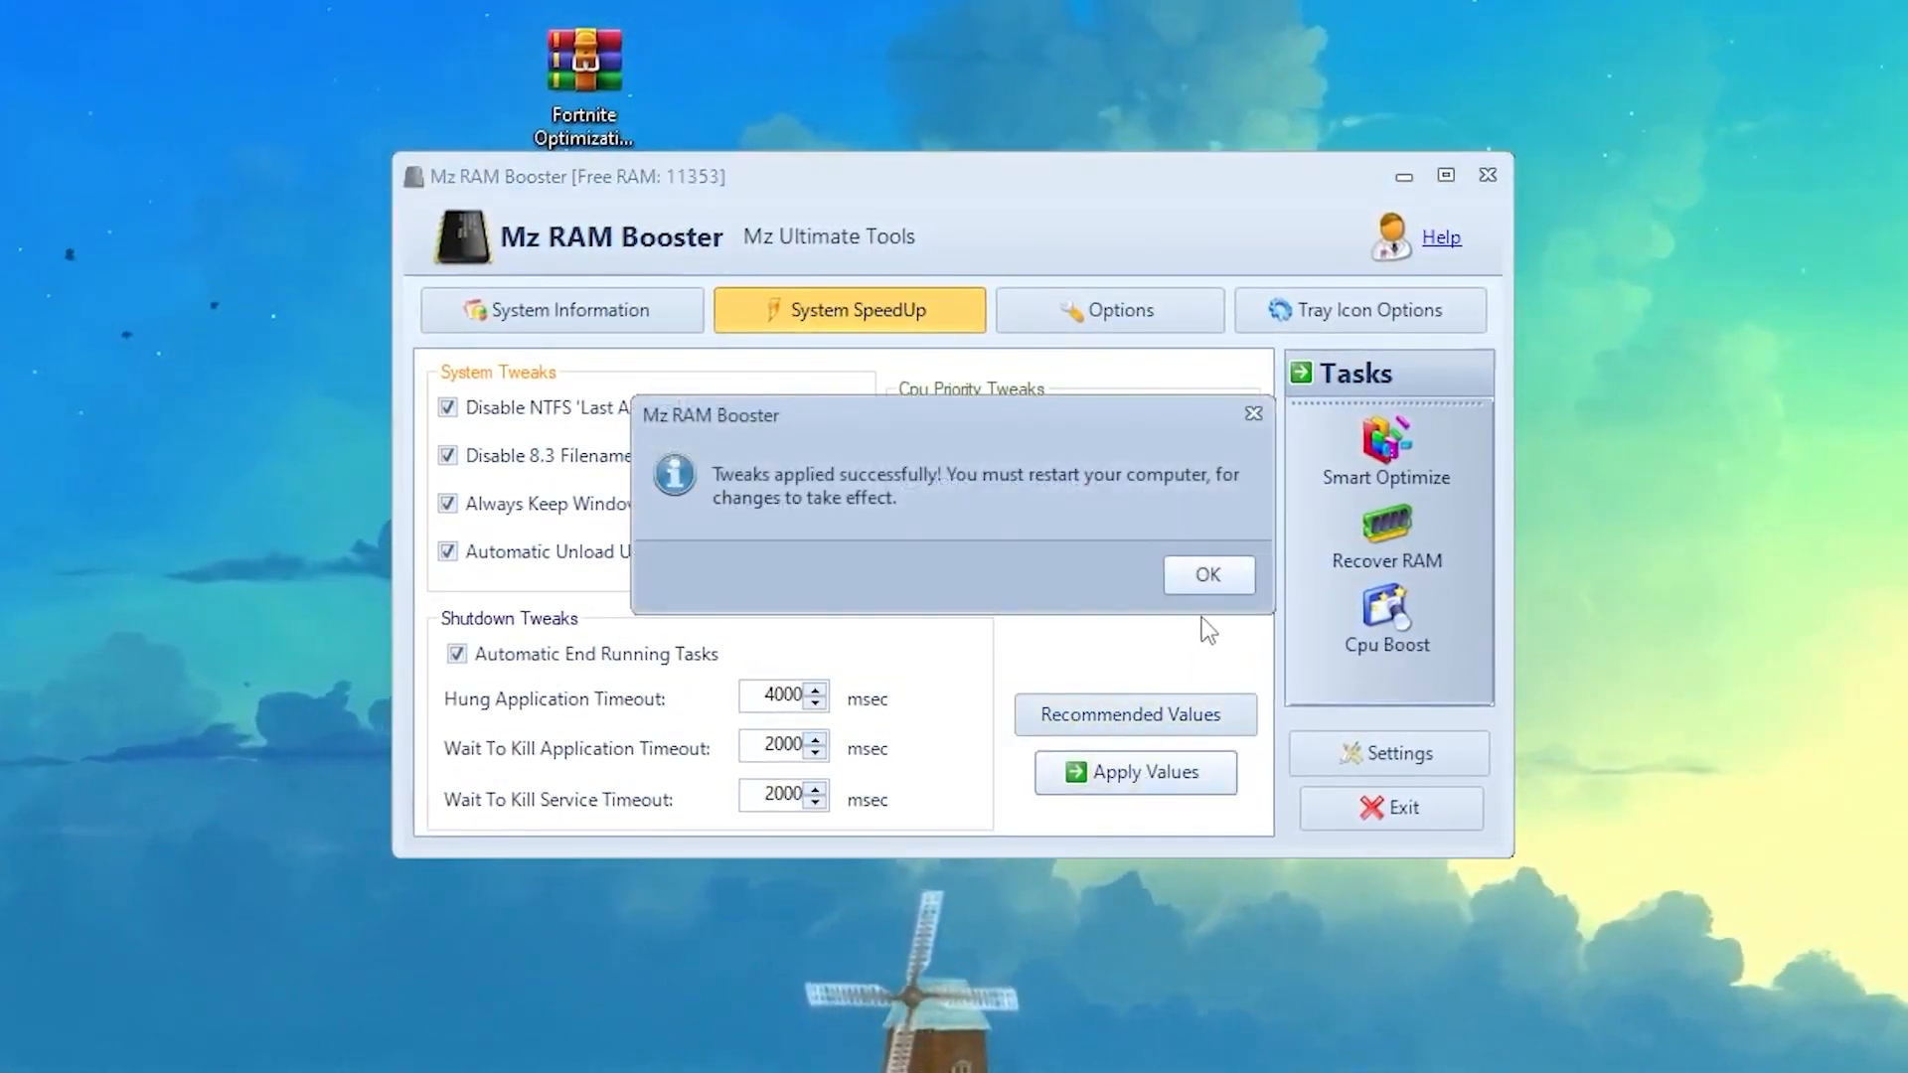
click(1205, 574)
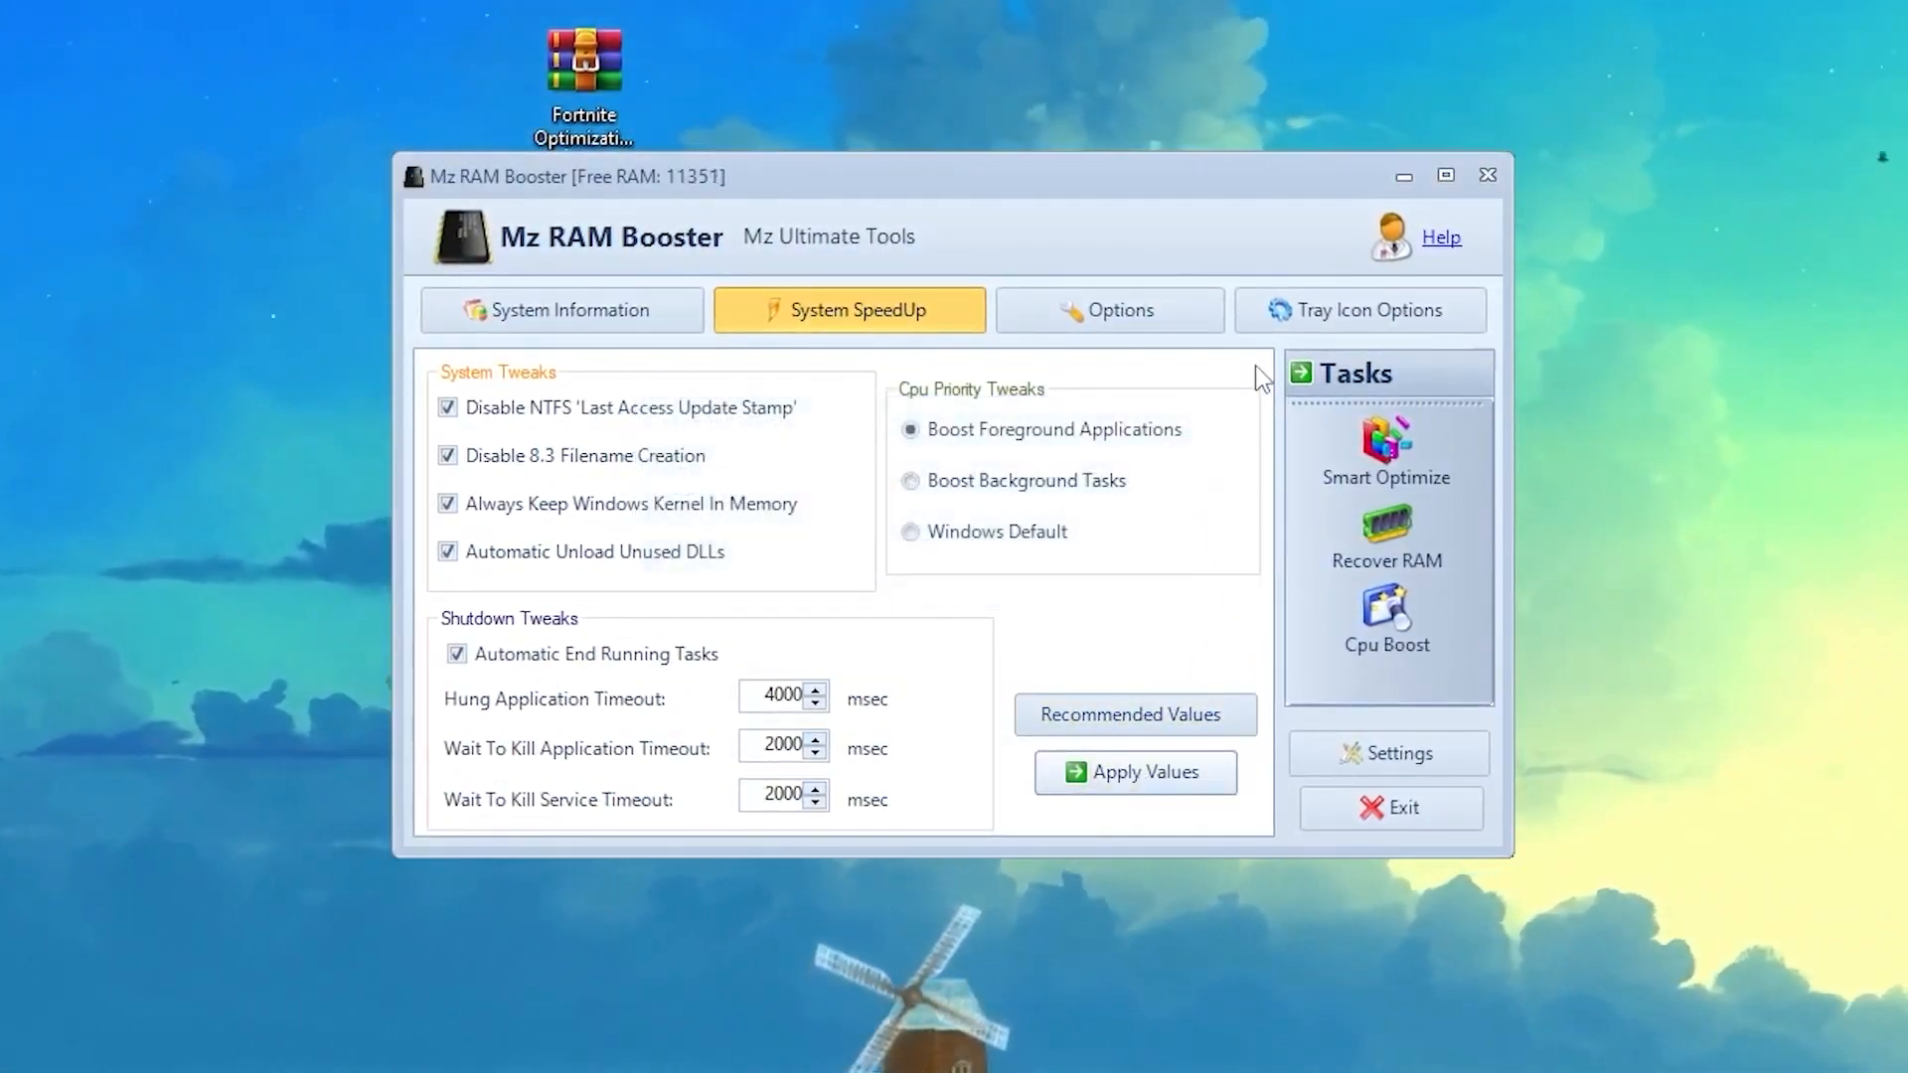
click(1360, 310)
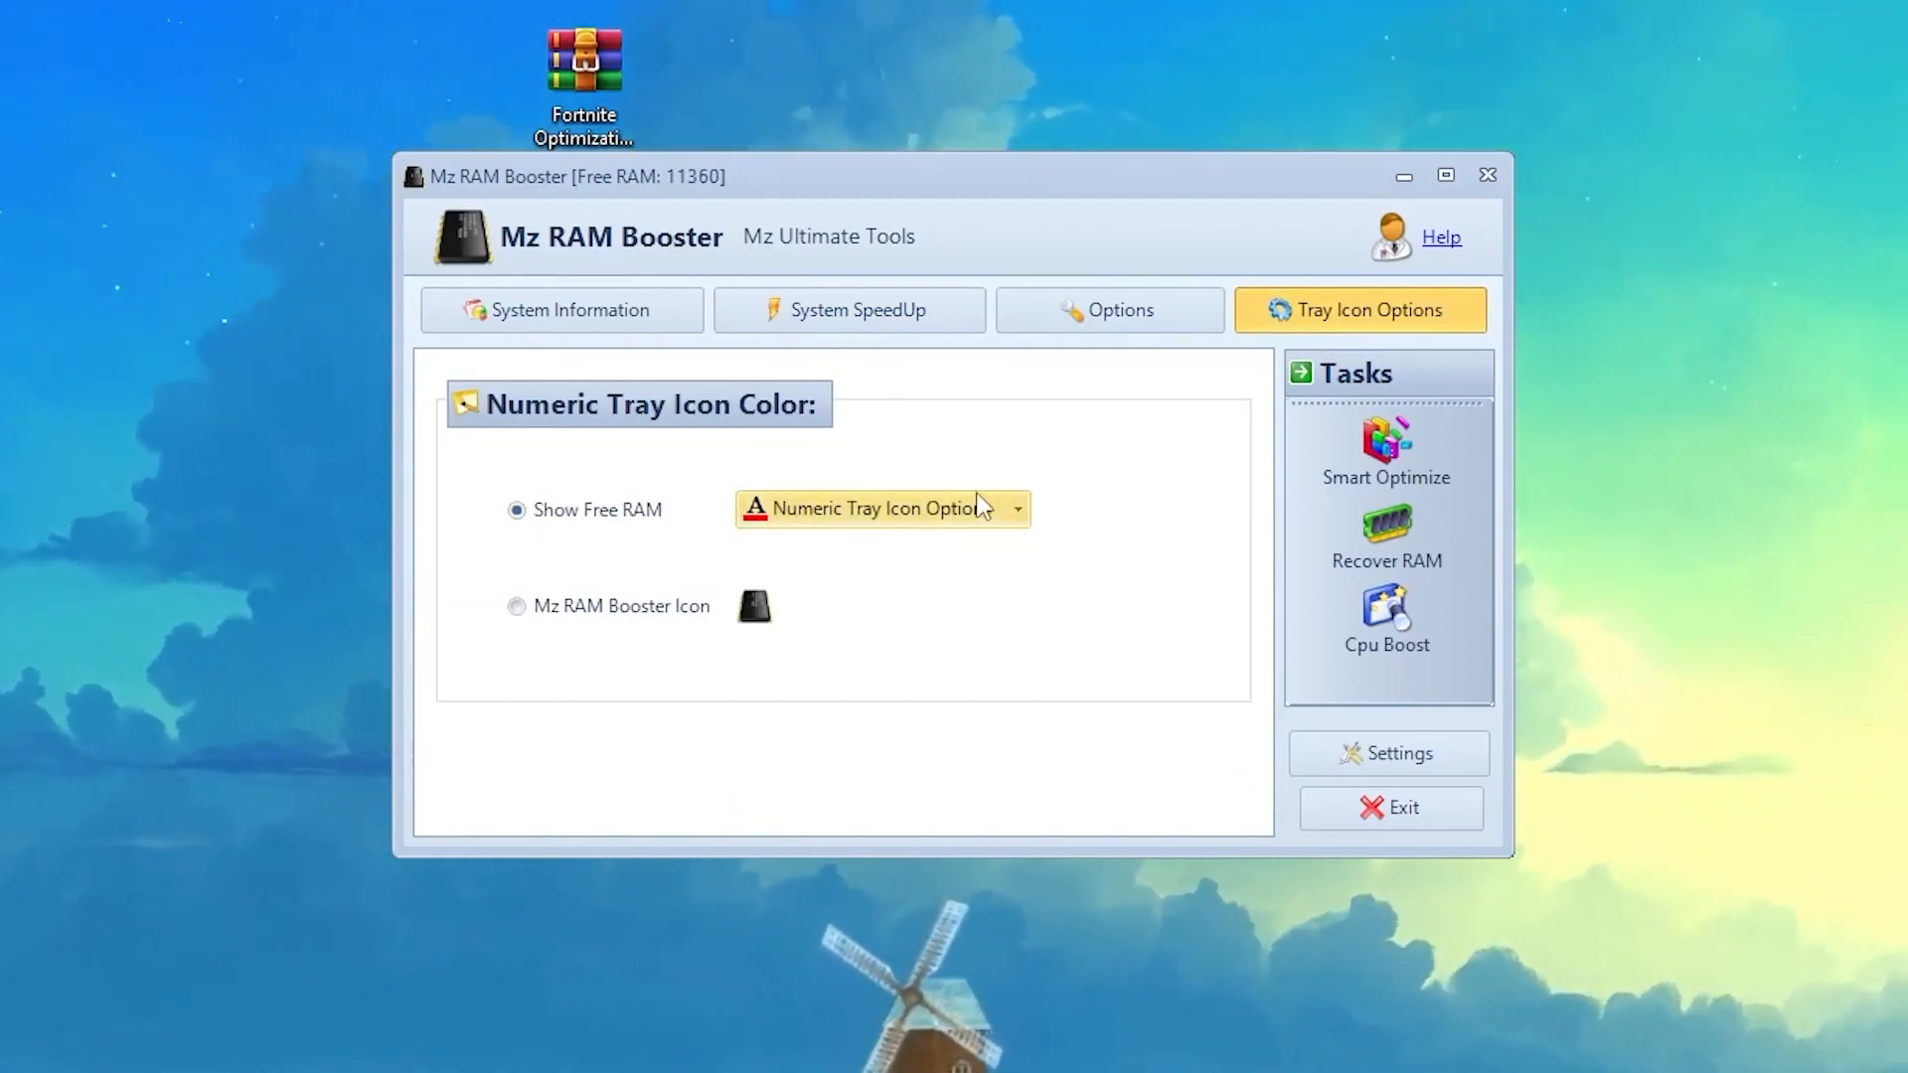
mouse_move(1071, 682)
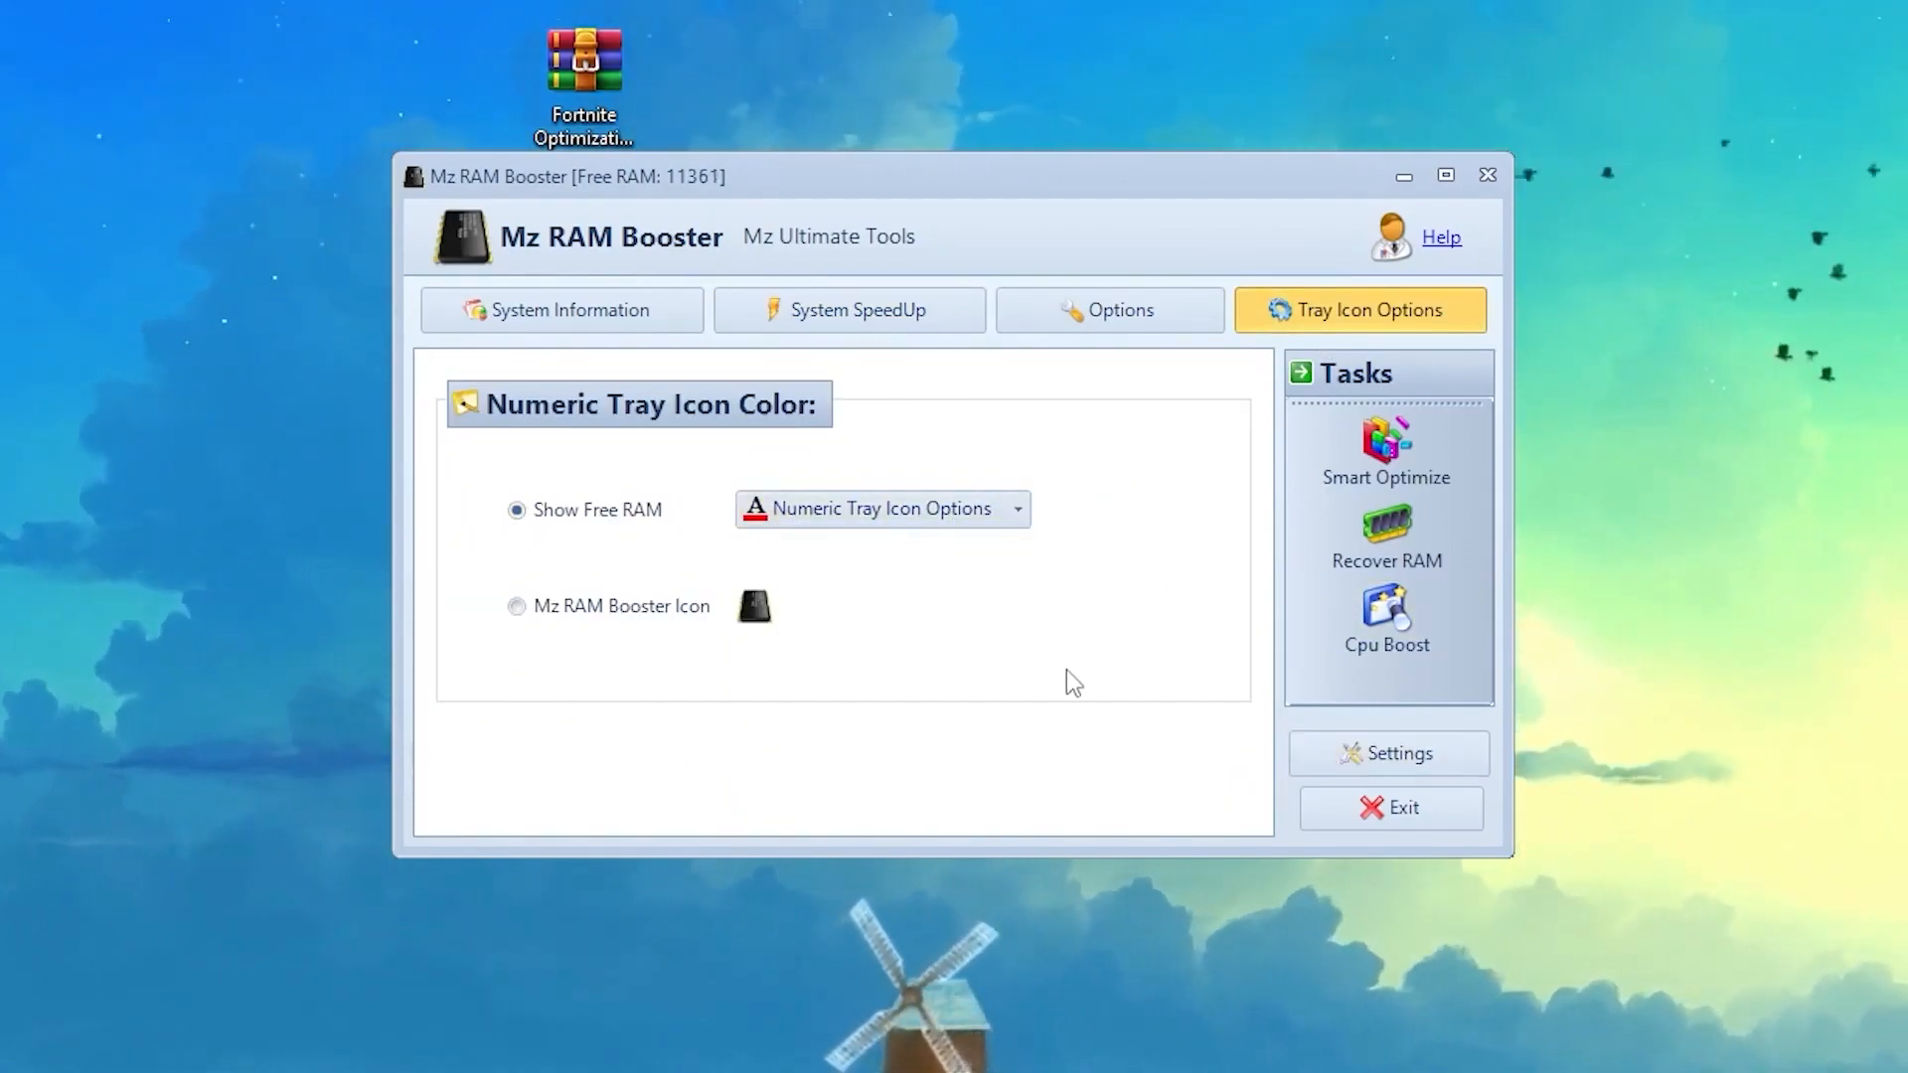
Step: Run Smart Optimize from System Information, recovering 1141 MB and raising free memory to 12680 MB
click(561, 309)
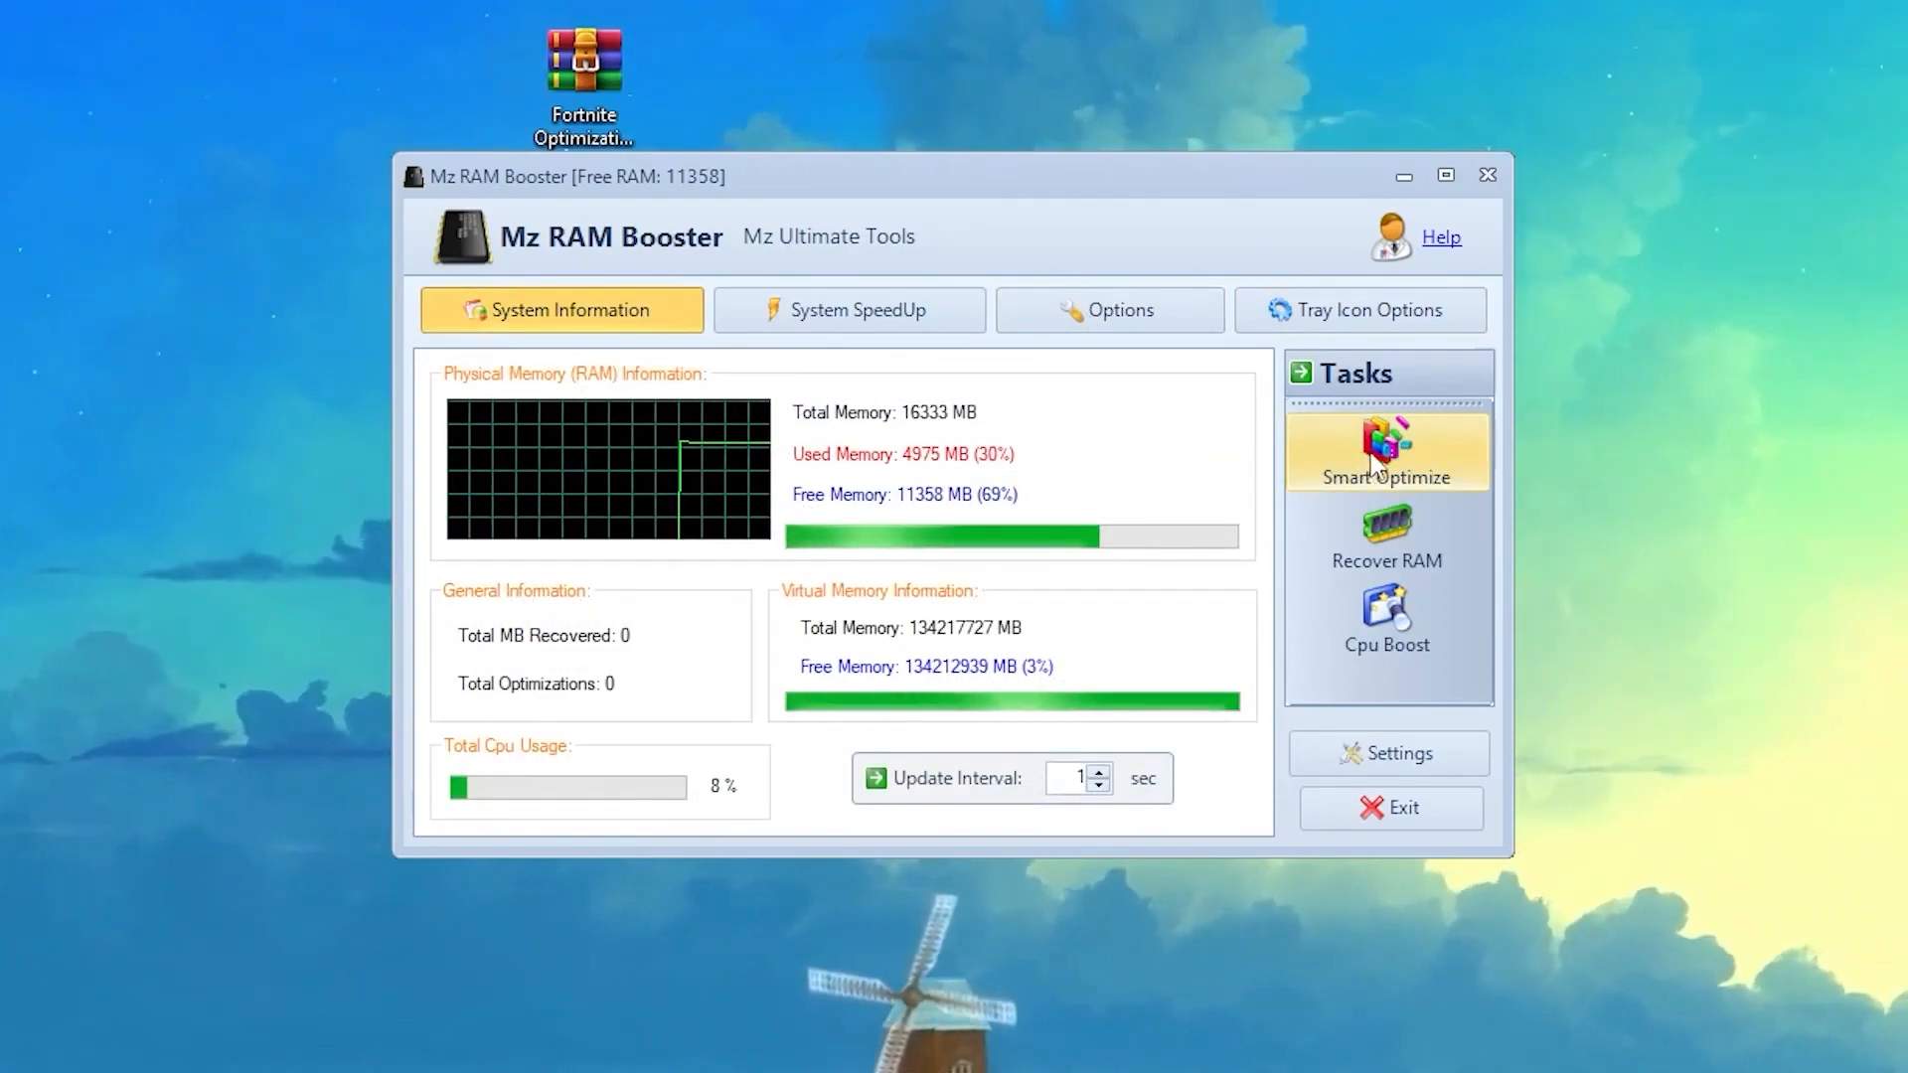
click(1386, 450)
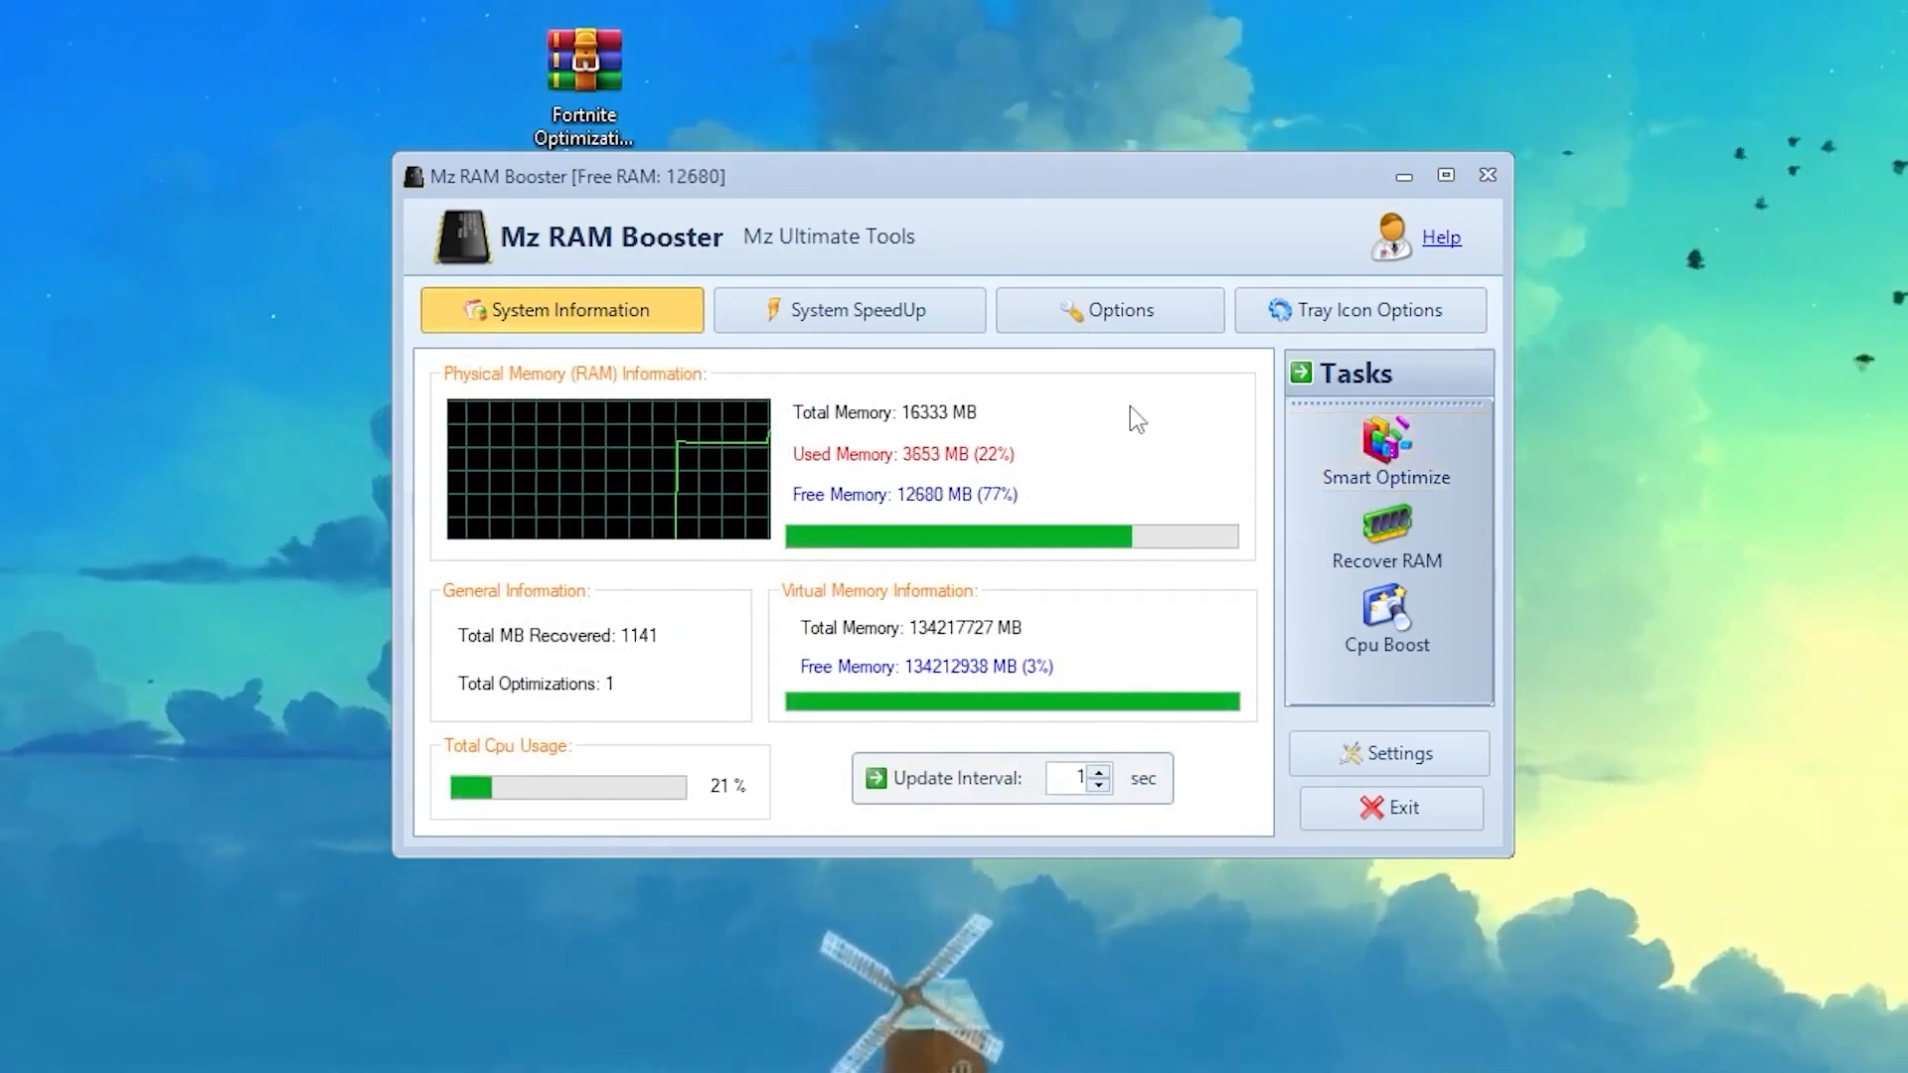